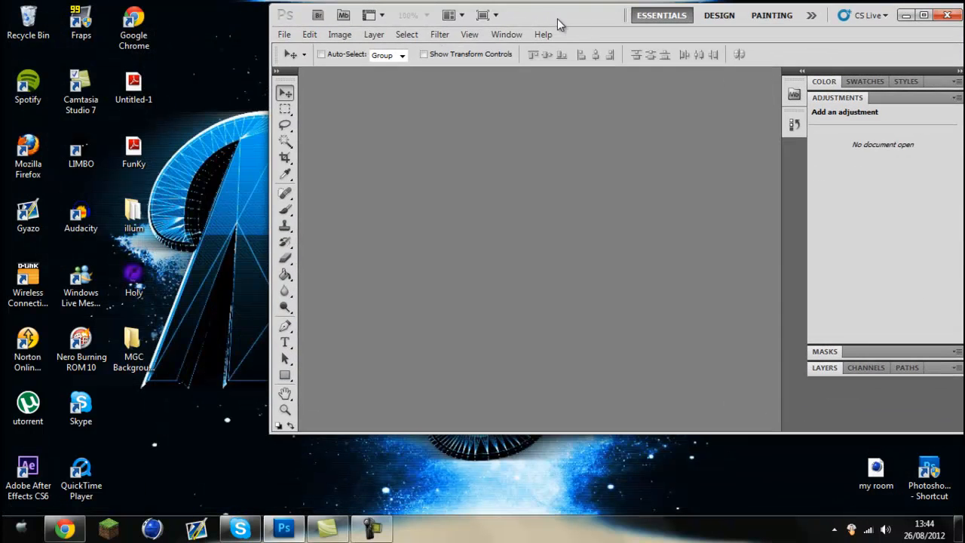
Close the Holy image preview and open the GFX desktop folder maximized.
left_click(905, 15)
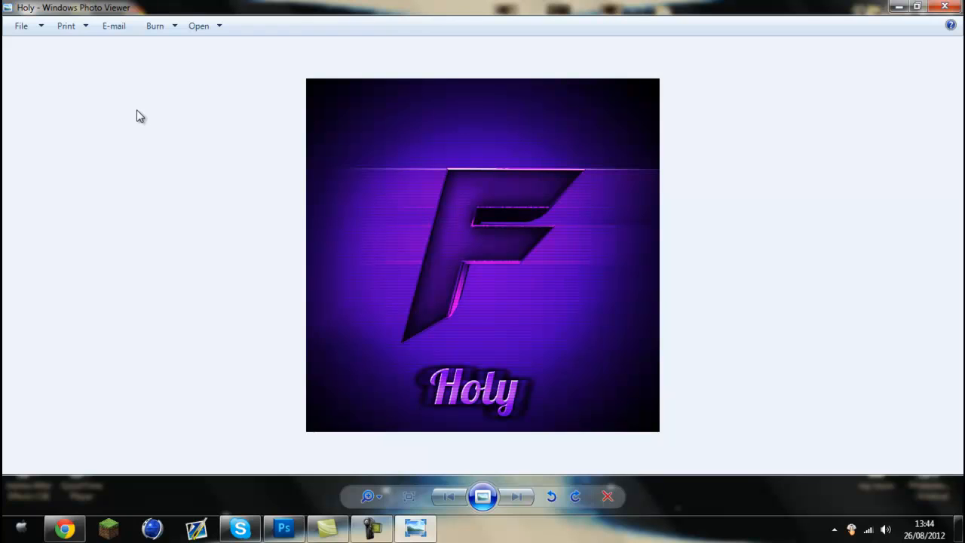
left_click(284, 528)
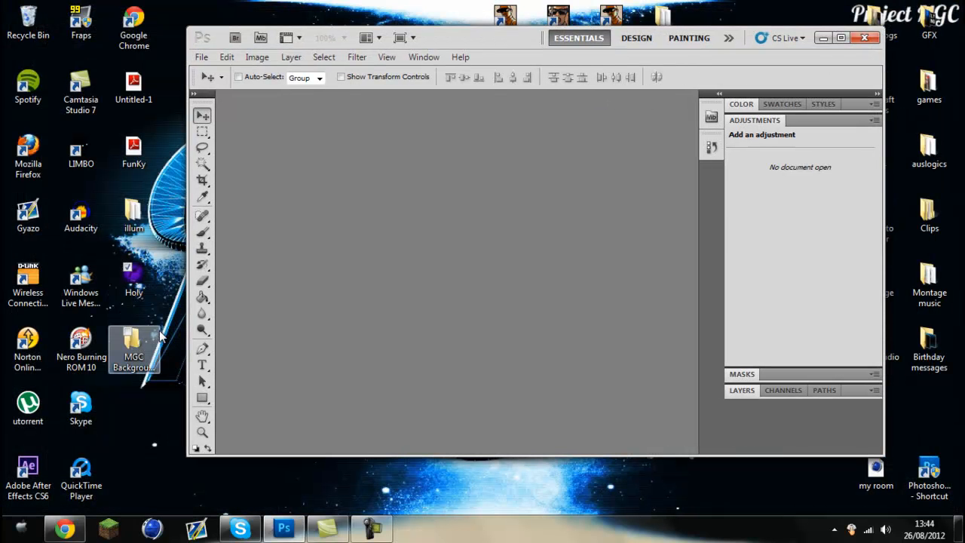
double_click(133, 347)
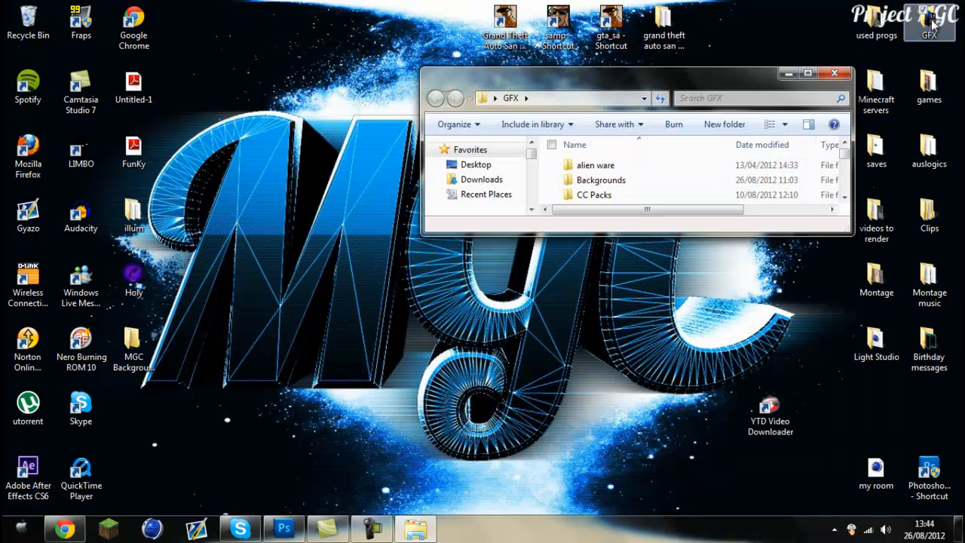
left_click(808, 73)
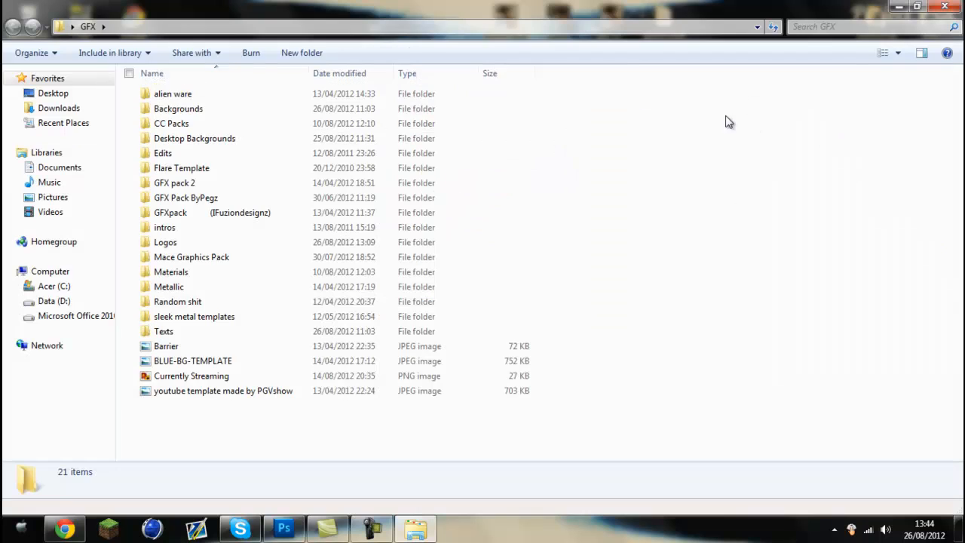
Preview the FaZe Twistt BG, FunKy BG Partner and Willy G Bg images in the Backgrounds folder.
double_click(178, 109)
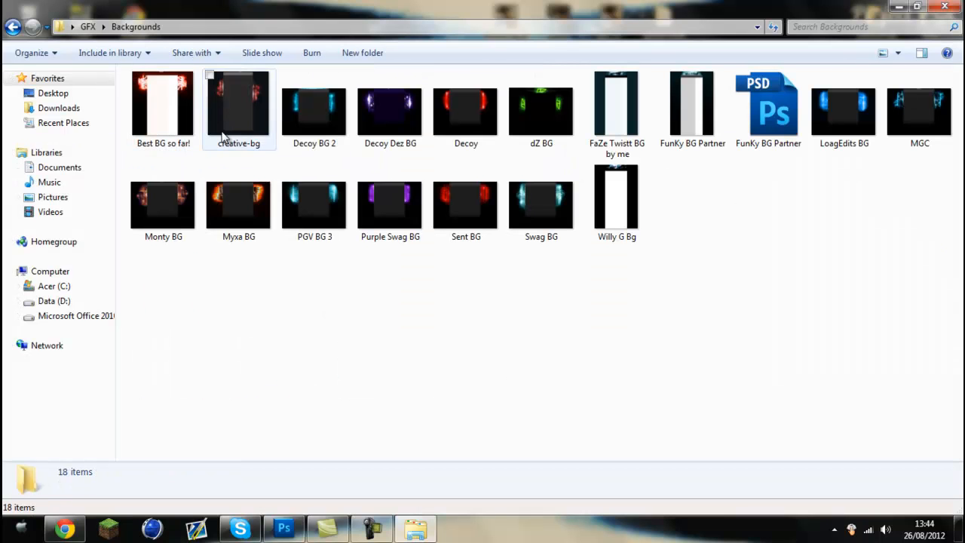
left_click(617, 114)
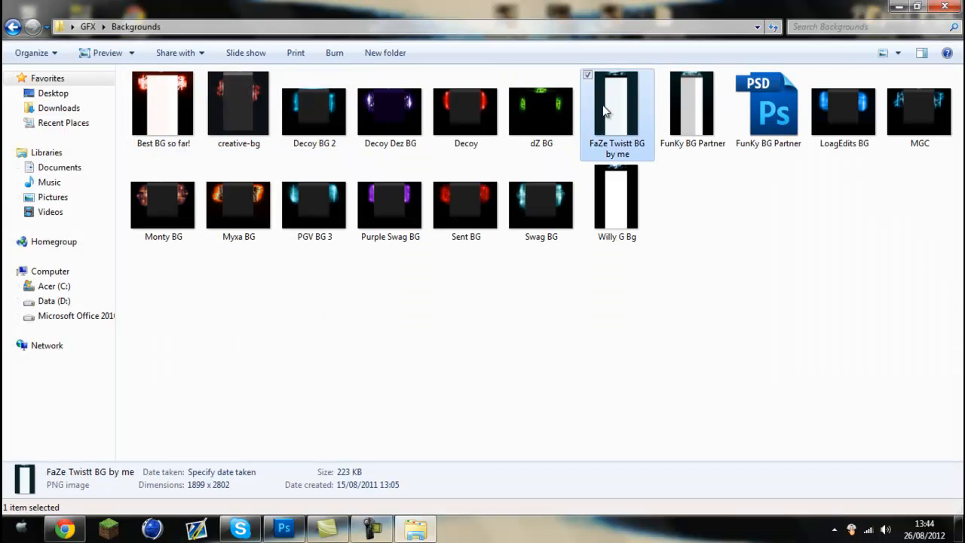
double_click(616, 102)
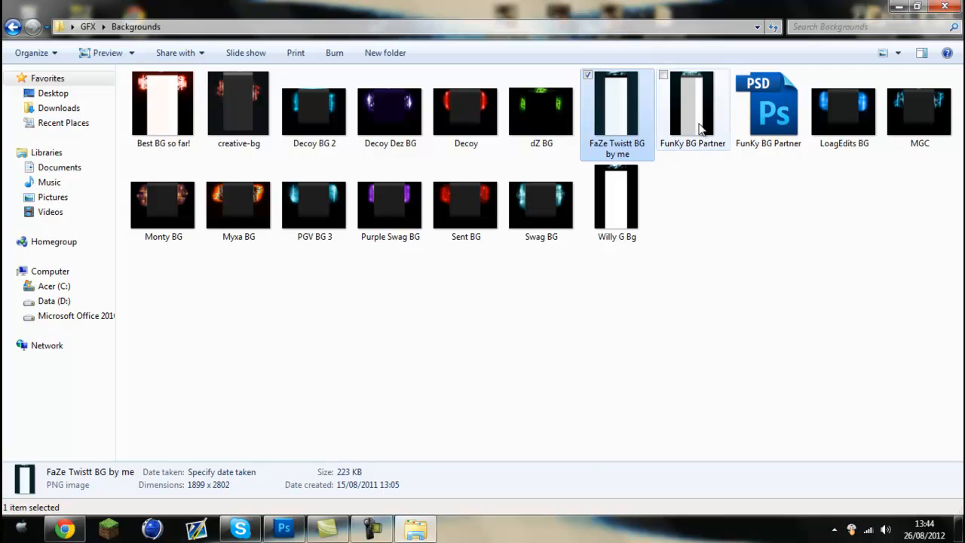
double_click(693, 106)
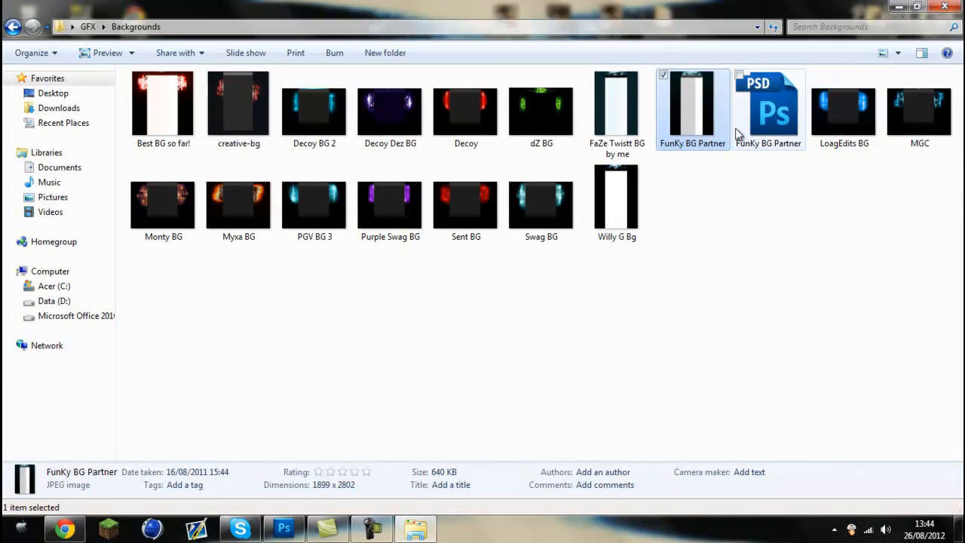
double_click(617, 196)
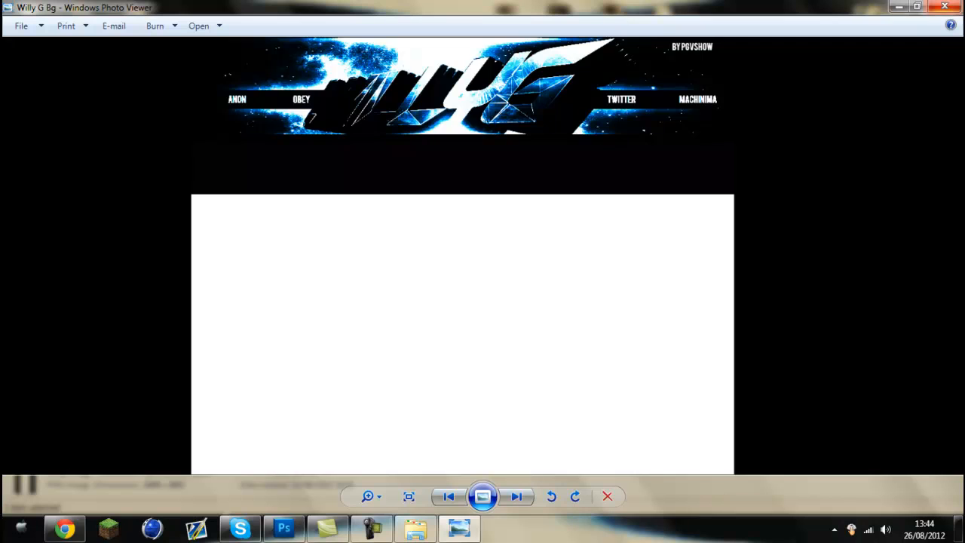
left_click(607, 497)
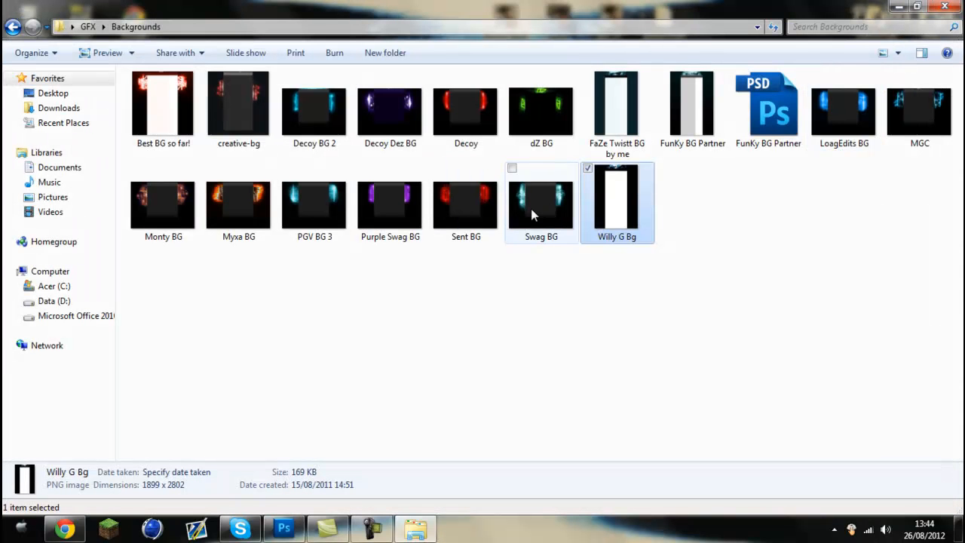
Preview the Myxa BG and MGC images, then close the viewer and the Backgrounds folder.
double_click(238, 205)
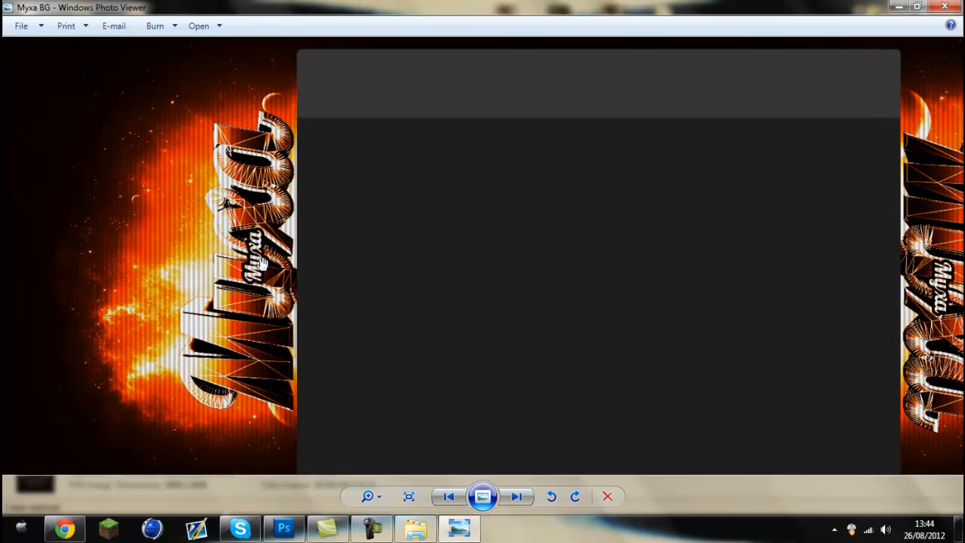
left_click(606, 496)
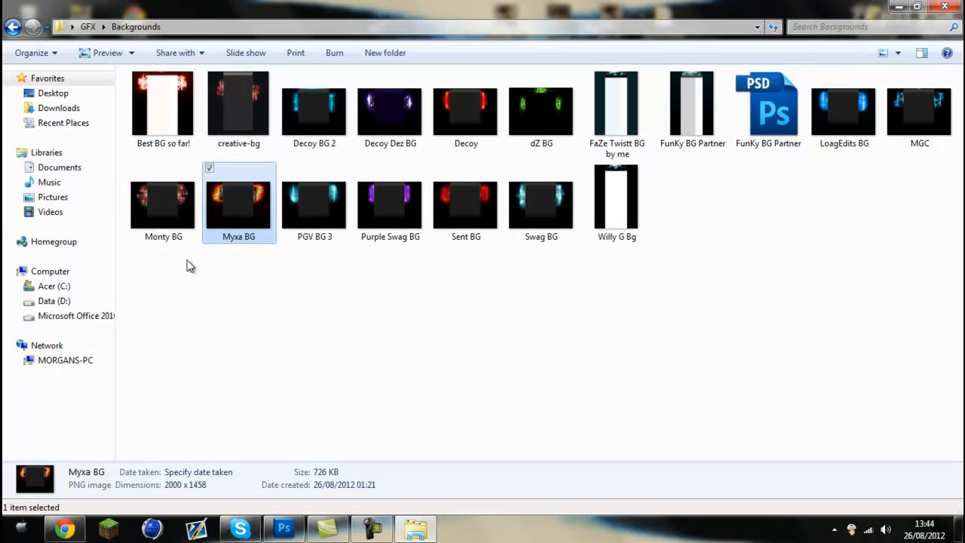
left_click(920, 109)
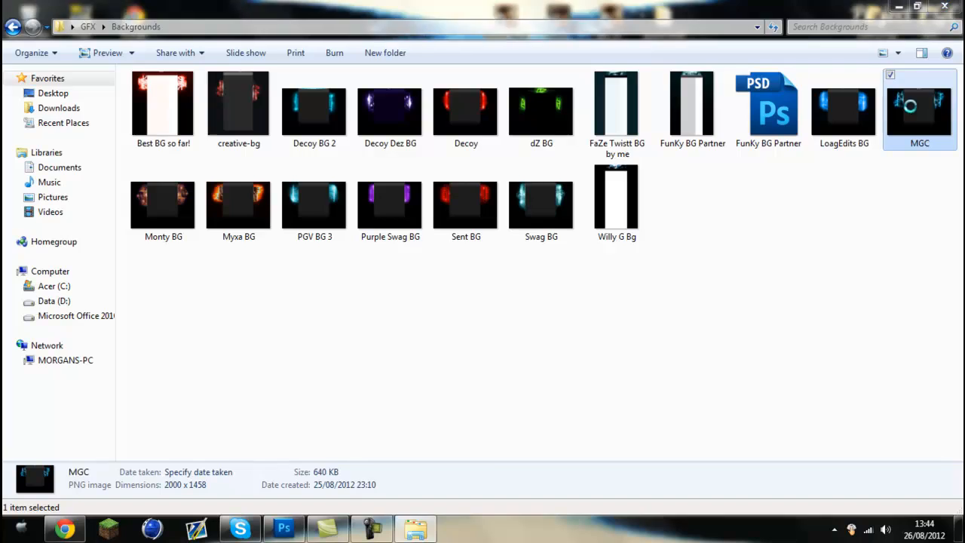
double_click(920, 106)
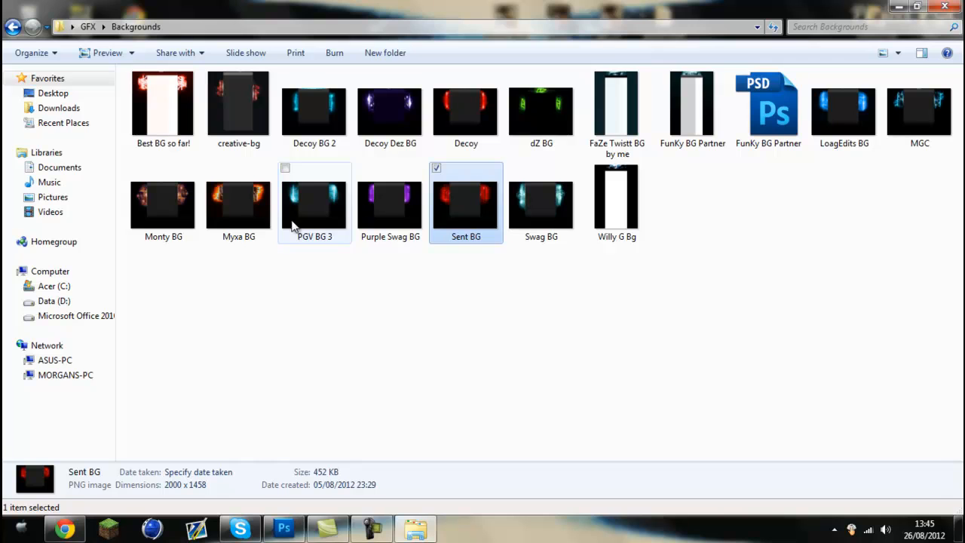
double_click(238, 204)
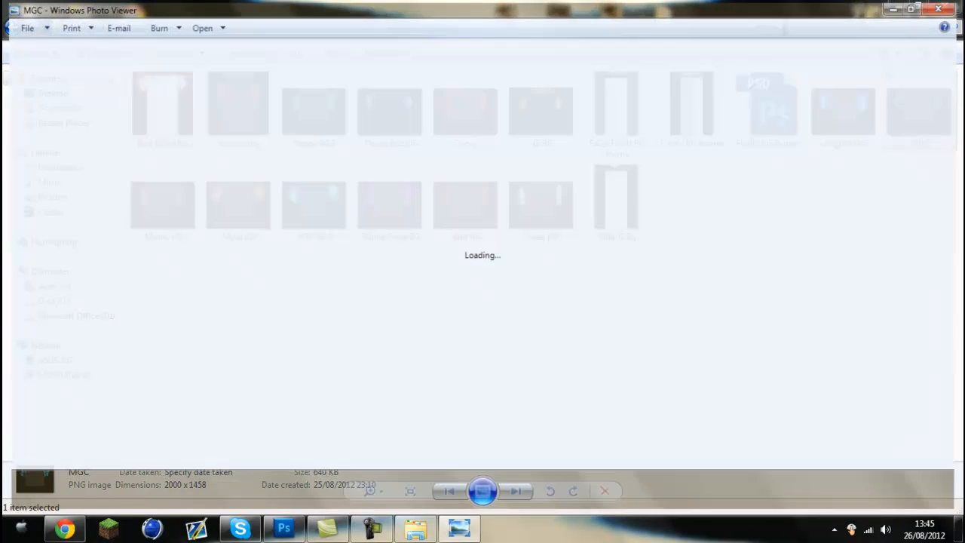
left_click(939, 10)
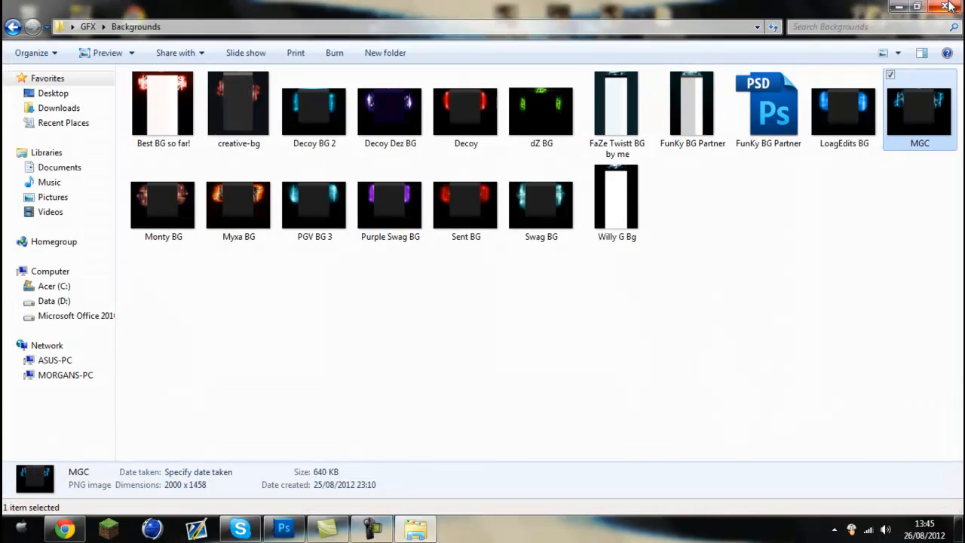
left_click(947, 6)
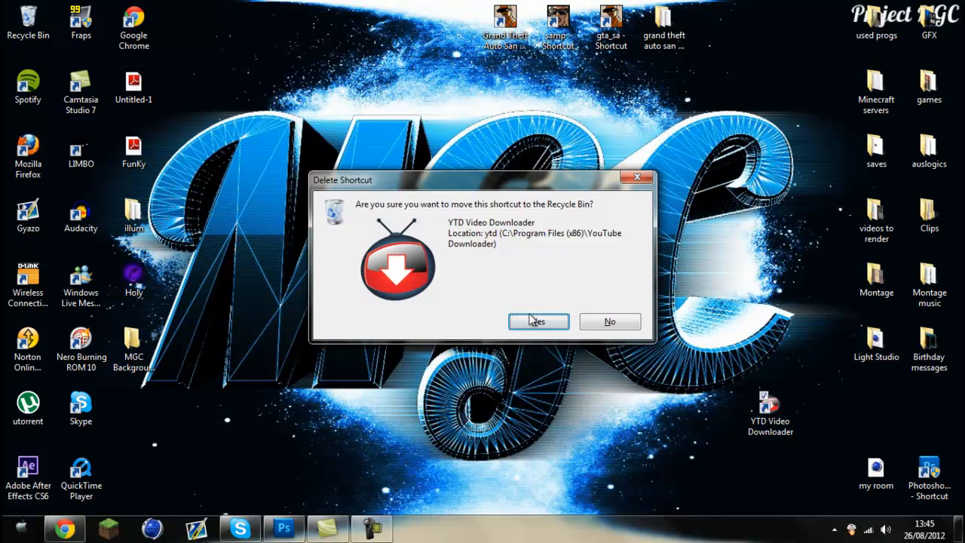
Confirm deleting the YTD Video Downloader shortcut and start opening a file in Photoshop.
left_click(539, 322)
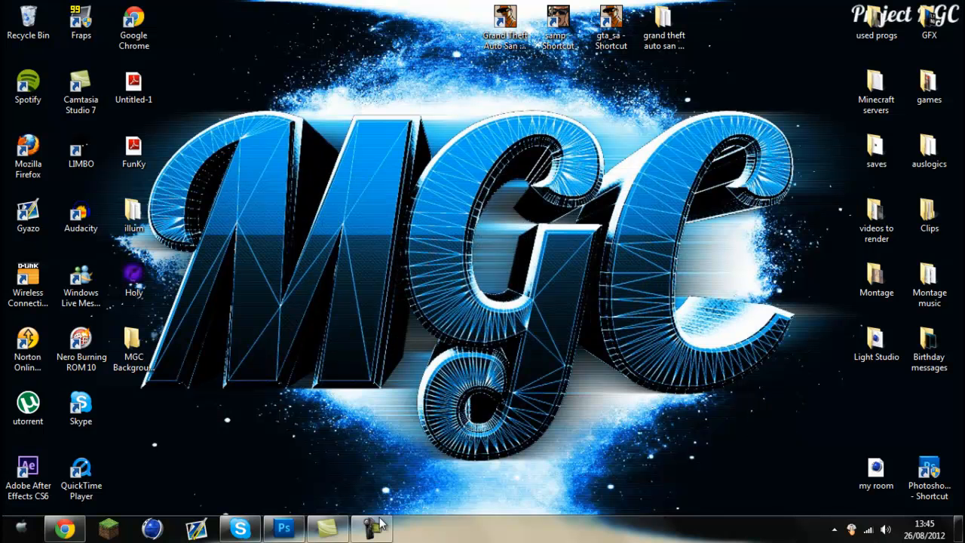
left_click(369, 528)
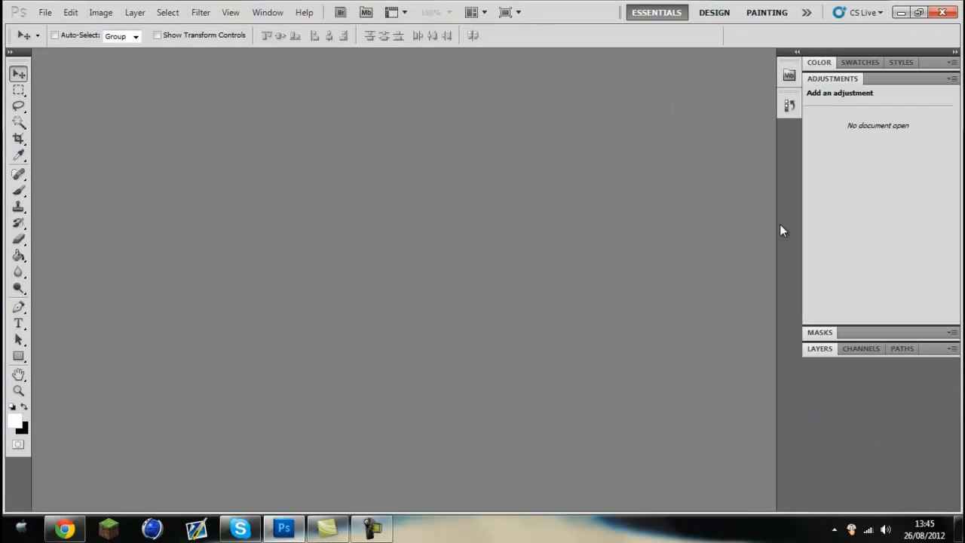
left_click(46, 12)
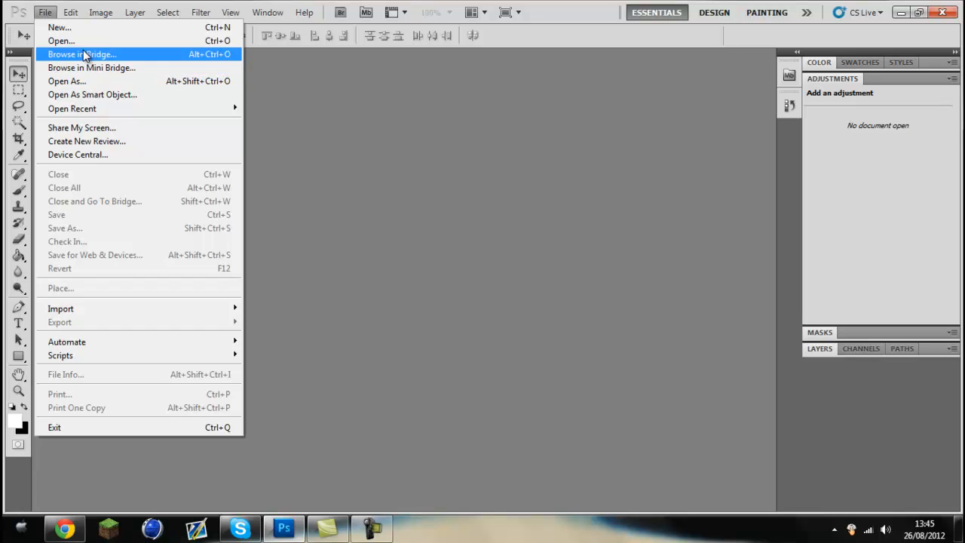
left_click(60, 41)
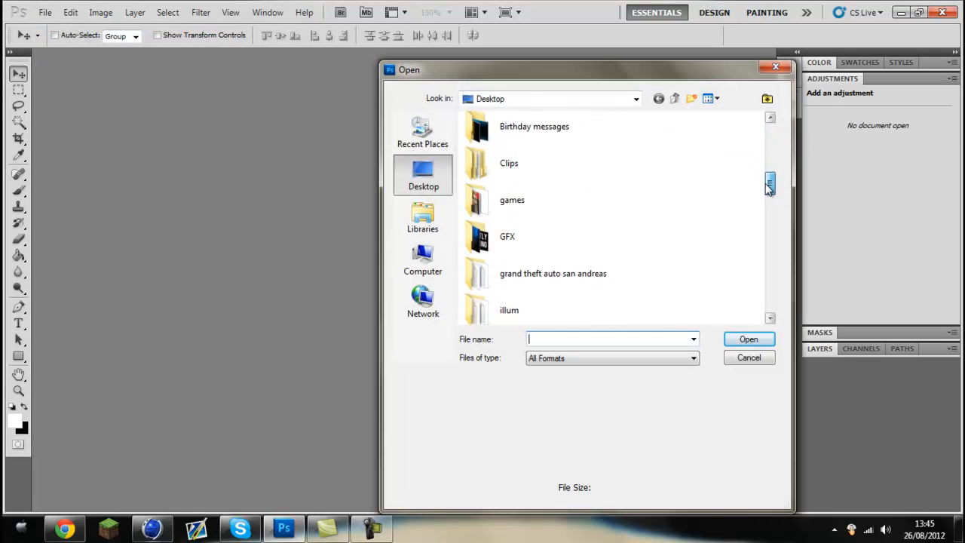
Browse to GFX > Mace Graphics Pack > Templates for the background template PSD.
double_click(506, 236)
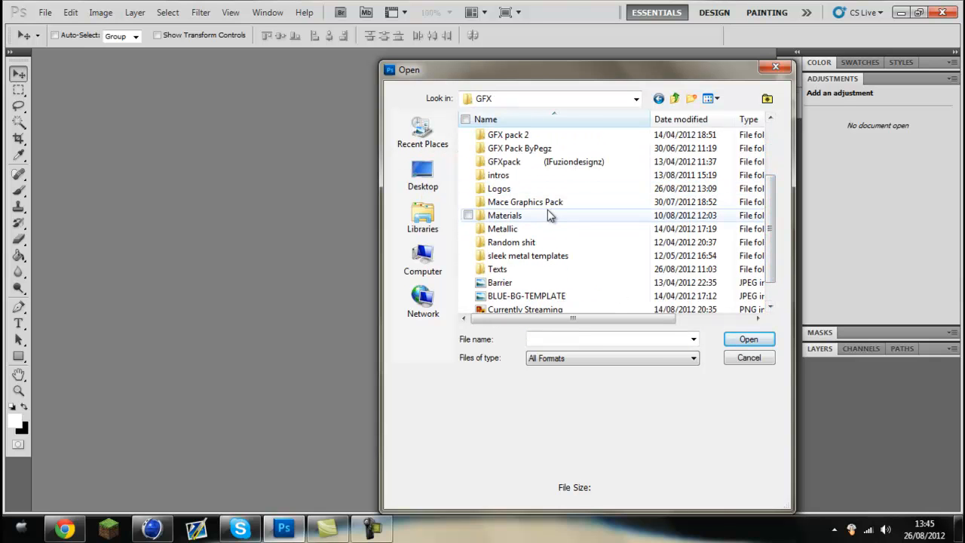
double_click(524, 202)
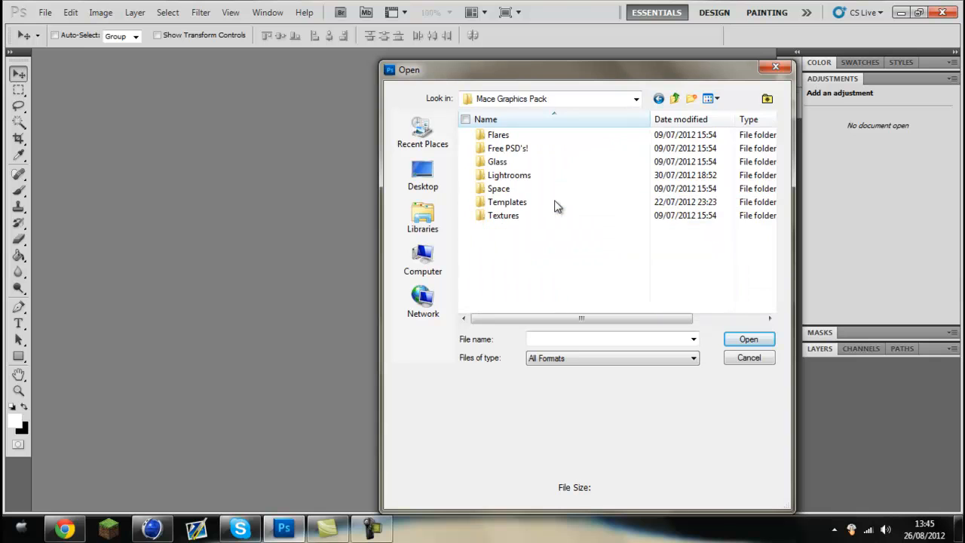
left_click(507, 202)
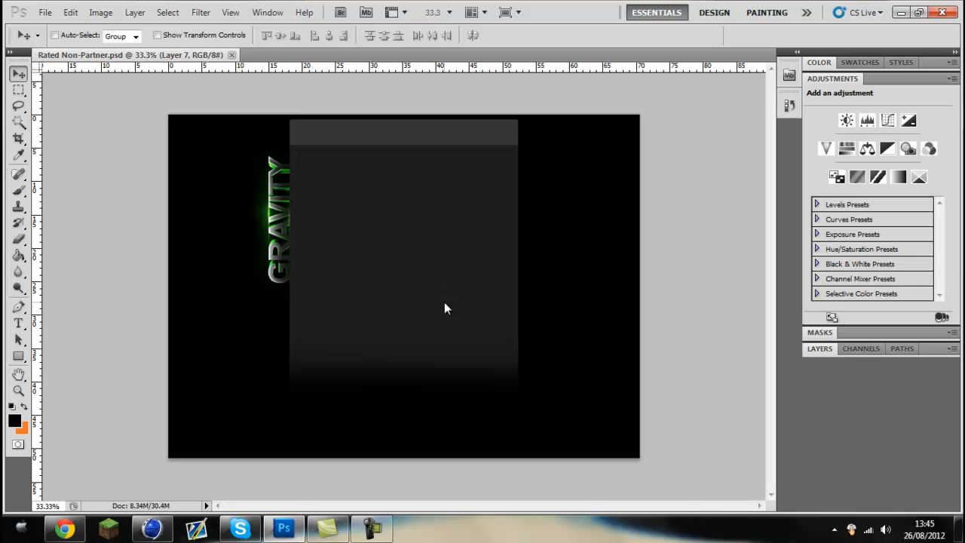
Expand the Layers panel to show the Fade, Template and adjustment layers.
left_click(820, 349)
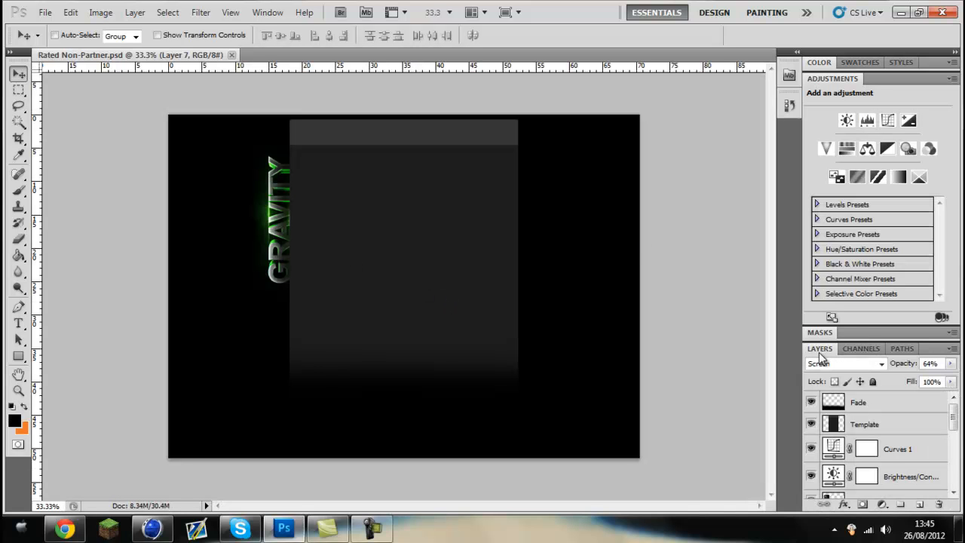
left_click(864, 447)
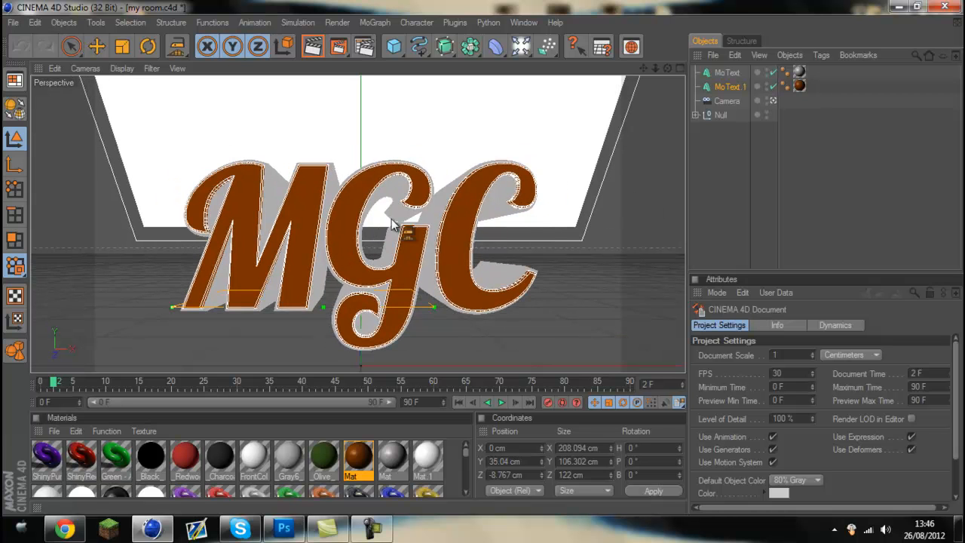
Change the MoText to read Tutorial, select both text objects and switch to the Move tool.
left_click(728, 86)
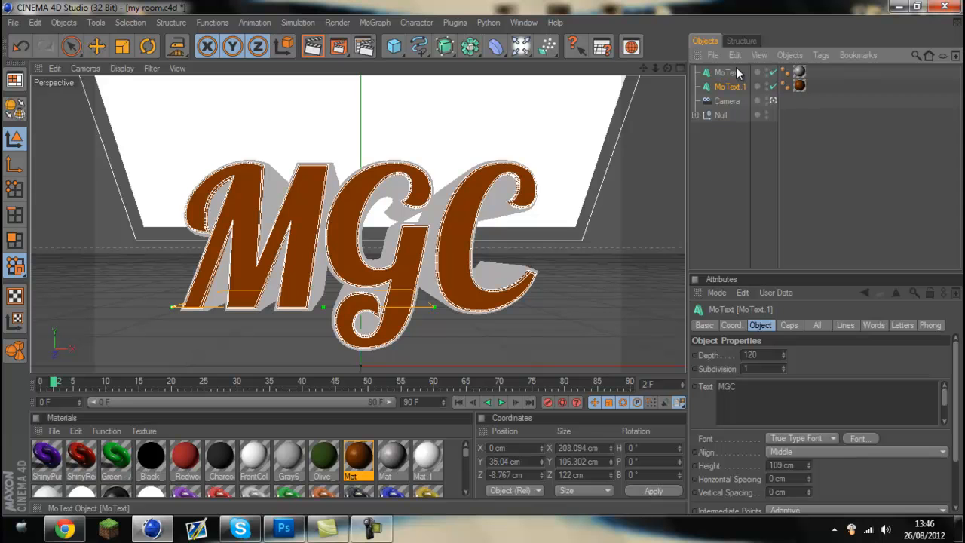
left_click(727, 72)
type("Tutorial")
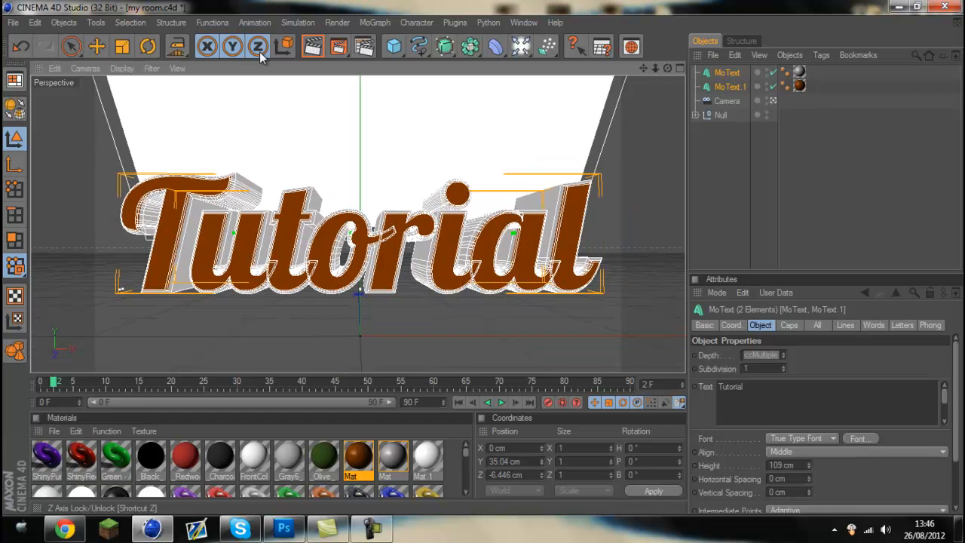
left_click(96, 47)
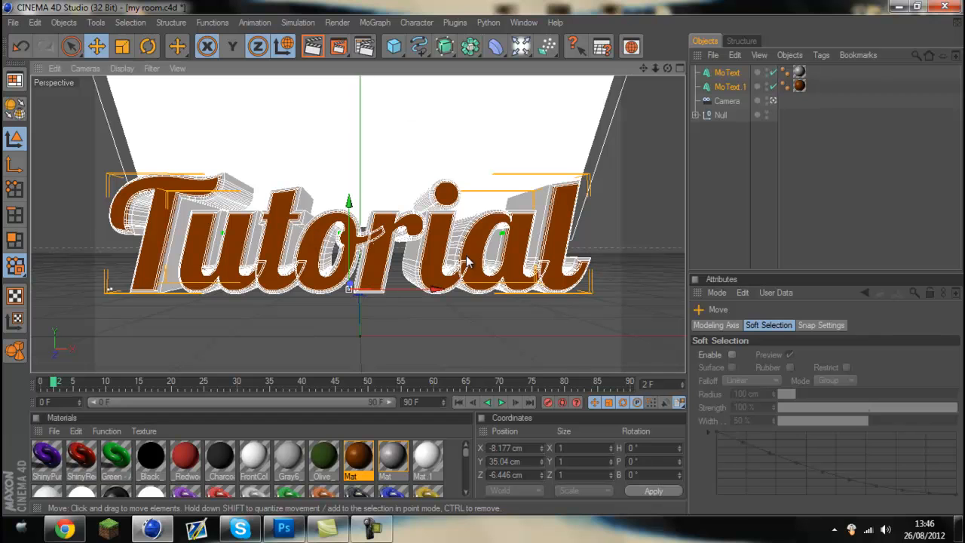
mouse_move(781, 166)
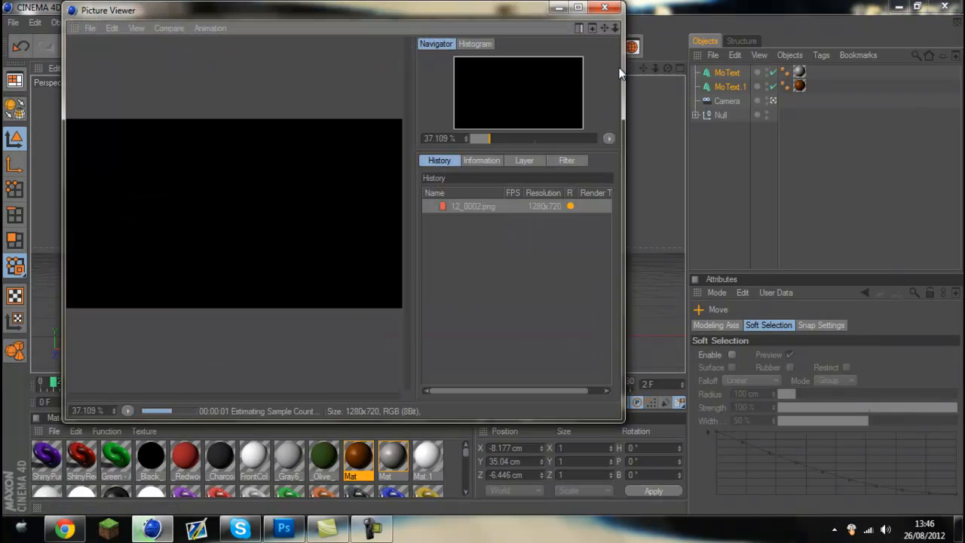
Enable Object Glow in Render Settings and render the Tutorial text to file.
left_click(604, 8)
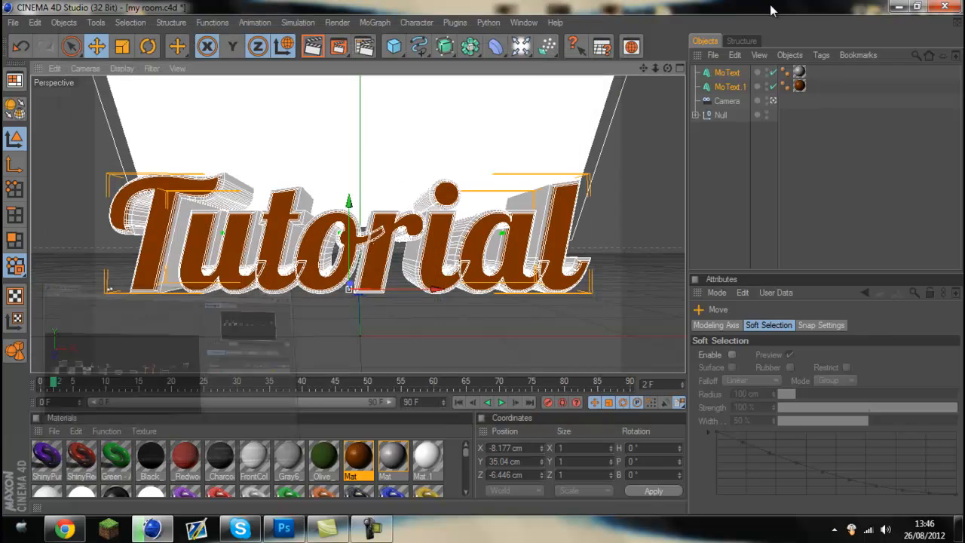
left_click(338, 23)
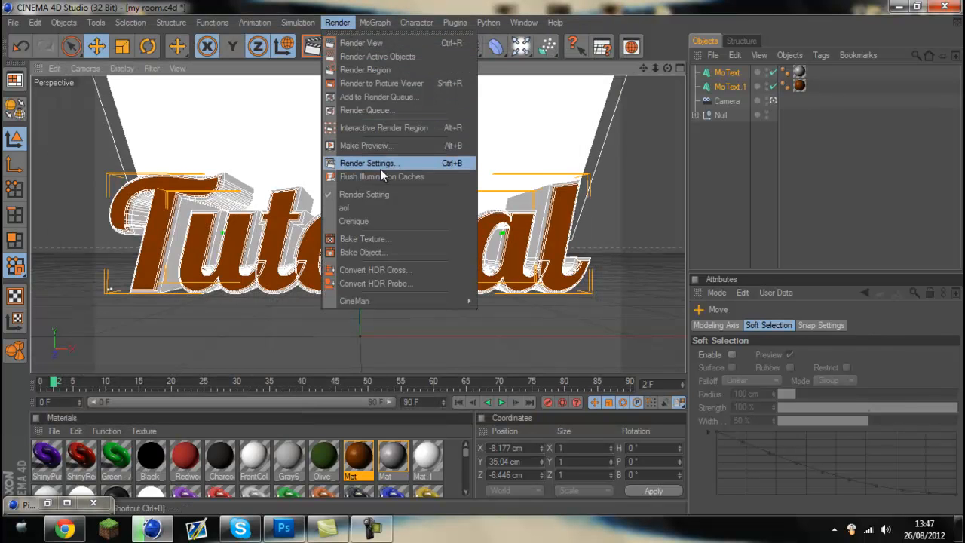
left_click(368, 163)
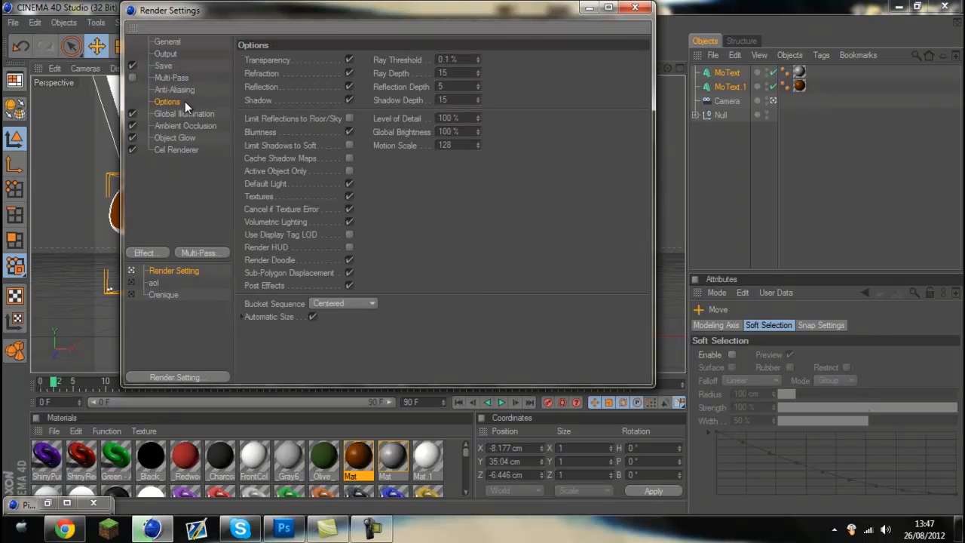
left_click(175, 137)
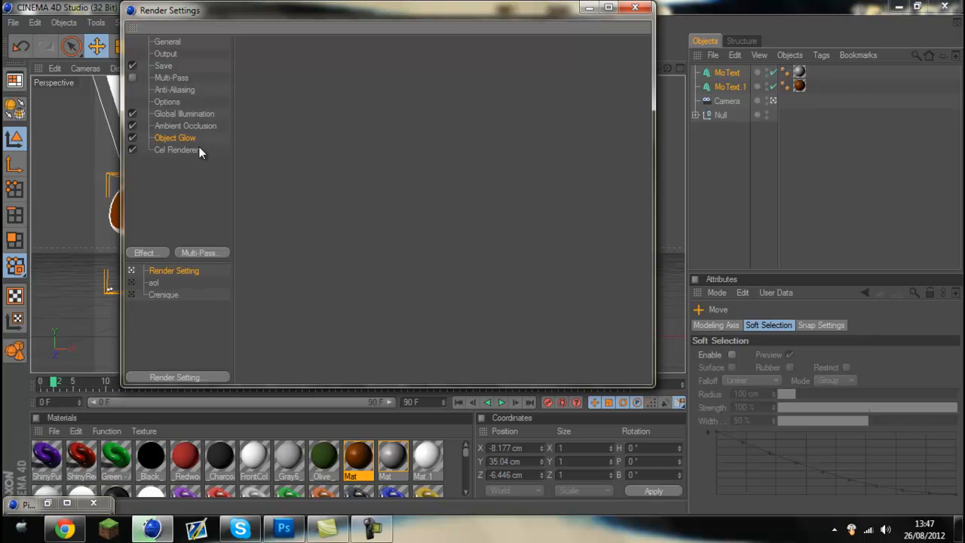
left_click(637, 7)
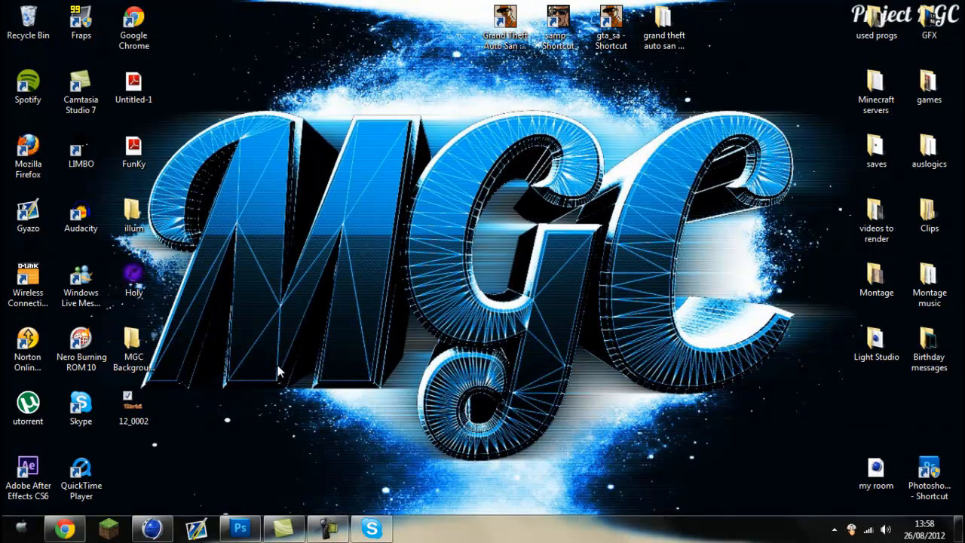
Check the saved Tutorial render in Photo Viewer and close it.
double_click(133, 395)
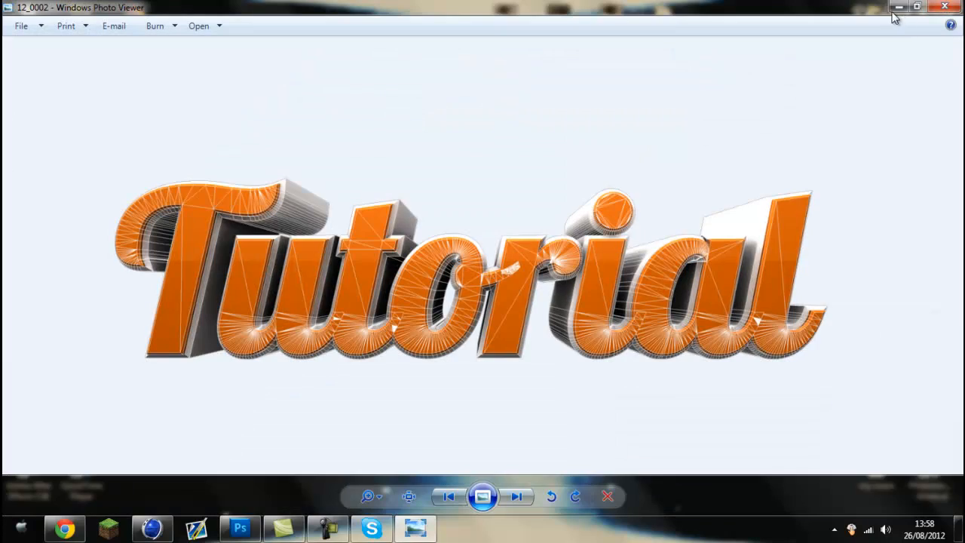
left_click(944, 6)
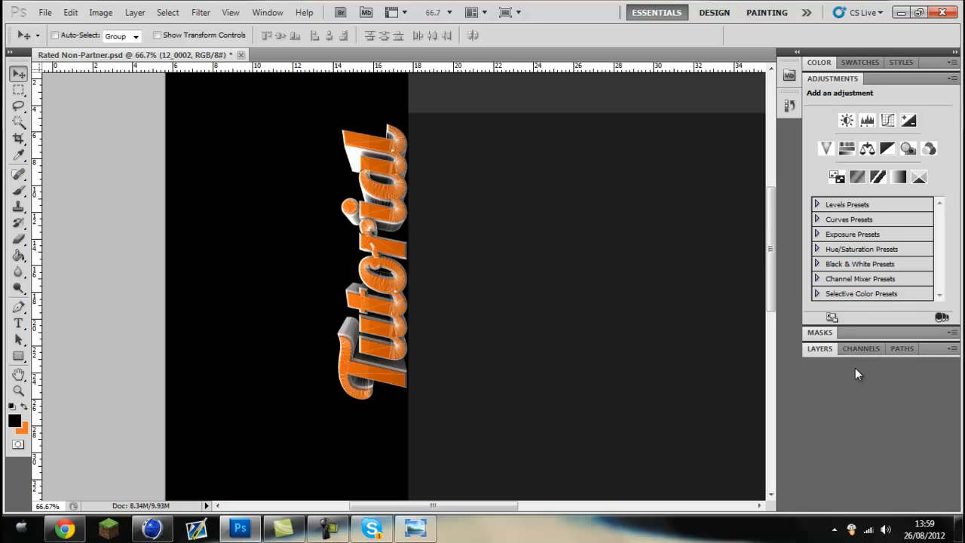
Expand the Layers panel to show the placed 12_0002 render layer.
left_click(820, 348)
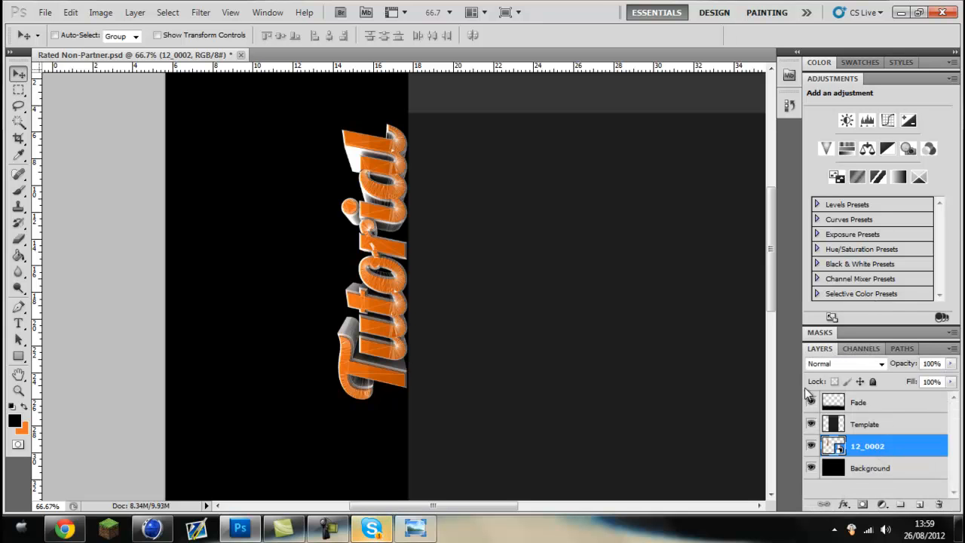
mouse_move(847, 121)
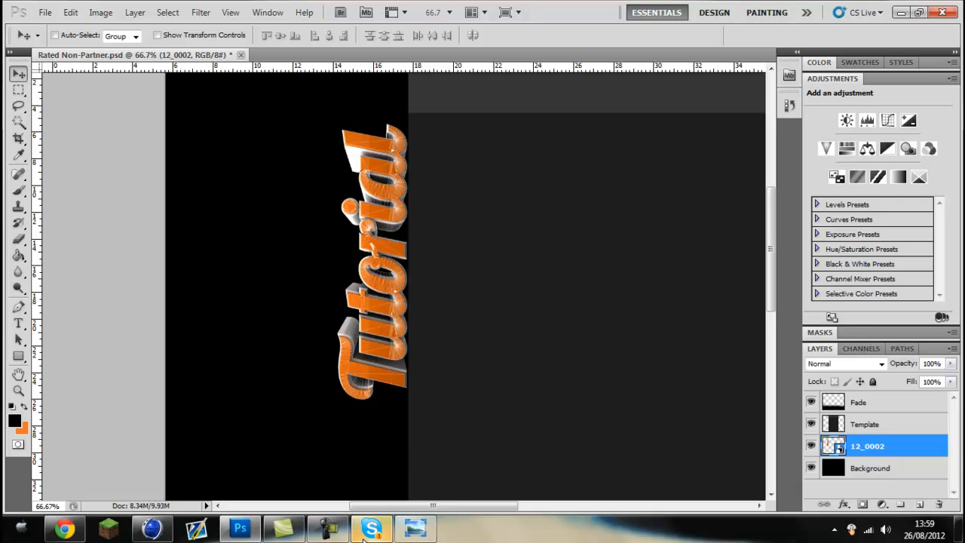
Add a Gradient Map over the render blended in Overlay and duplicate it.
left_click(371, 528)
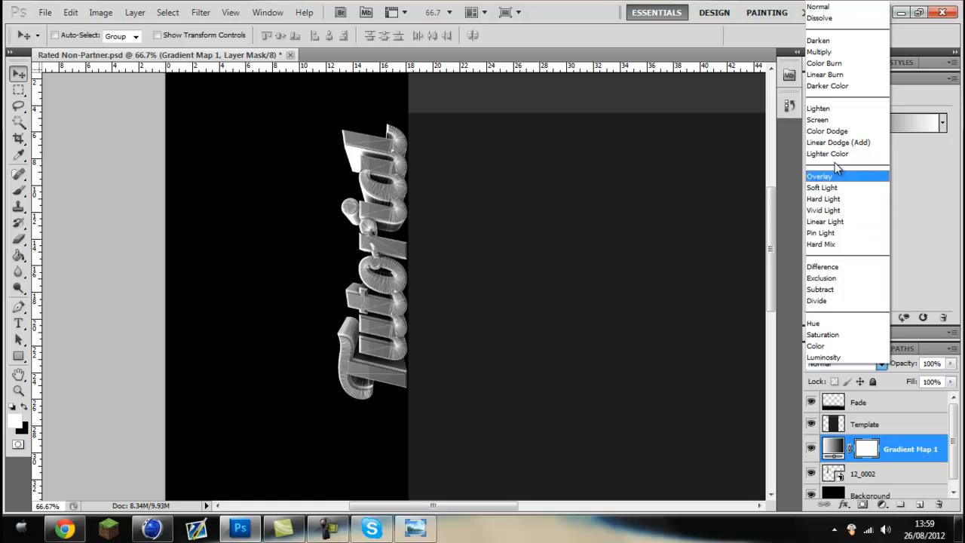
left_click(821, 175)
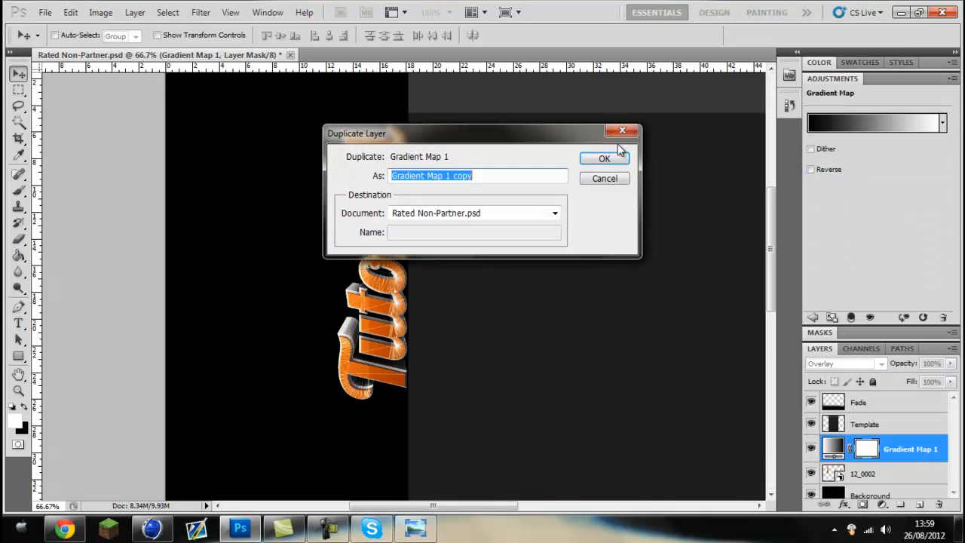
left_click(603, 158)
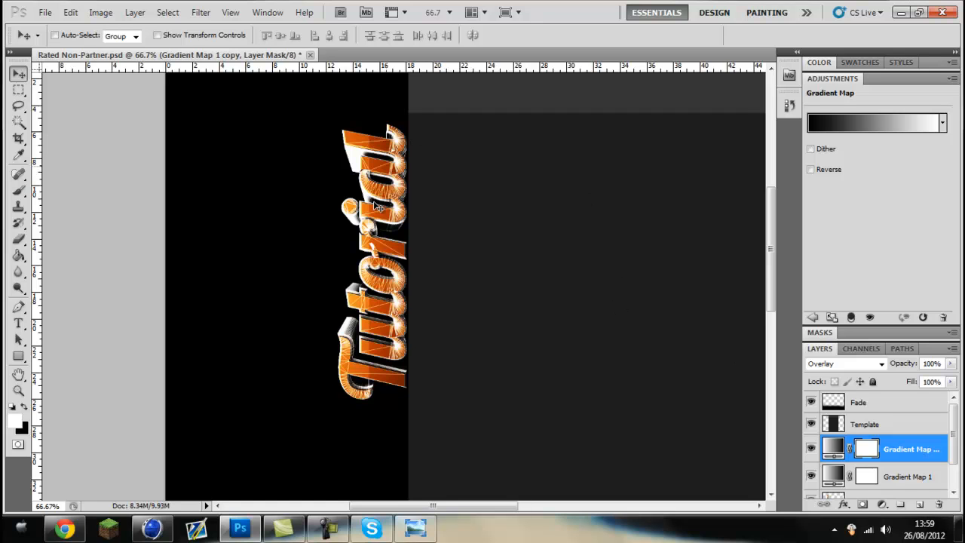
mouse_move(839, 307)
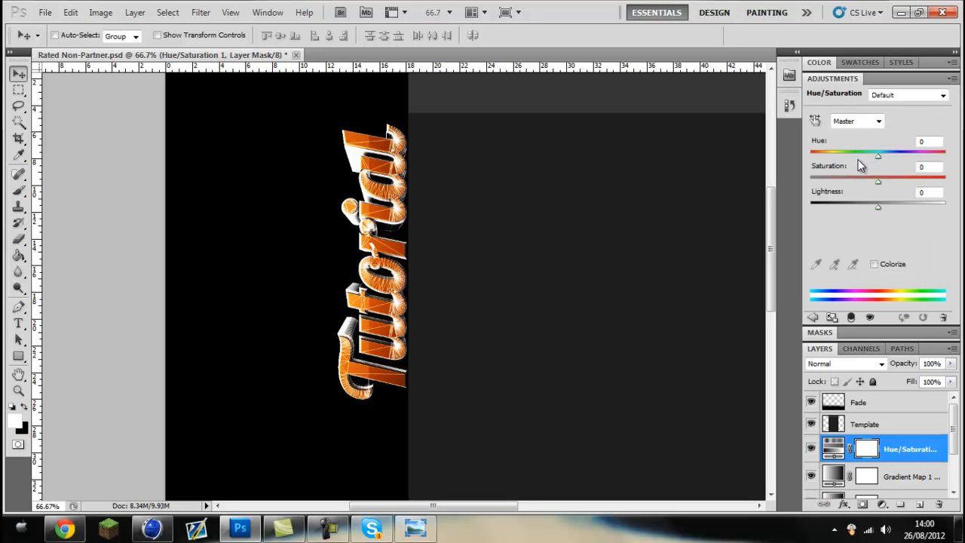
Try a colorized Hue/Saturation layer shifting the text blue, then discard it.
left_click(875, 264)
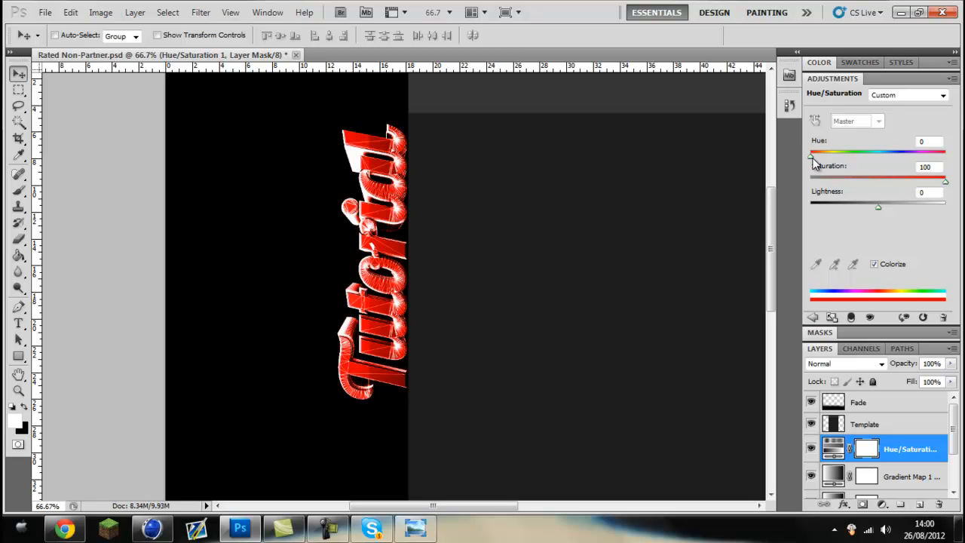
left_click_drag(813, 152, 890, 152)
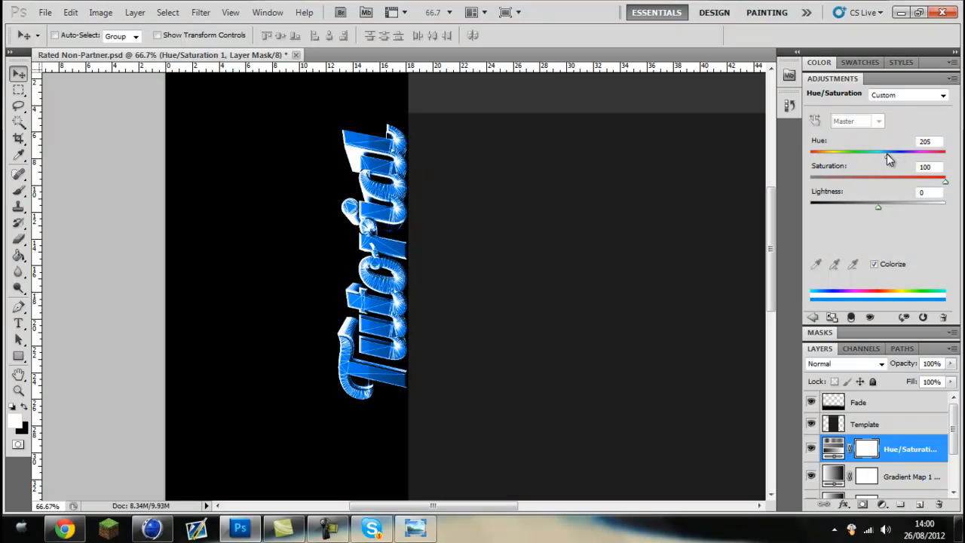
left_click_drag(887, 152, 893, 152)
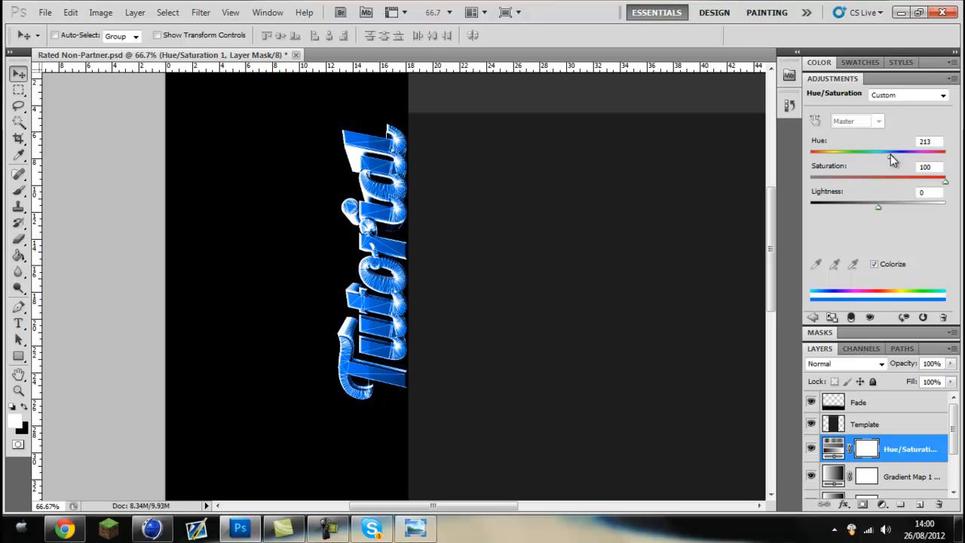
left_click(866, 449)
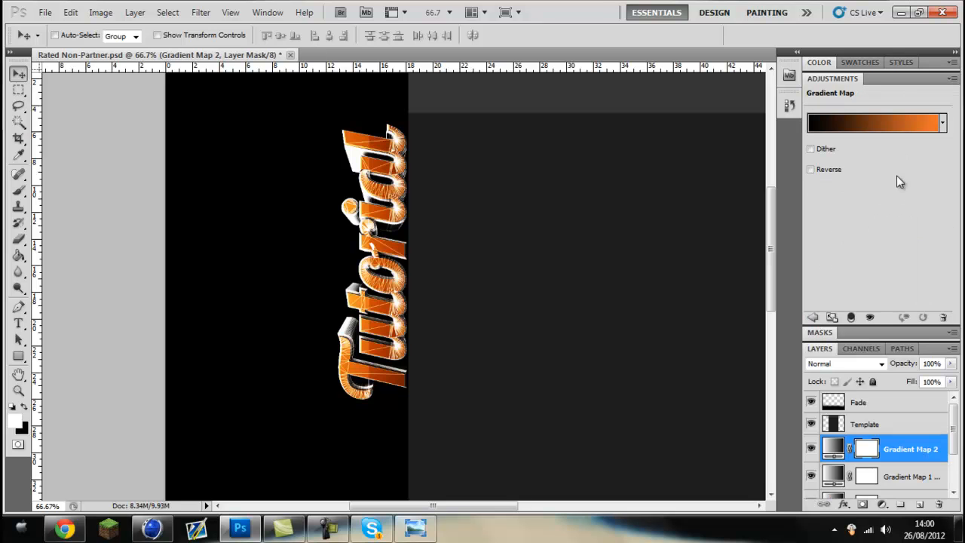
Add a second Gradient Map running from teal to white.
left_click(875, 123)
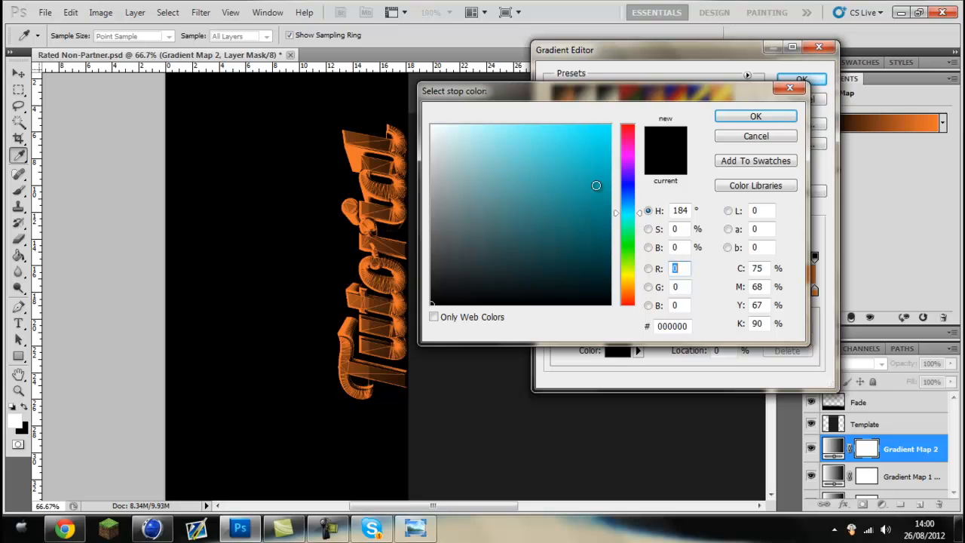
left_click(756, 114)
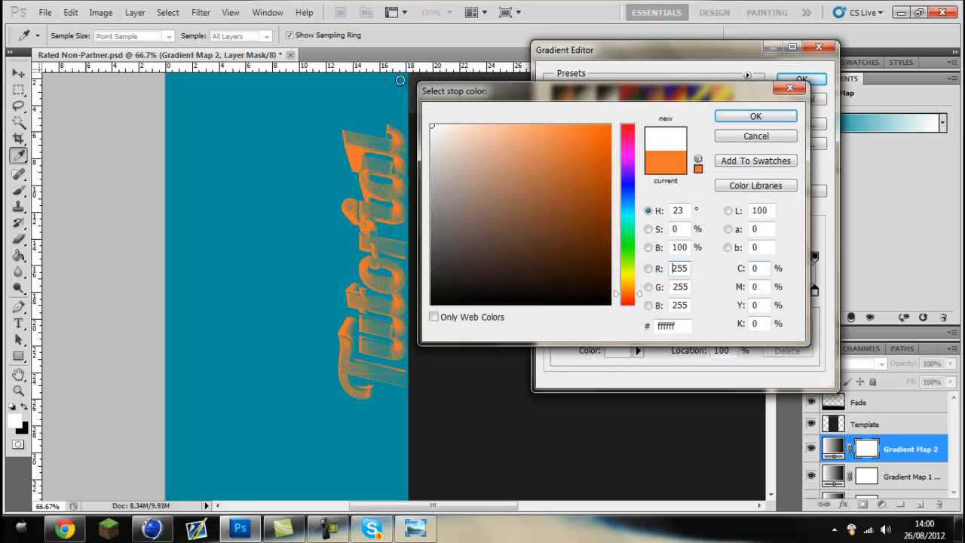
left_click(756, 114)
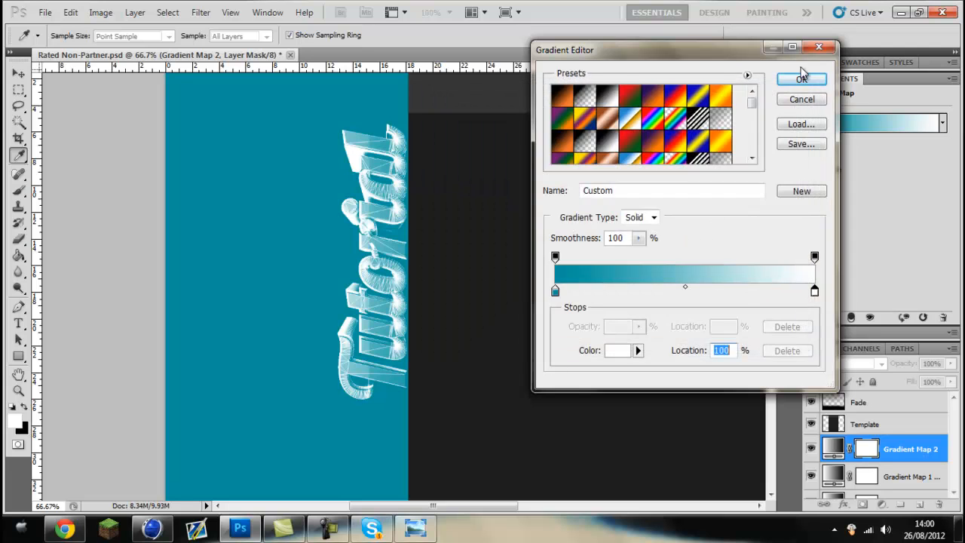
left_click(801, 78)
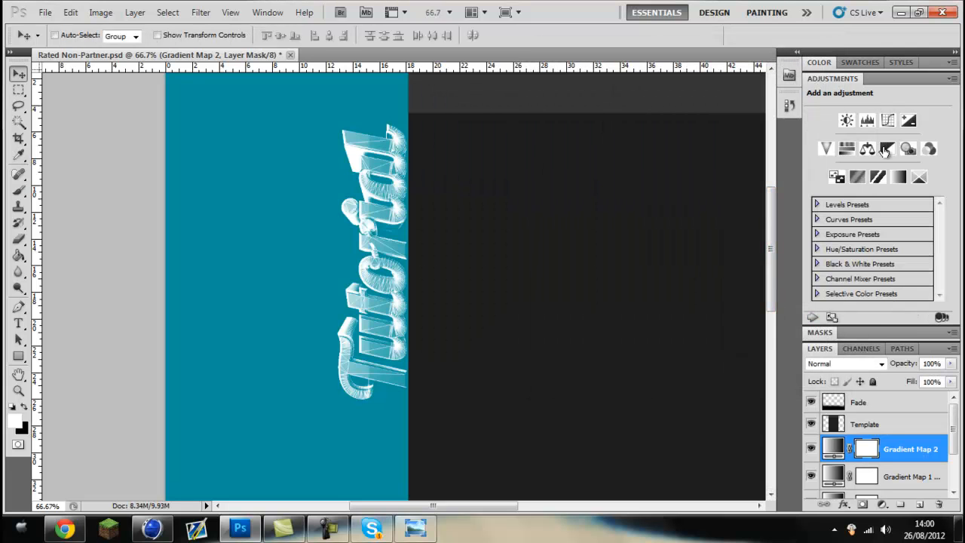
Blend Gradient Map 2 in Overlay and duplicate the Gradient Map 1 copy again.
left_click(845, 363)
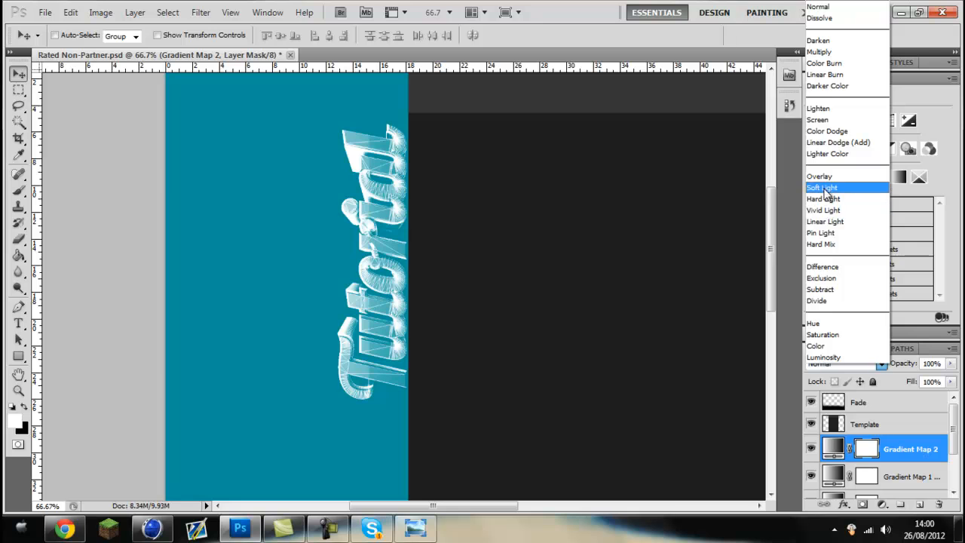
left_click(821, 174)
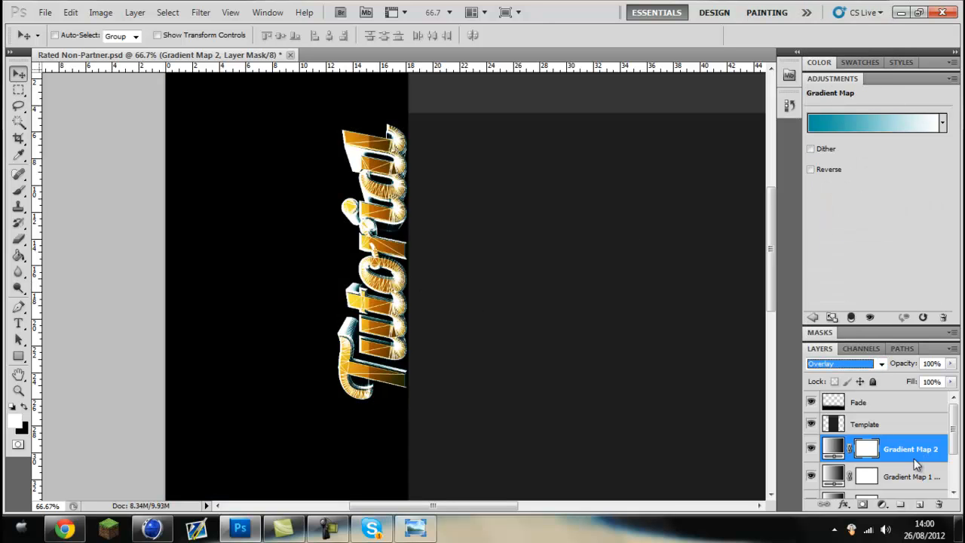
scroll("down", 3)
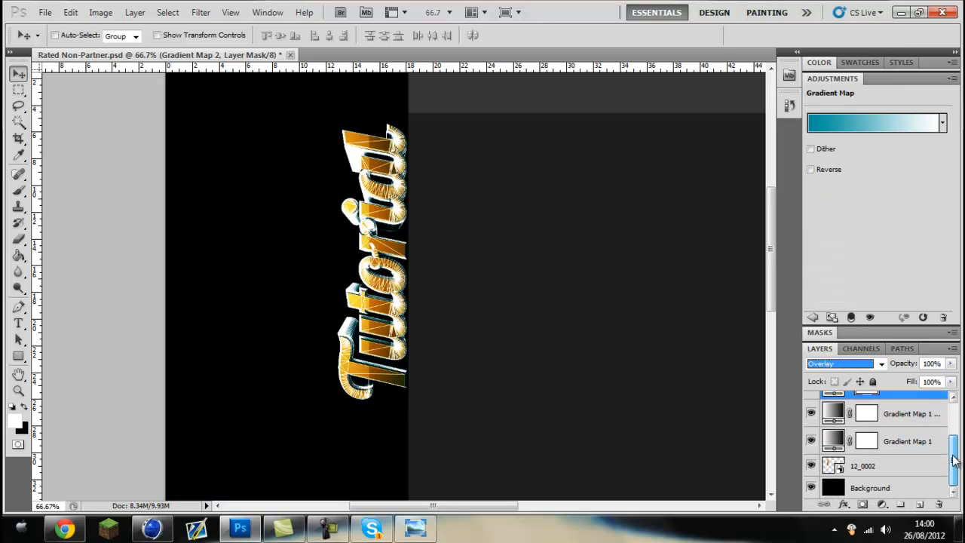
left_click(839, 364)
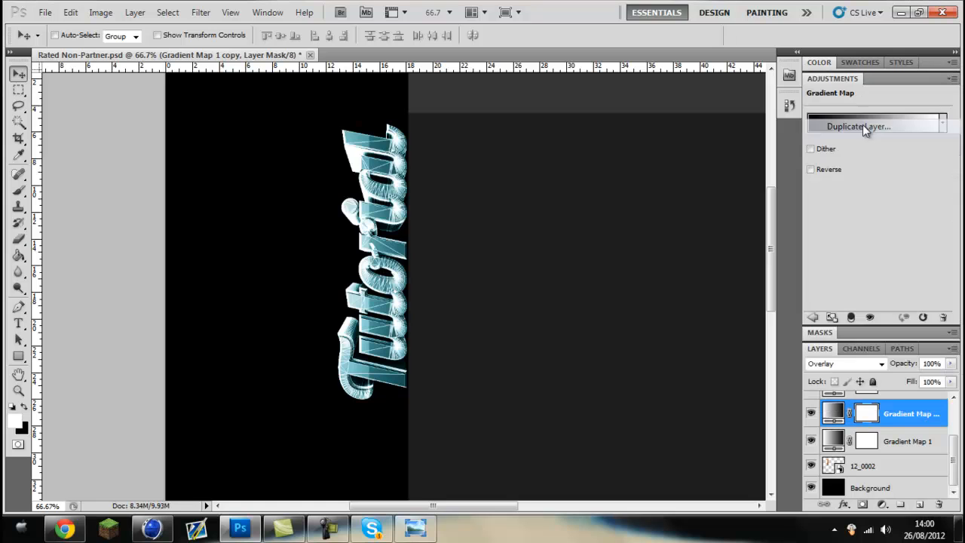
left_click(858, 127)
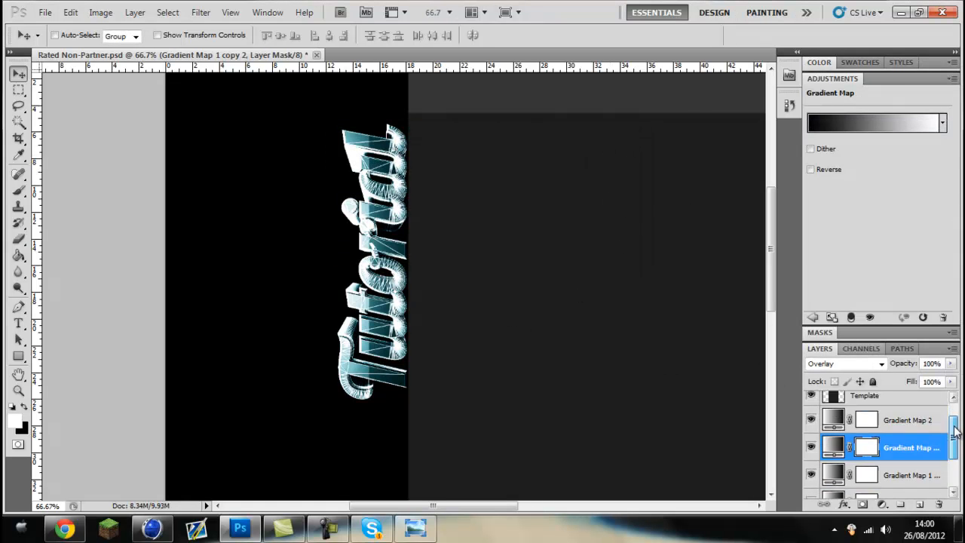
Recolour Gradient Map 2's stops to cyan and light grey in the Gradient Editor.
left_click(875, 122)
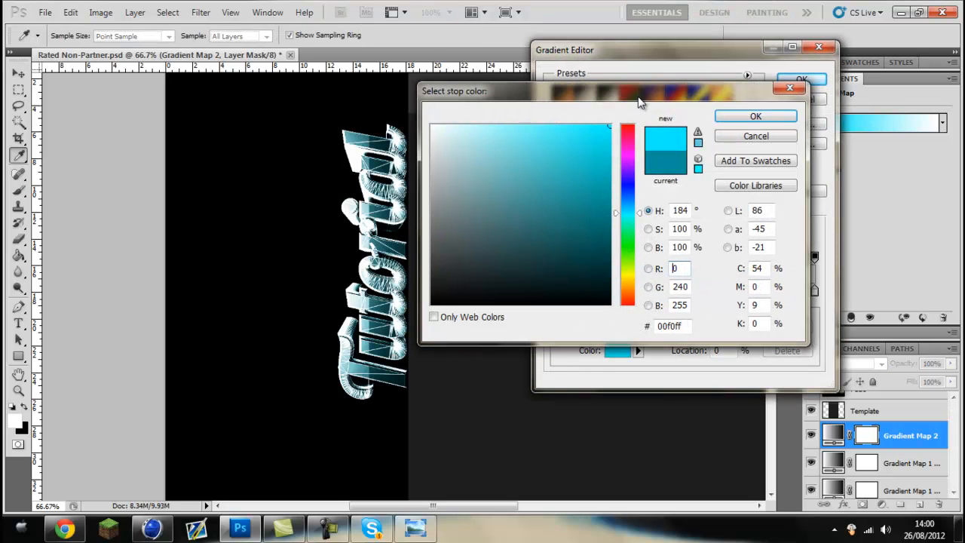
left_click(611, 272)
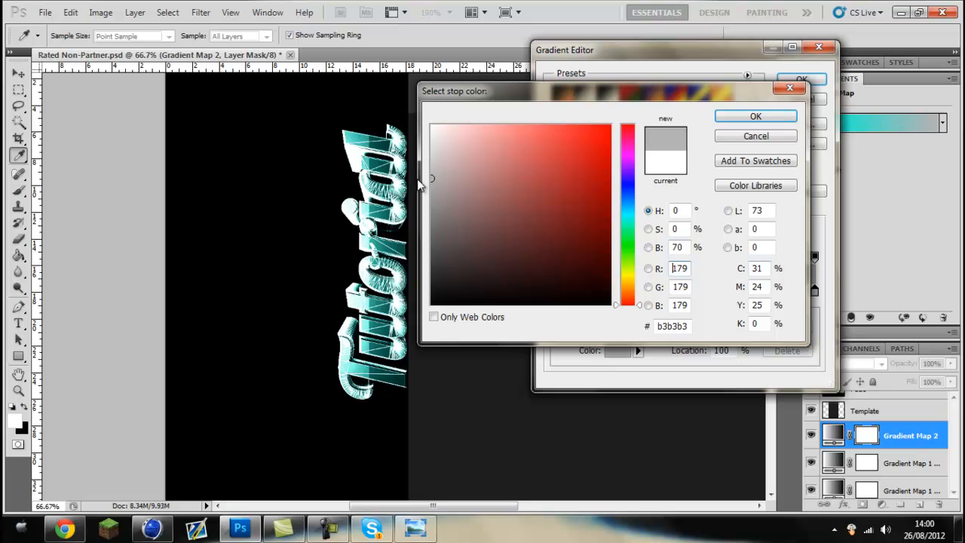
left_click(428, 310)
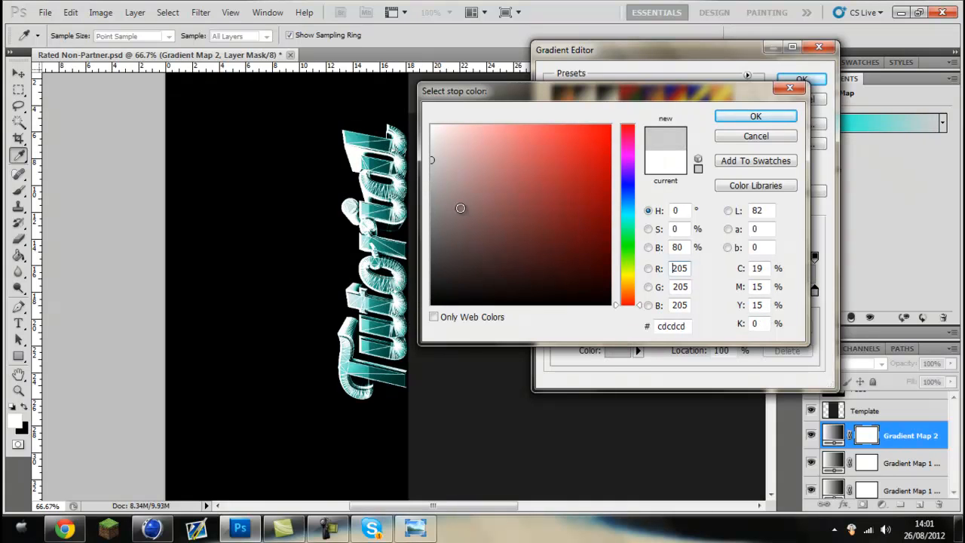
left_click(755, 115)
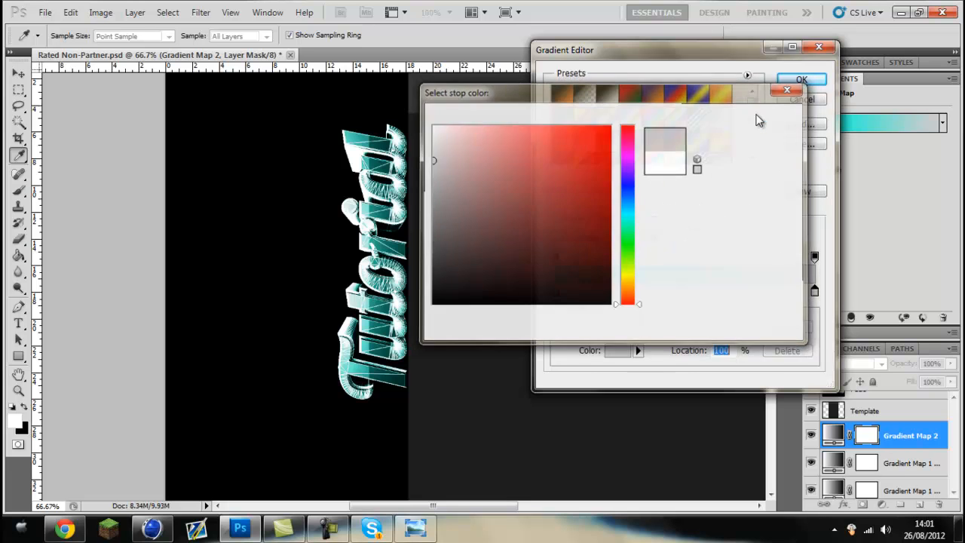
left_click(787, 90)
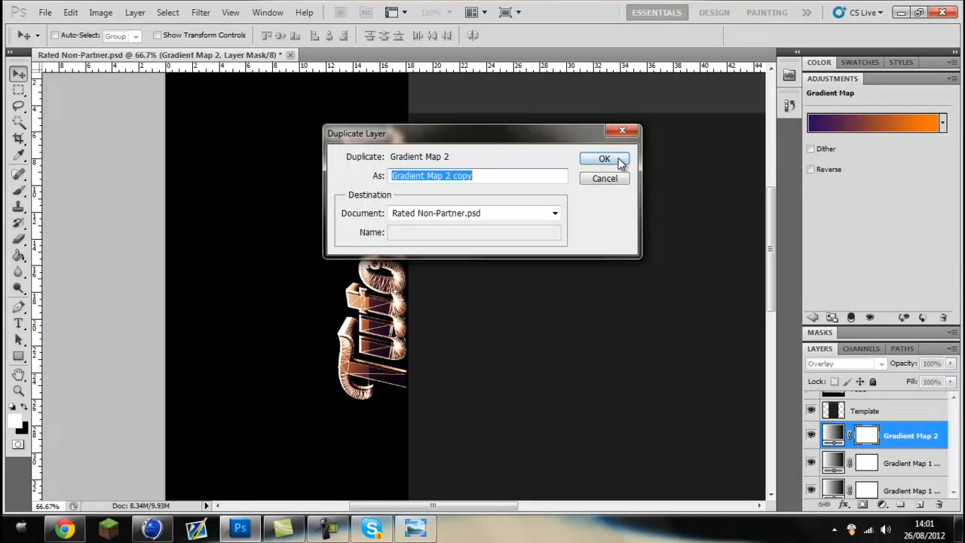
Duplicate Gradient Map 2 and bring up its gradient for editing.
left_click(604, 158)
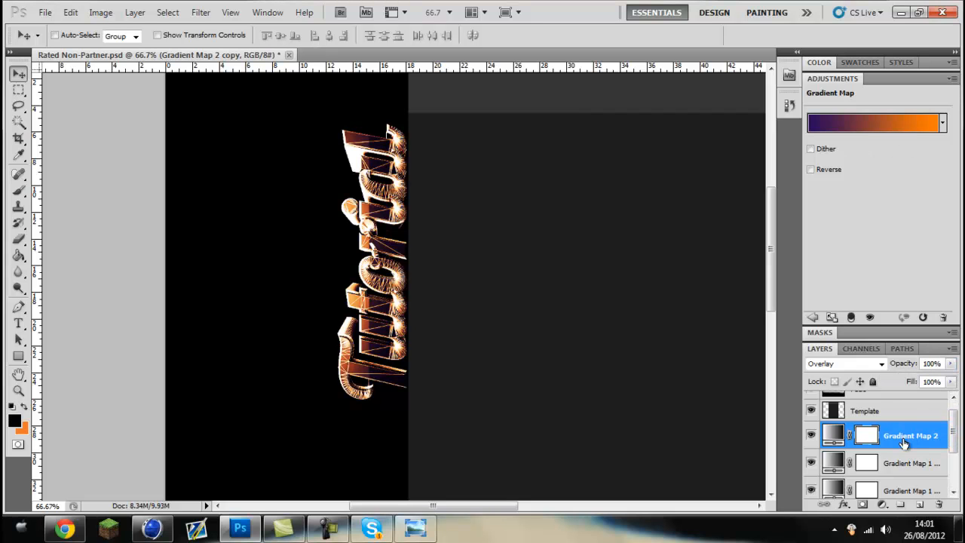
double_click(911, 435)
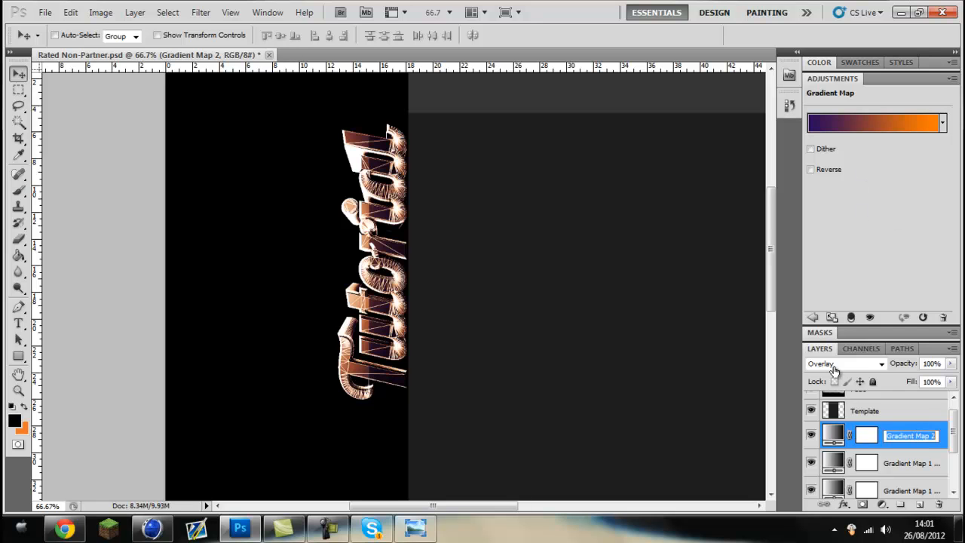
double_click(865, 434)
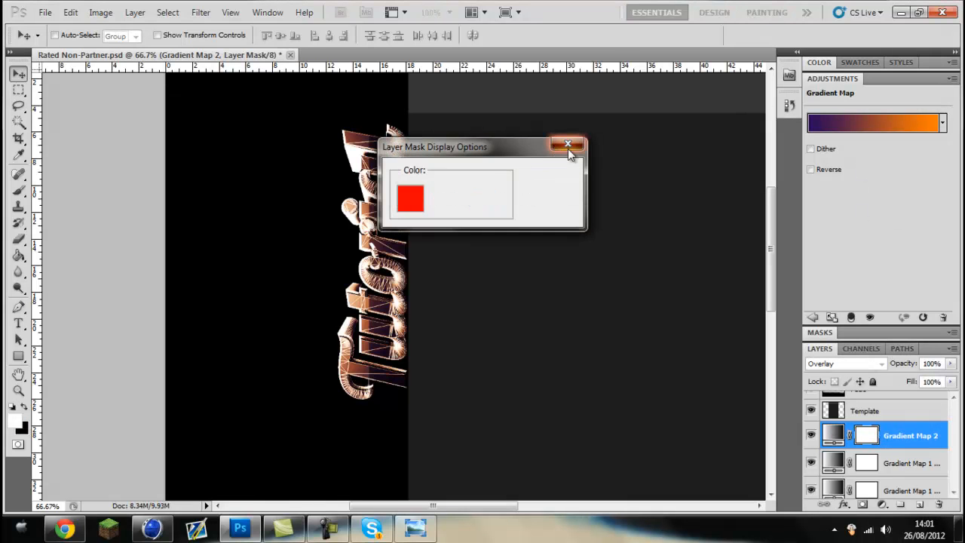
left_click(567, 145)
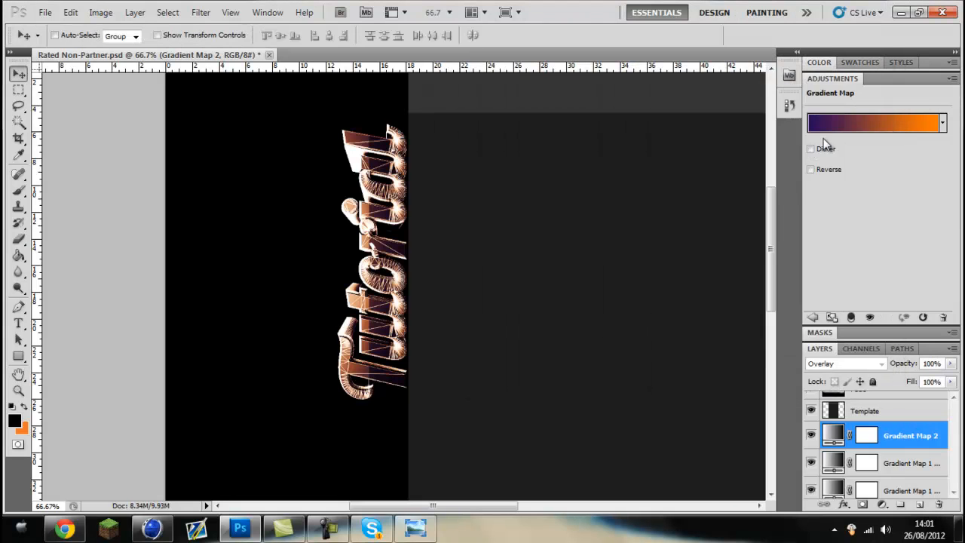
left_click(875, 124)
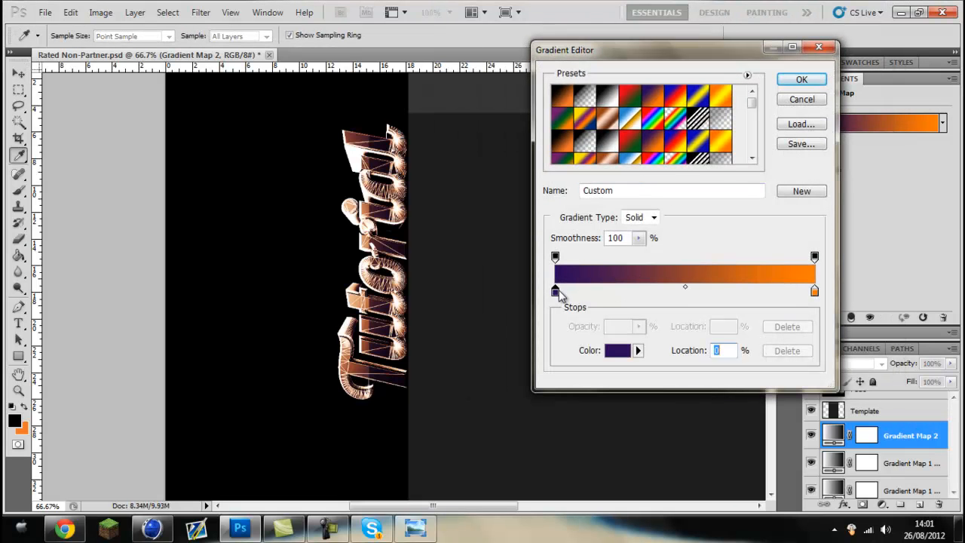
Recolour the gradient stops to cyan, bright green and a darker green.
left_click(617, 350)
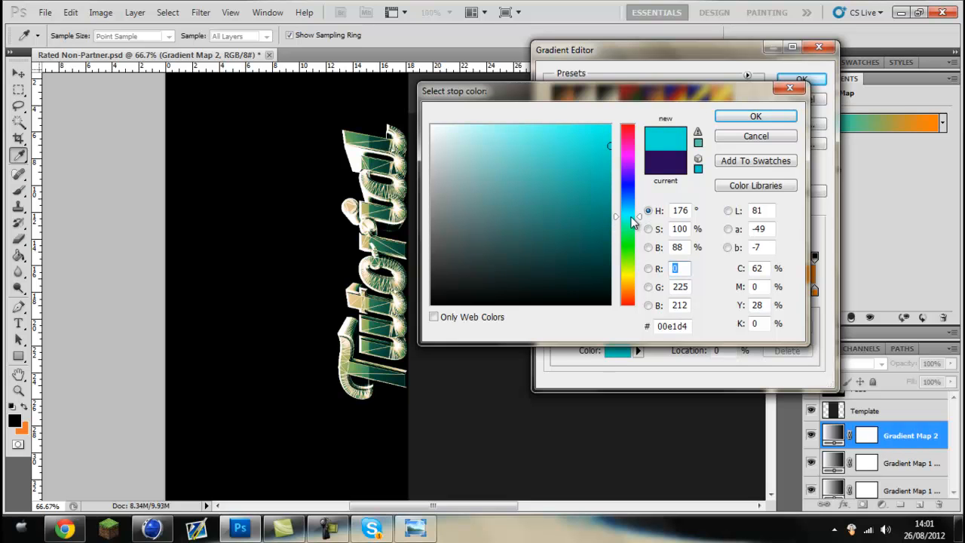
left_click(564, 227)
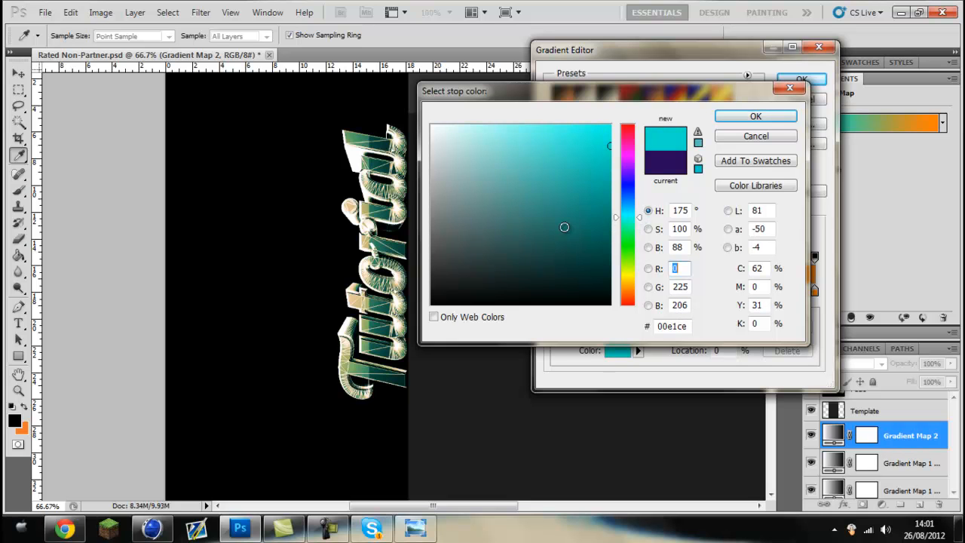
left_click(755, 114)
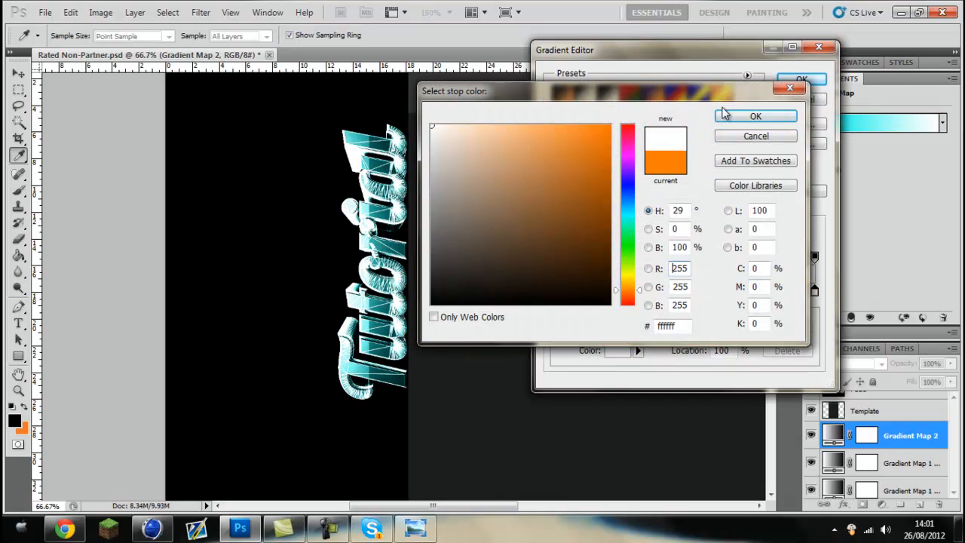
left_click(755, 114)
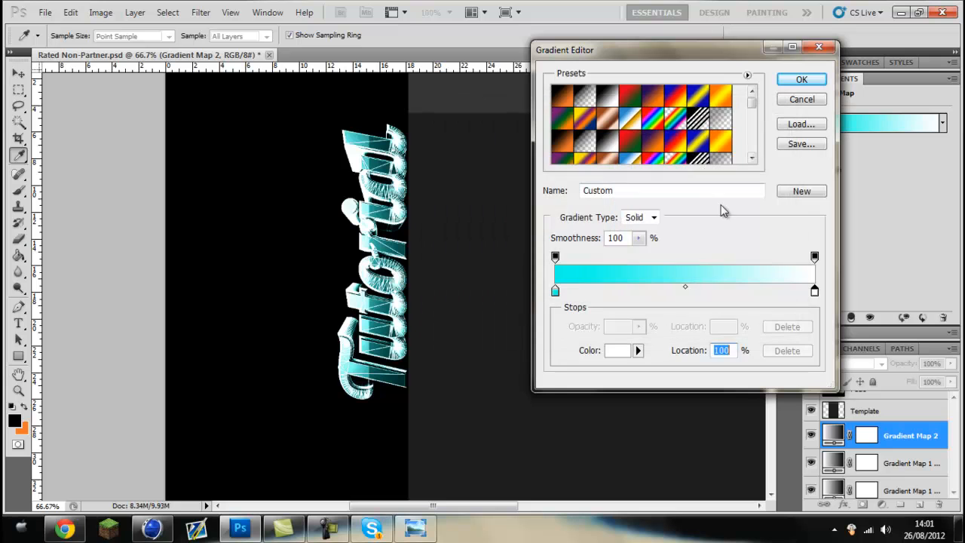
left_click(616, 349)
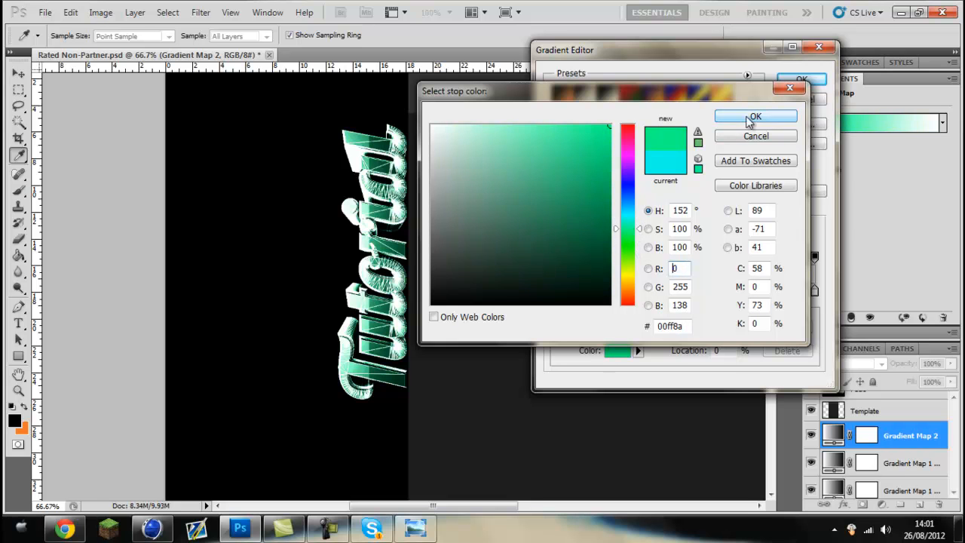
left_click(756, 116)
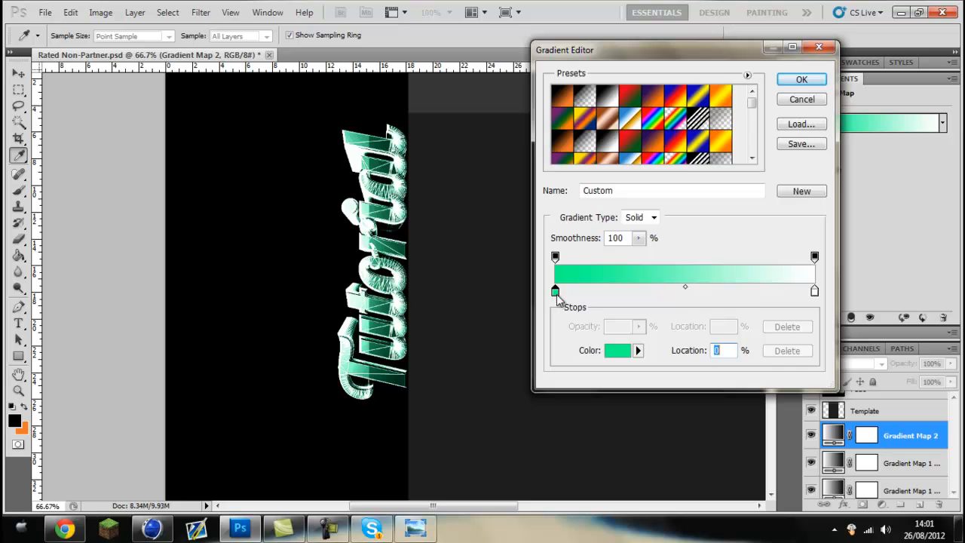
left_click(617, 350)
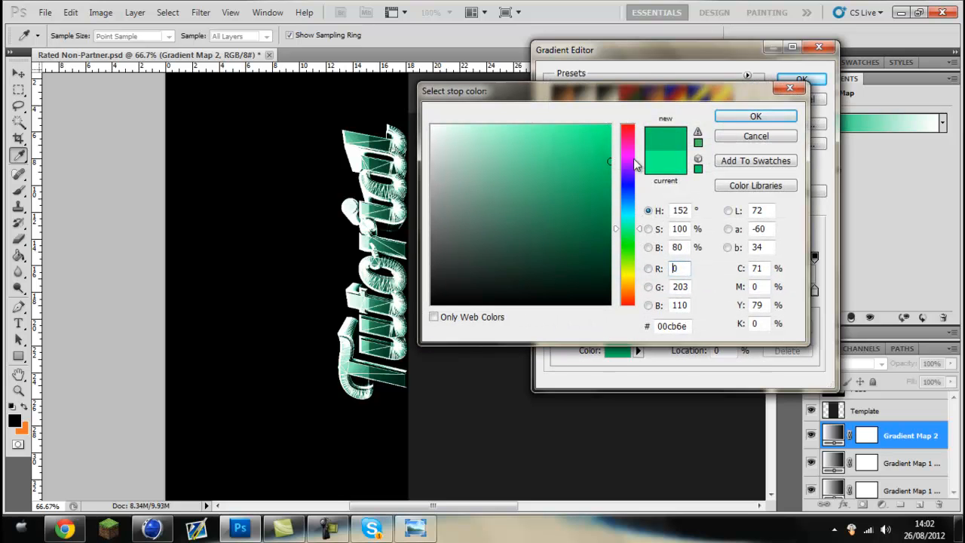
mouse_move(627, 242)
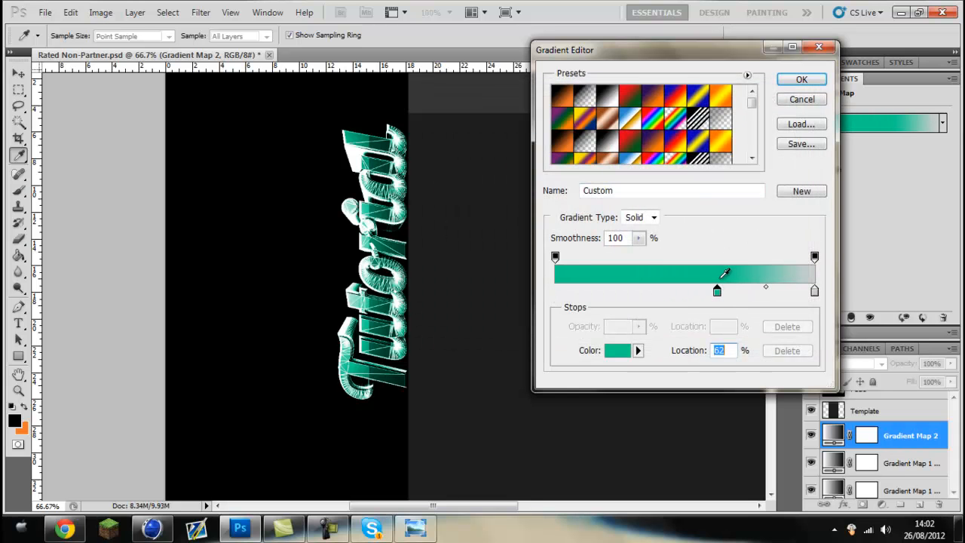
Shift a colour stop to reshape the green gradient, apply it, and select the Background layer.
left_click_drag(716, 290, 555, 289)
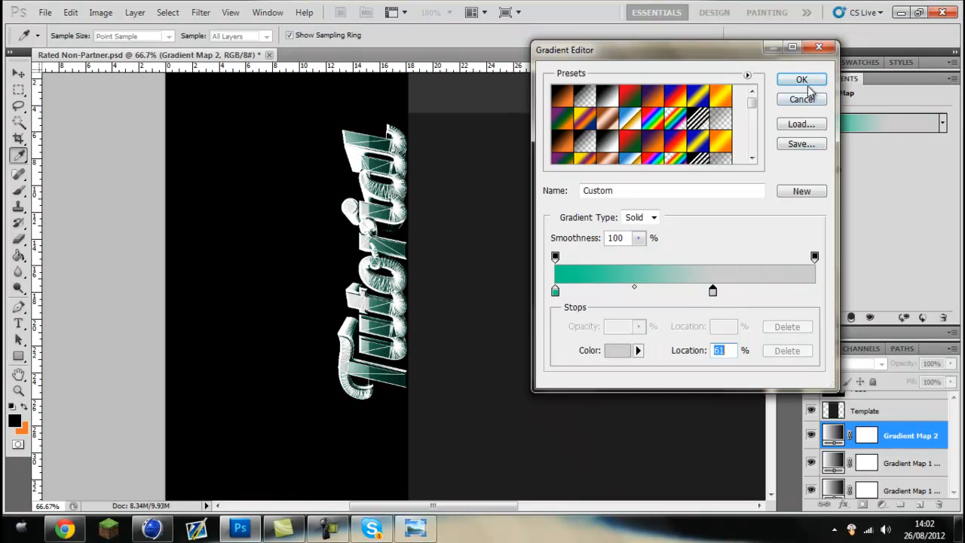
left_click(801, 79)
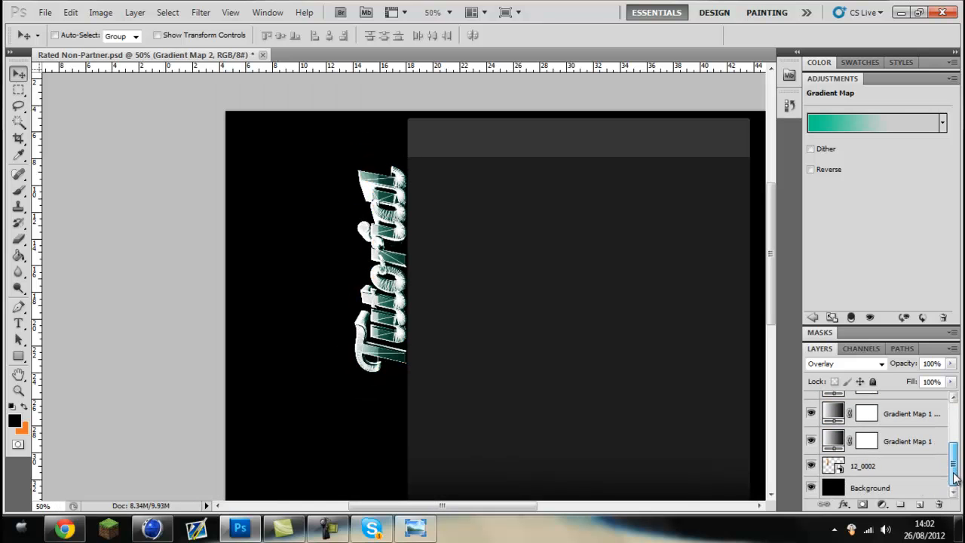
left_click(872, 487)
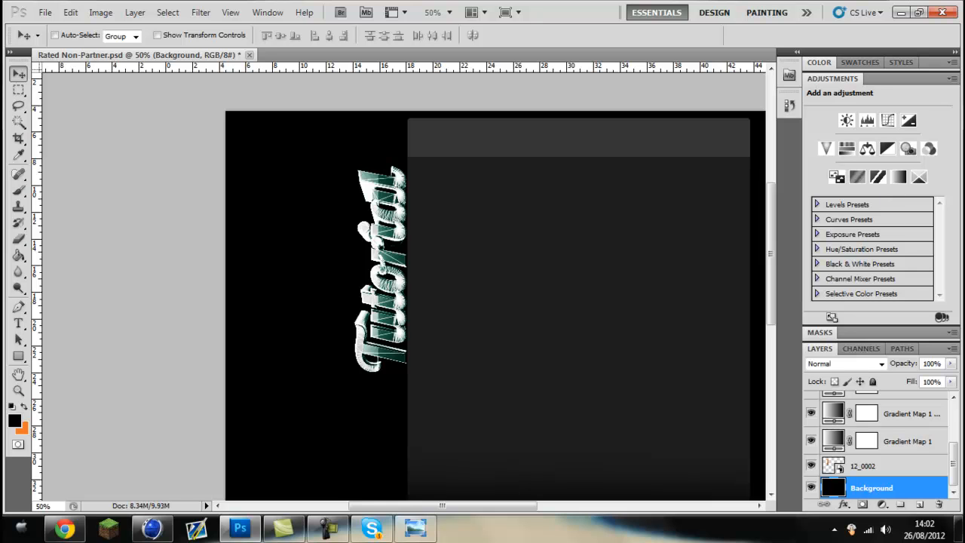
mouse_move(421, 312)
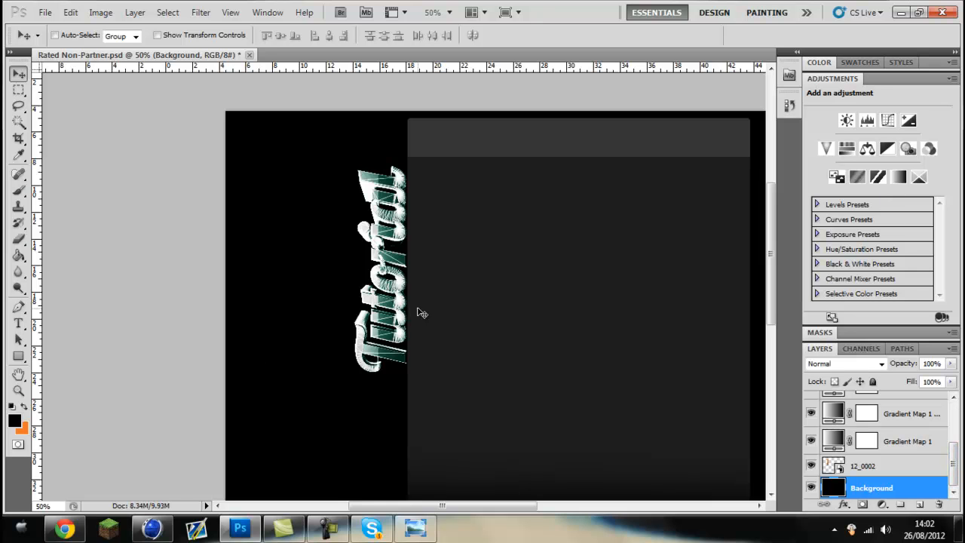
mouse_move(893, 430)
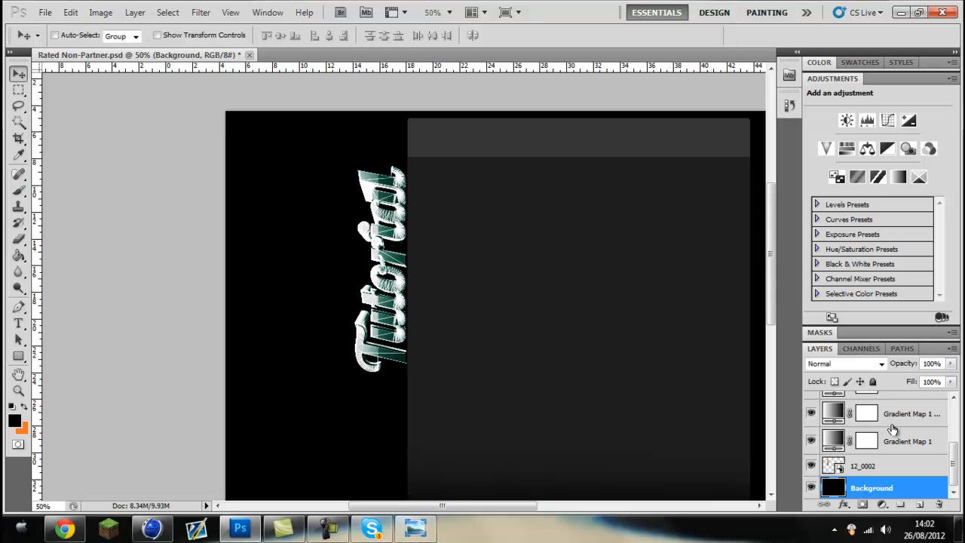
mouse_move(133, 356)
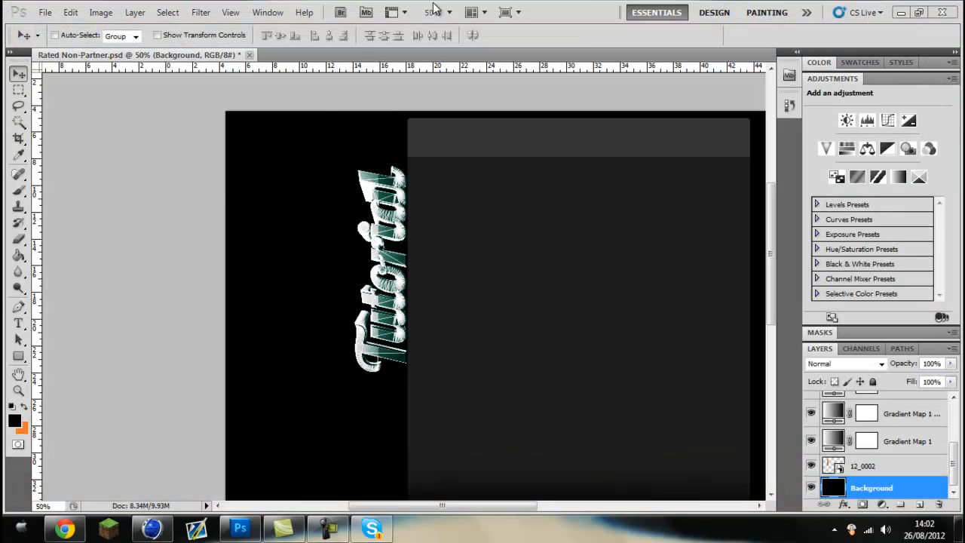
Leave Photoshop for Explorer and browse into the Mace Graphics Pack's flare folder.
left_click(929, 12)
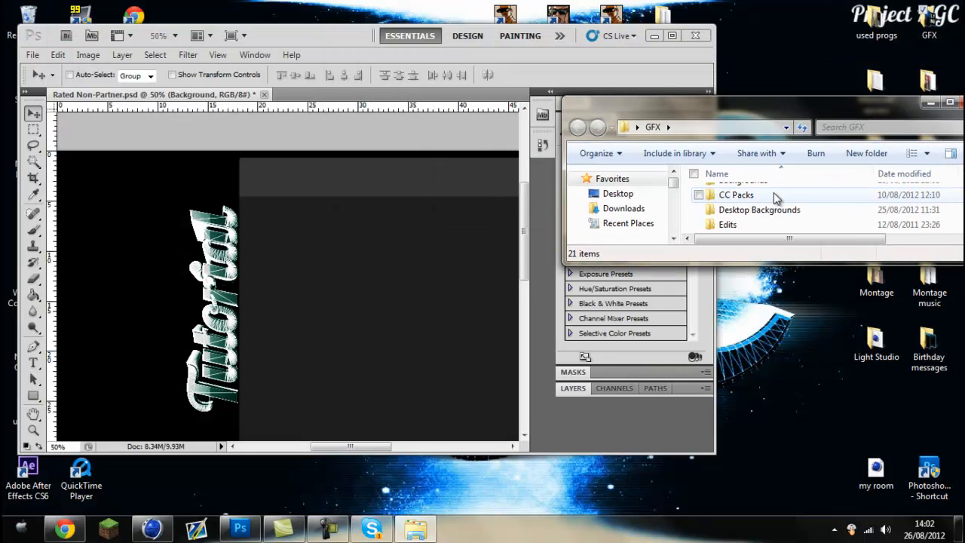
scroll("down", 3)
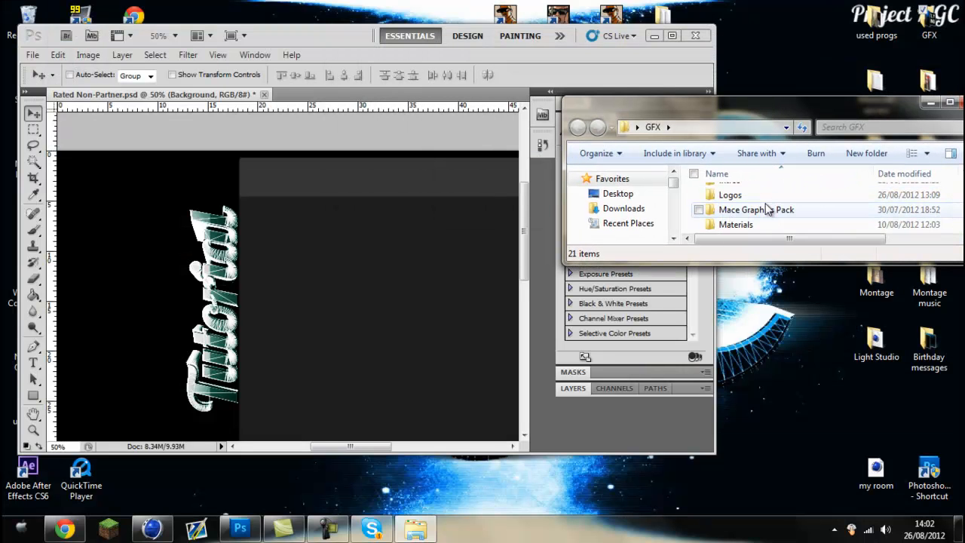
double_click(757, 210)
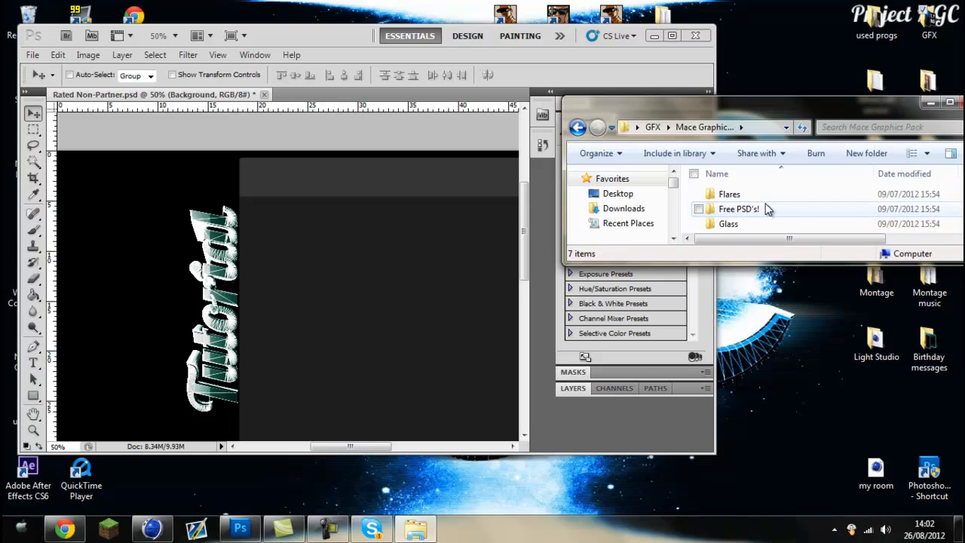
double_click(730, 193)
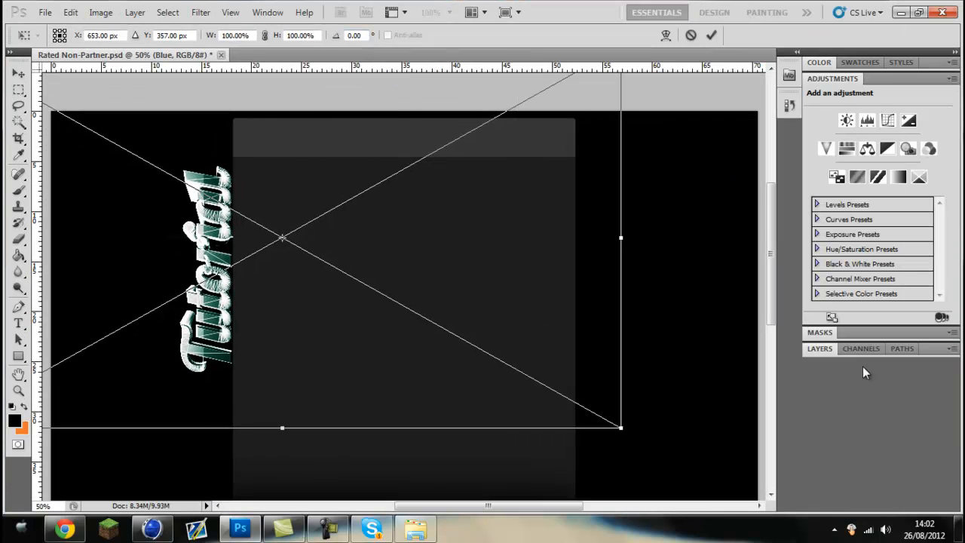
Place the Blue light-streak layer, blend it in Screen mode and place it again rotated -90°.
left_click(821, 348)
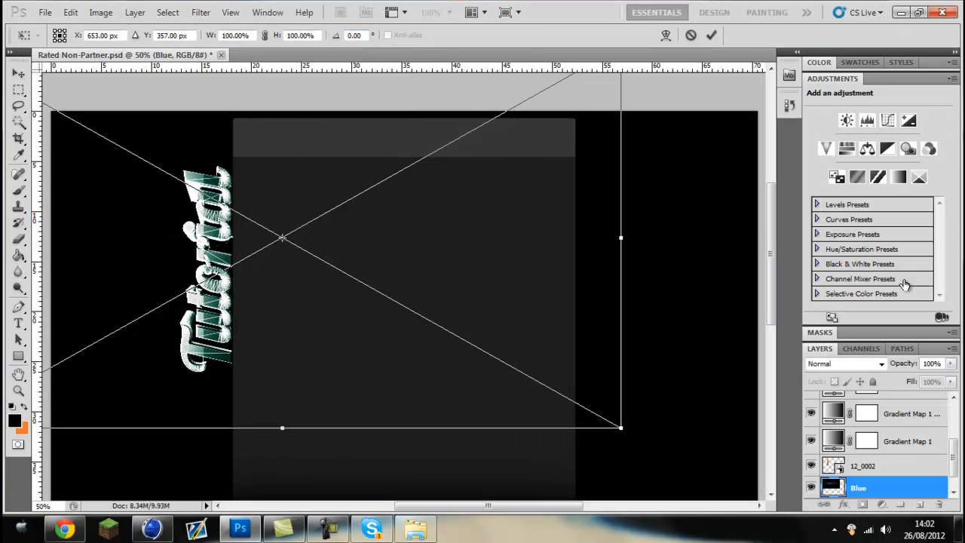
mouse_move(33, 81)
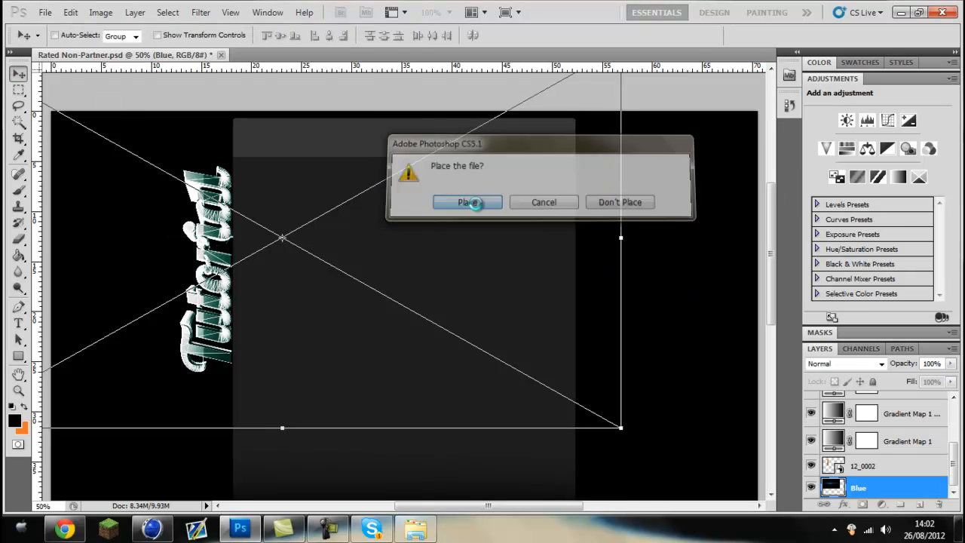
left_click(468, 202)
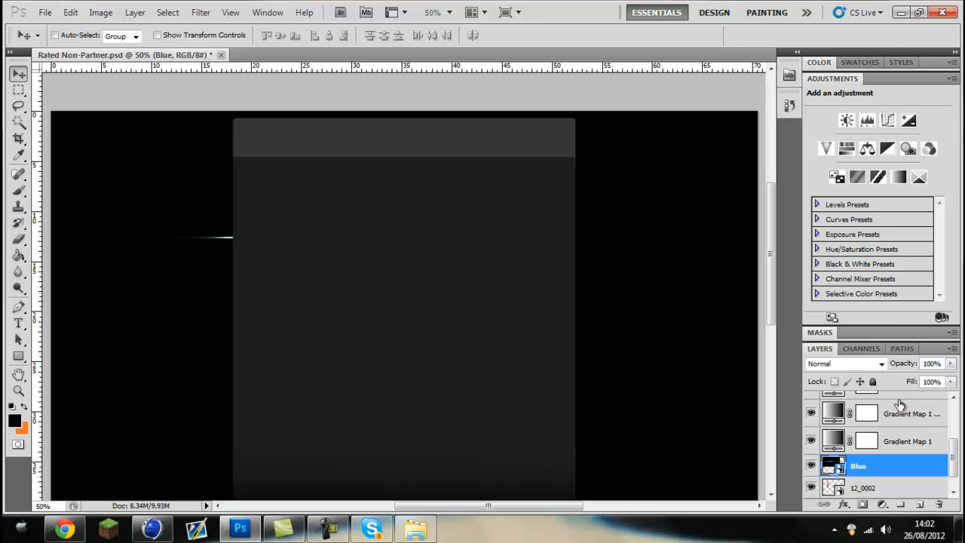
left_click(845, 364)
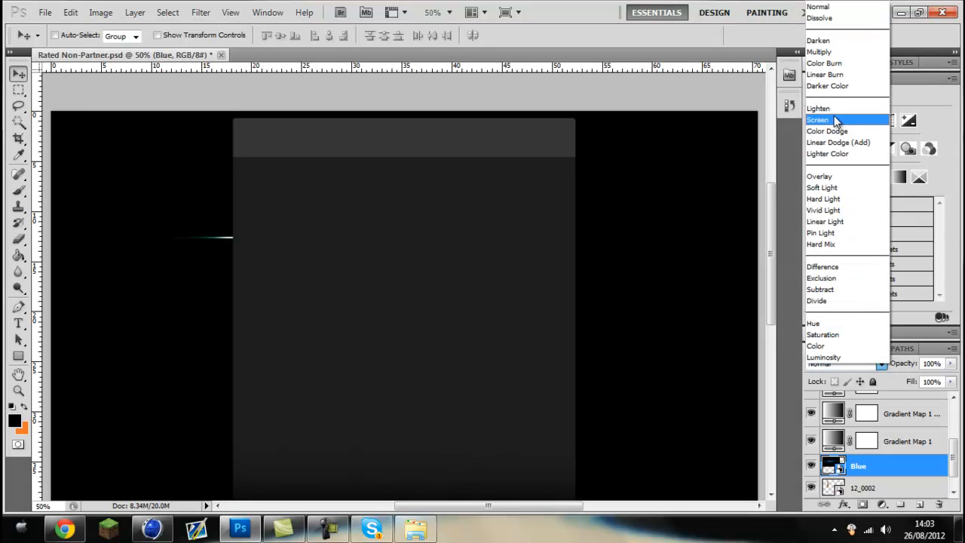
left_click(818, 121)
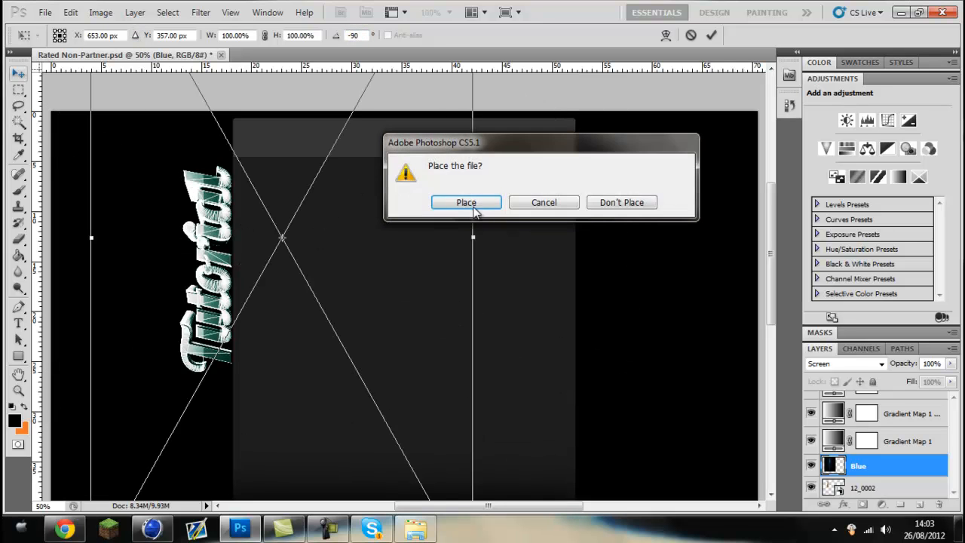
left_click(466, 203)
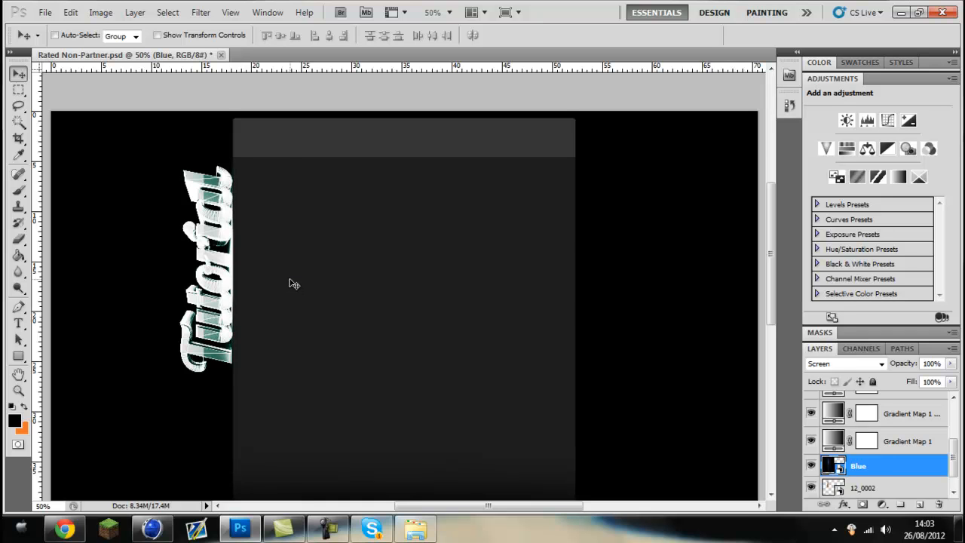
Free-transform the streak layer down to about 46% over the left-side text and commit.
key("ctrl+t")
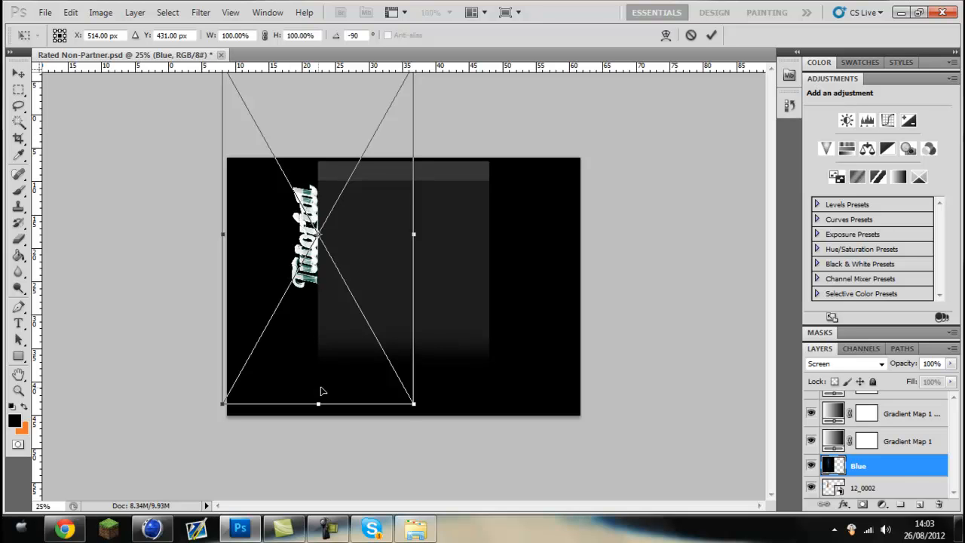
left_click_drag(317, 404, 323, 287)
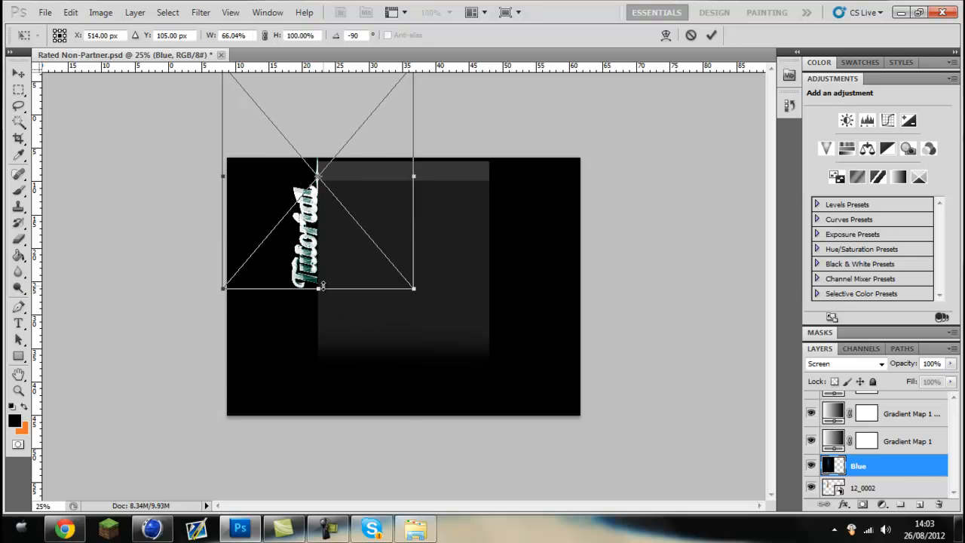
mouse_move(284, 108)
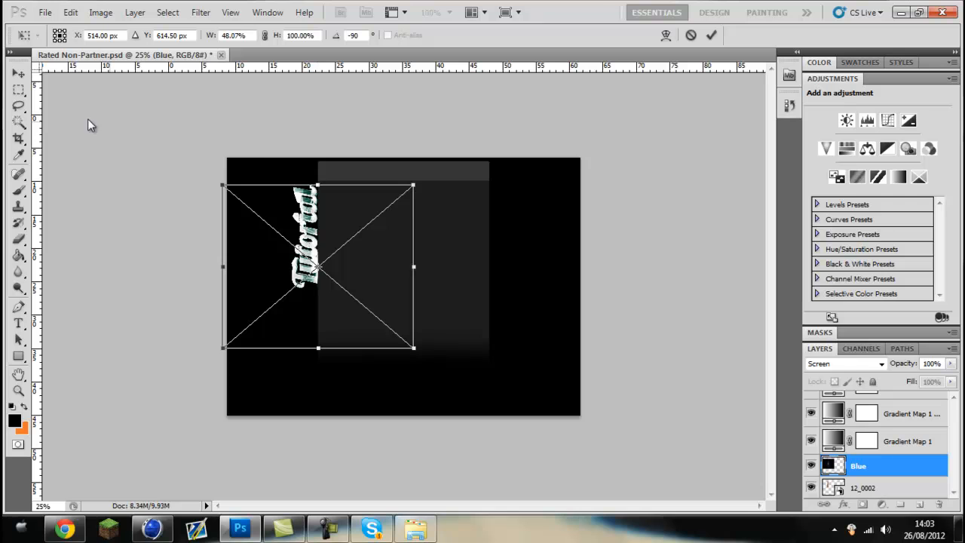
key("Return")
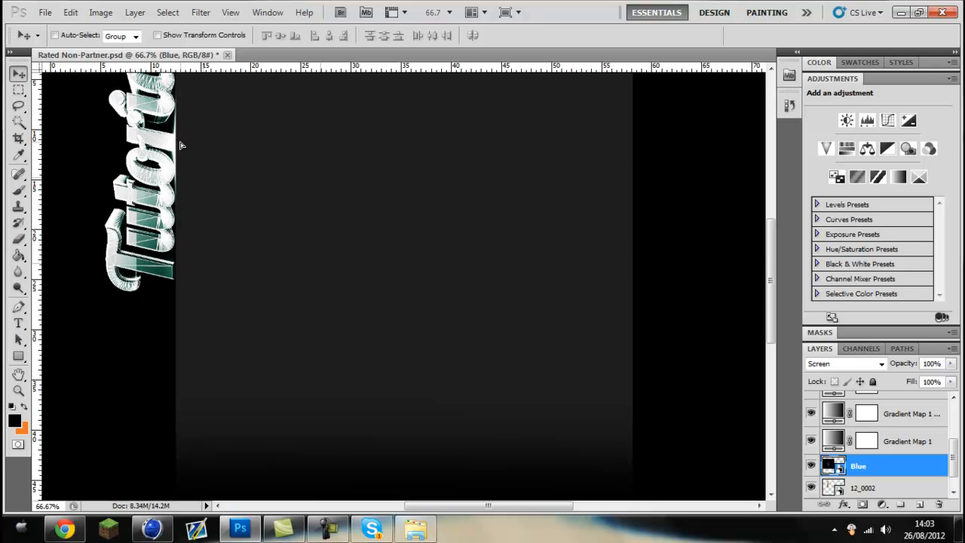
mouse_move(184, 148)
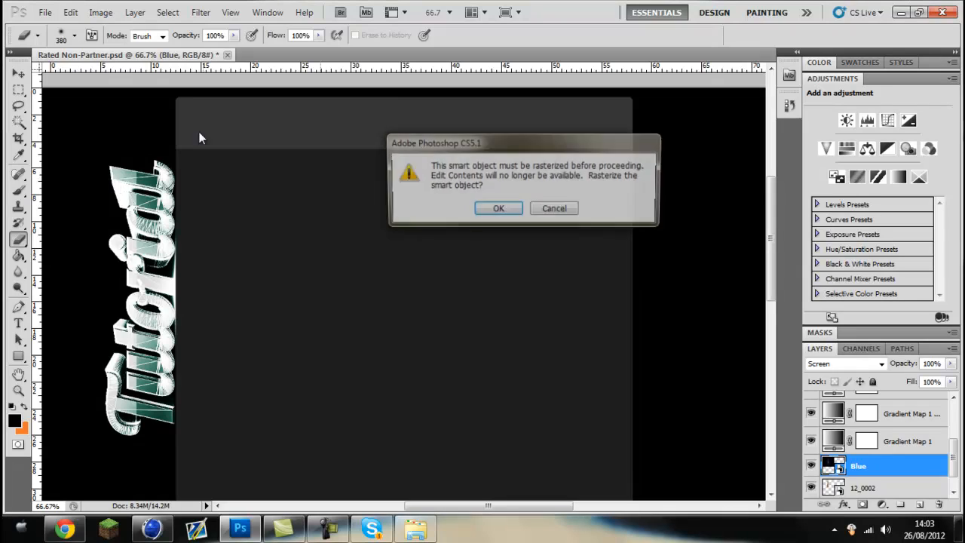
Accept rasterizing the Blue streak smart object into plain pixels.
left_click(498, 208)
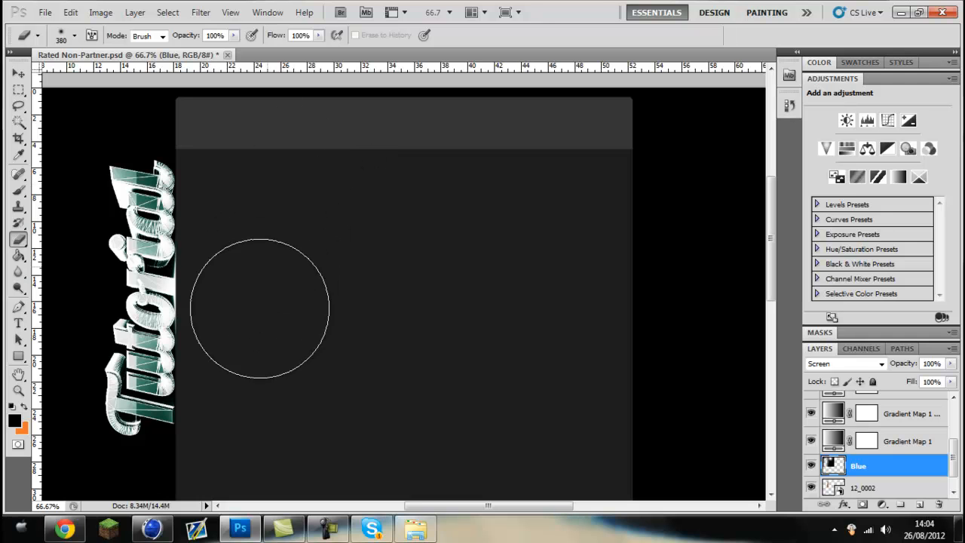
mouse_move(287, 410)
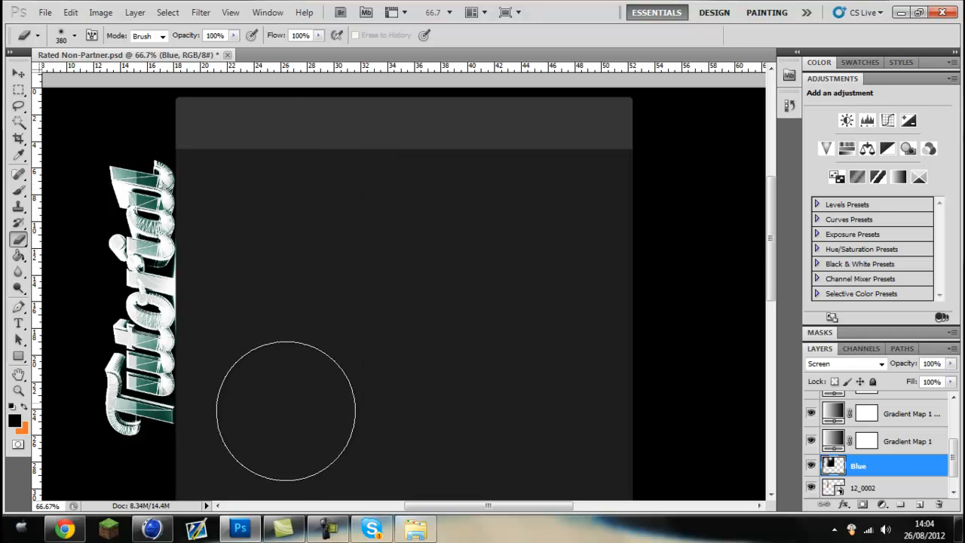
Duplicate the Blue layer into Blue copy and Blue copy 2, moving the copy beneath the 12_0002 layer.
right_click(857, 464)
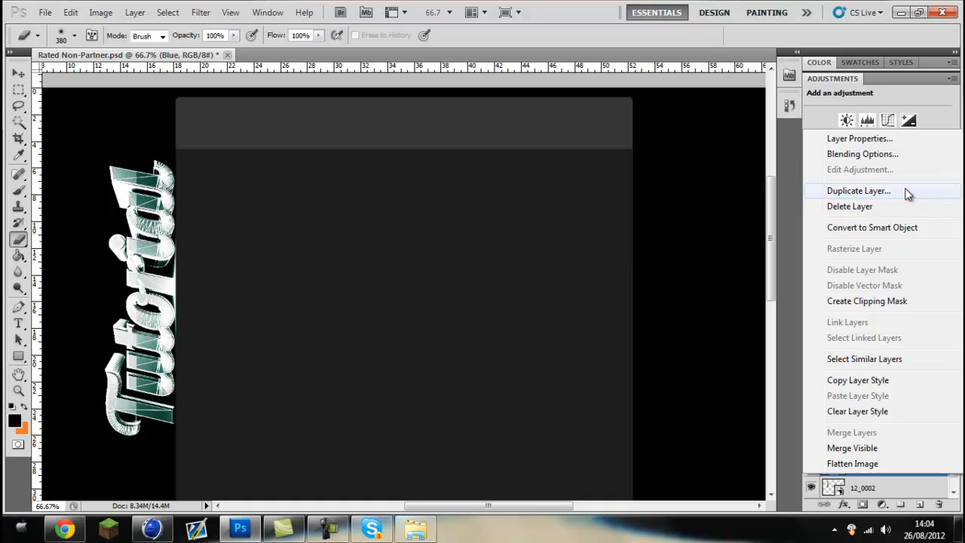
left_click(860, 190)
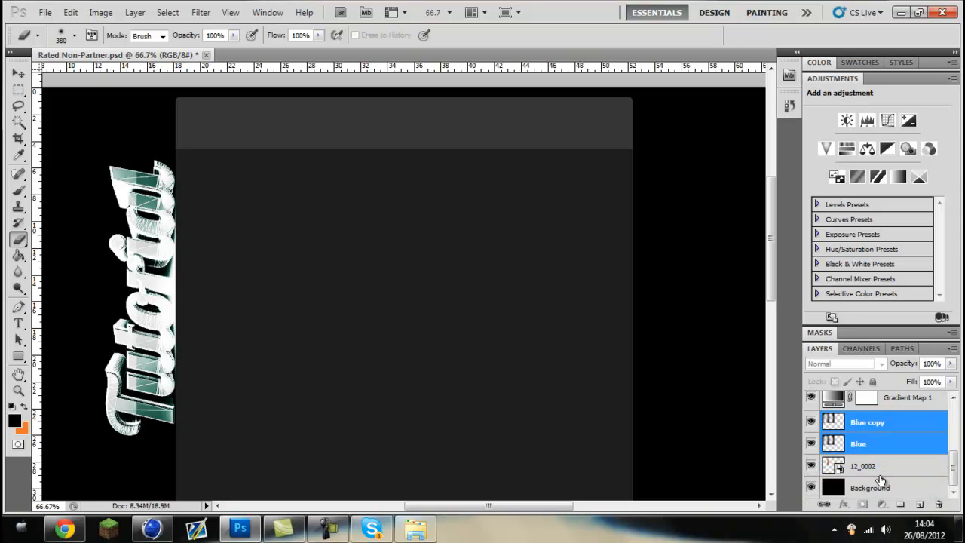
left_click_drag(863, 464, 863, 419)
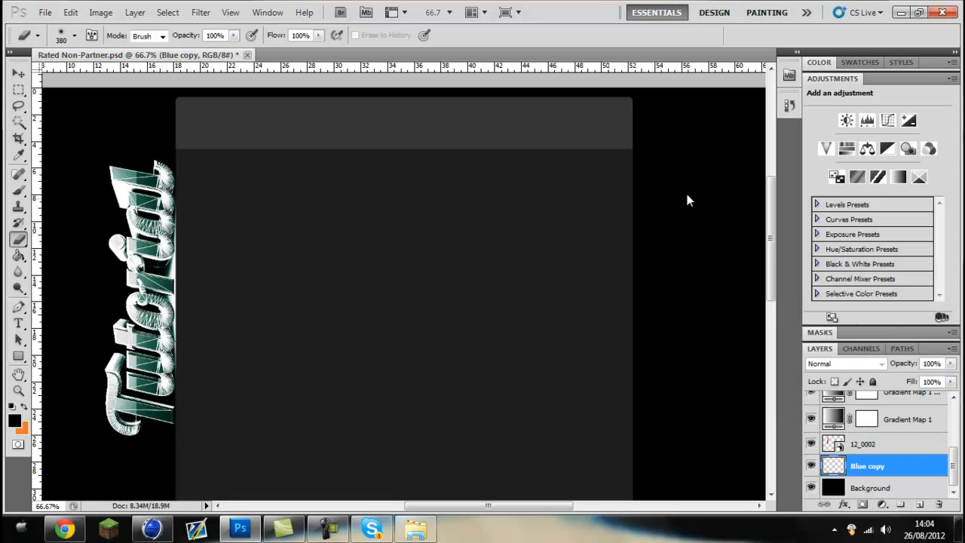
left_click(844, 363)
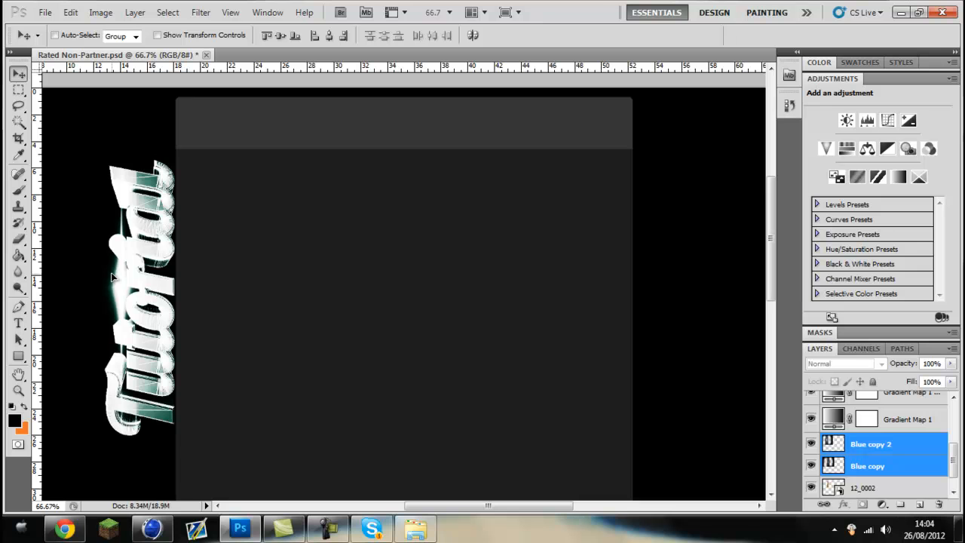
Place the Acres4 image rotated 90° as a Screen-blended layer at 36% opacity.
left_click(872, 443)
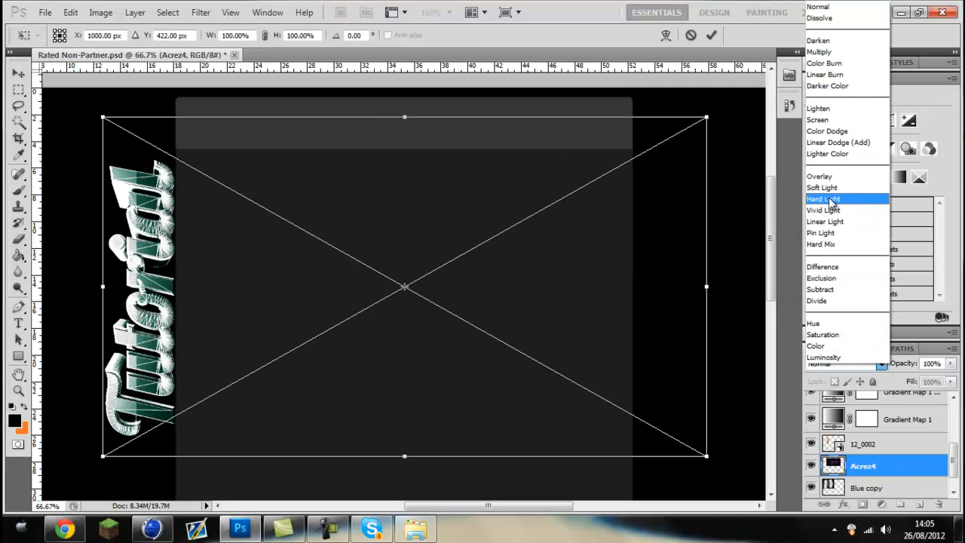
left_click(817, 120)
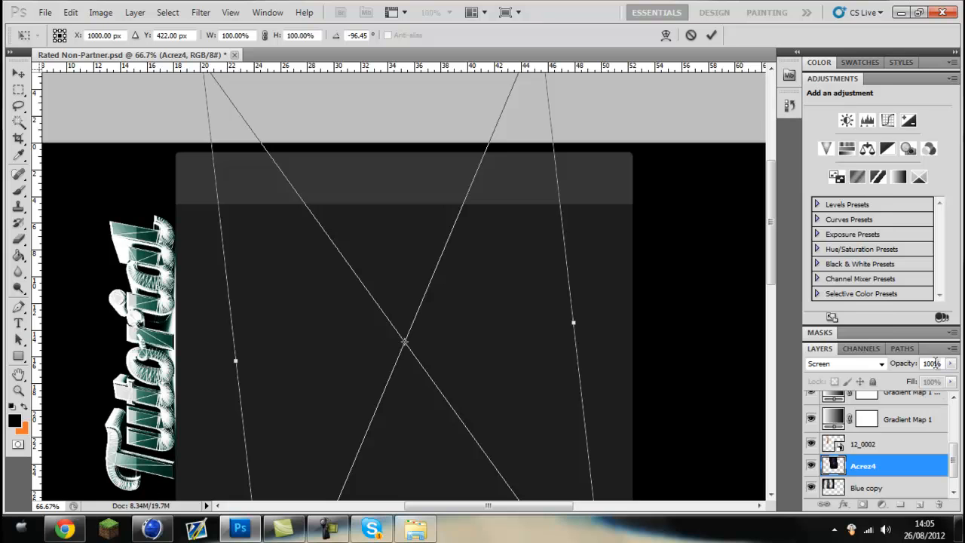
left_click(845, 364)
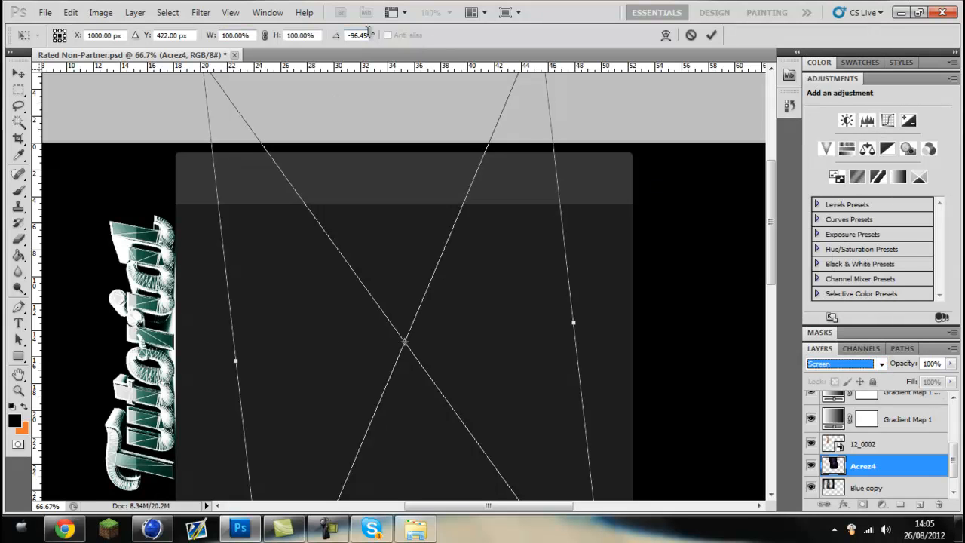
triple_click(354, 35)
type("-90")
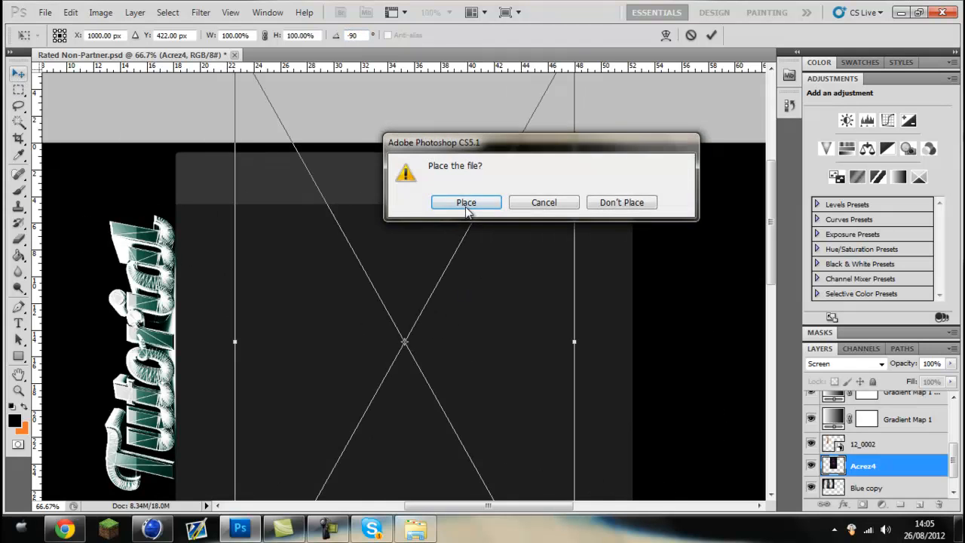
left_click(466, 202)
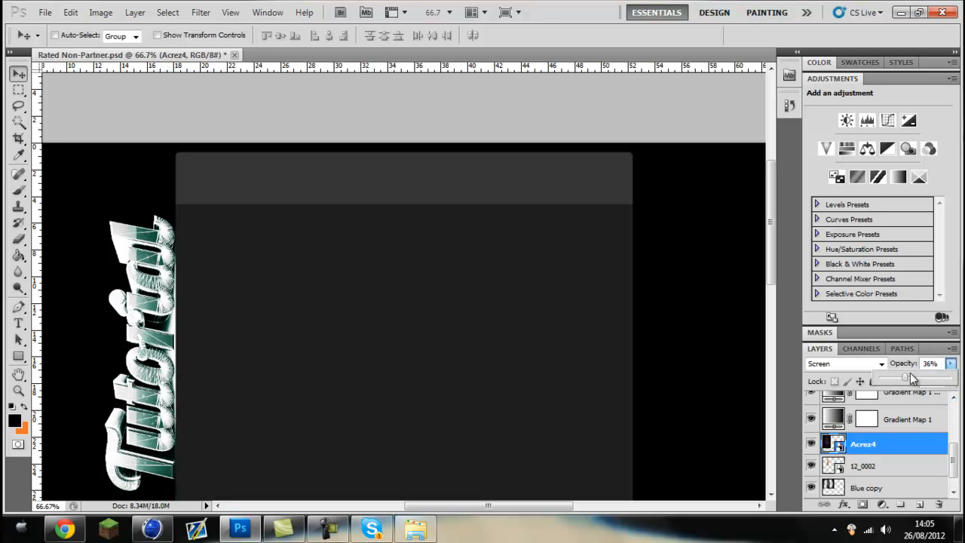
Switch the Acres4 layer to Overlay blending.
left_click(844, 363)
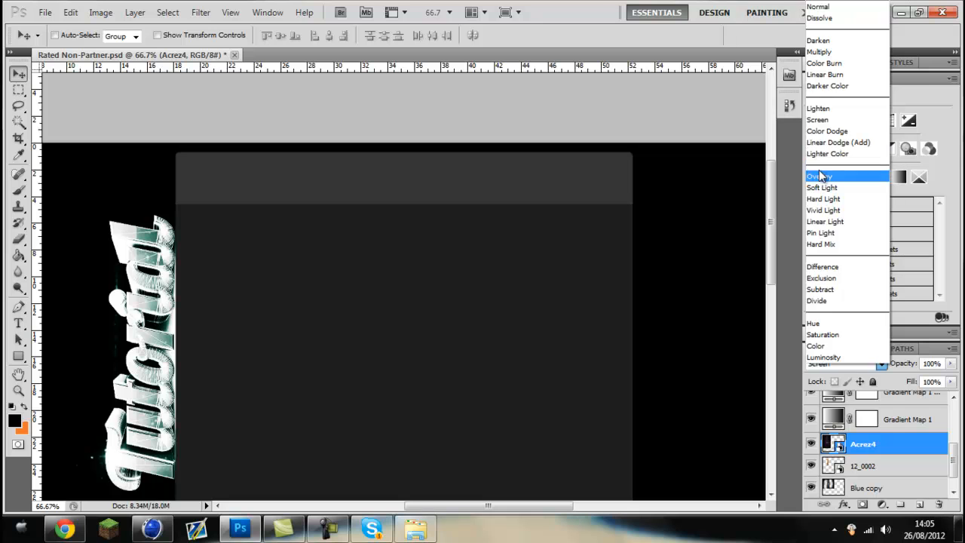
left_click(820, 175)
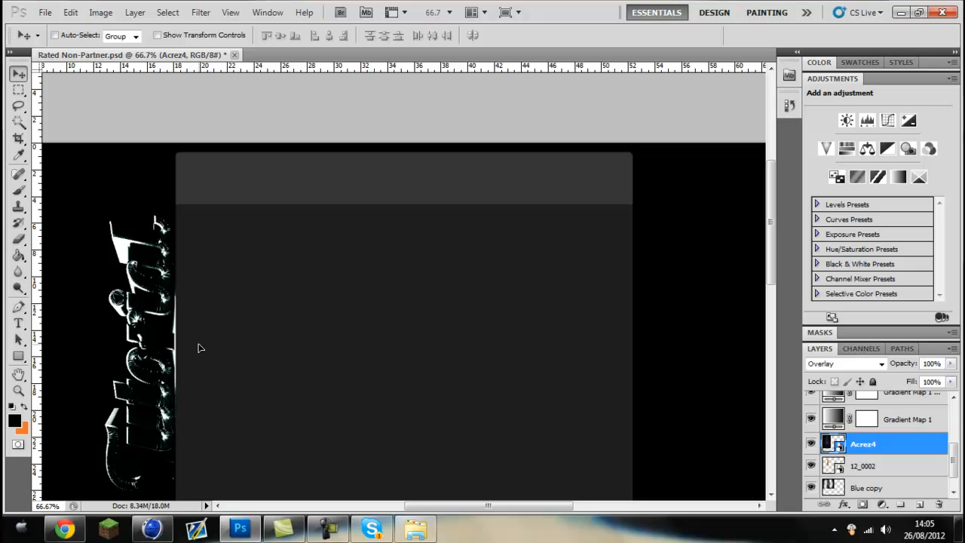
mouse_move(902, 424)
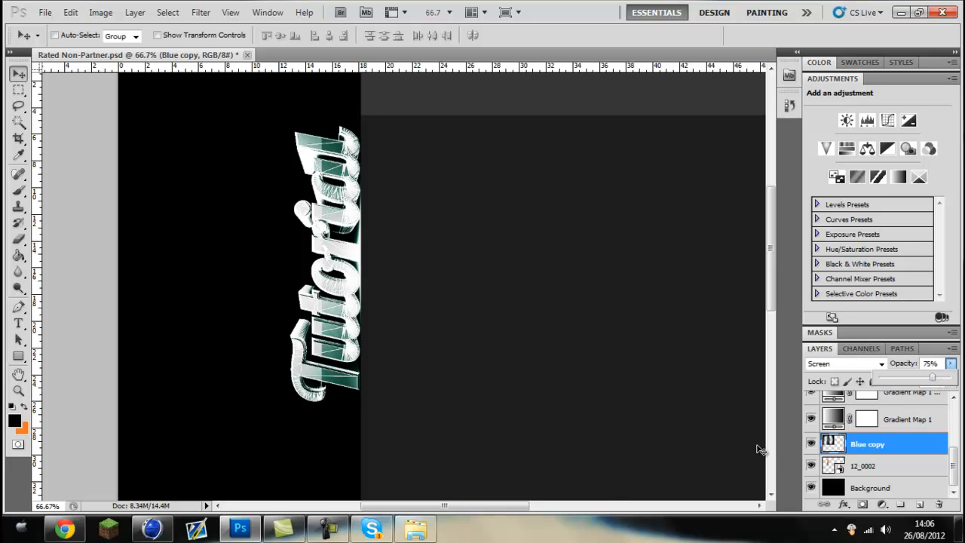
mouse_move(371, 528)
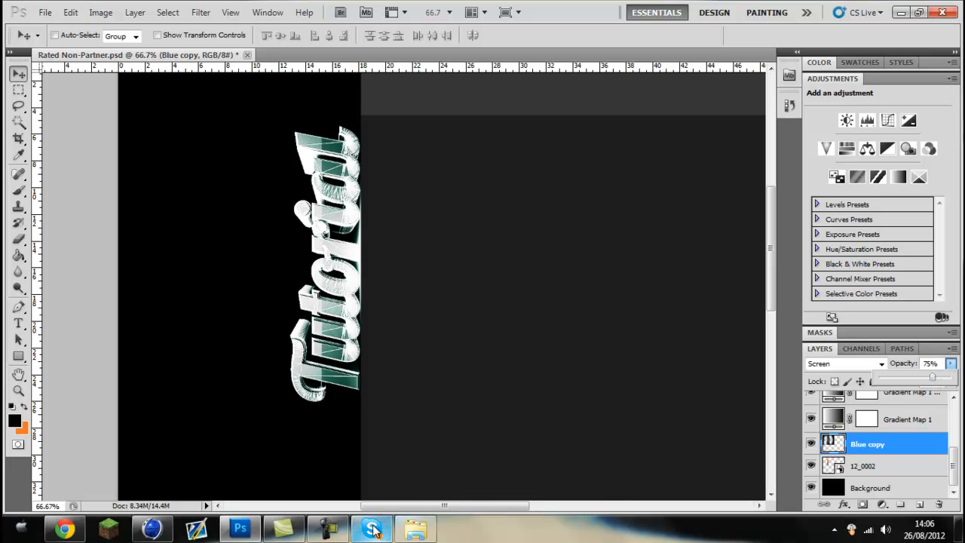
Pick the stock-me-babe image from the Space folder, place it rotated -90° and blend it in Screen.
left_click(371, 528)
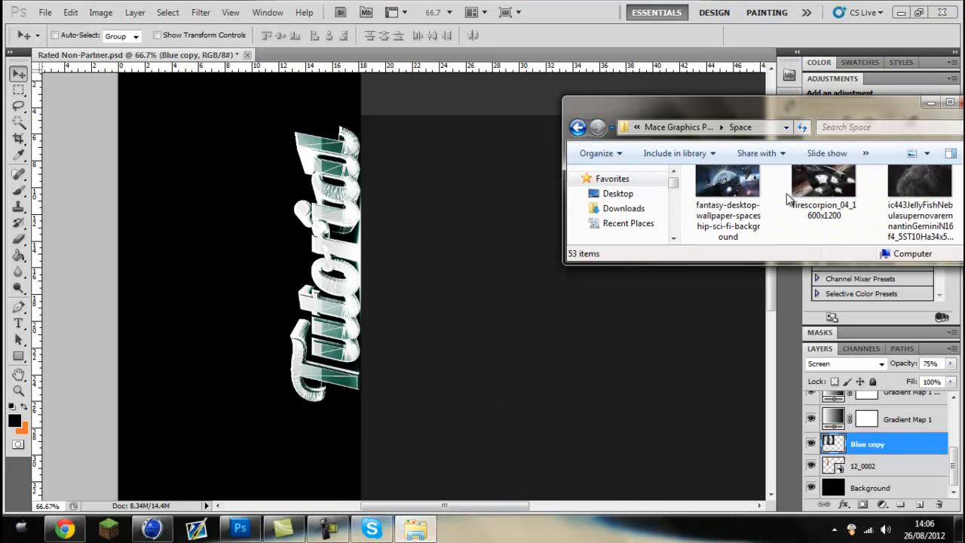
scroll("down", 3)
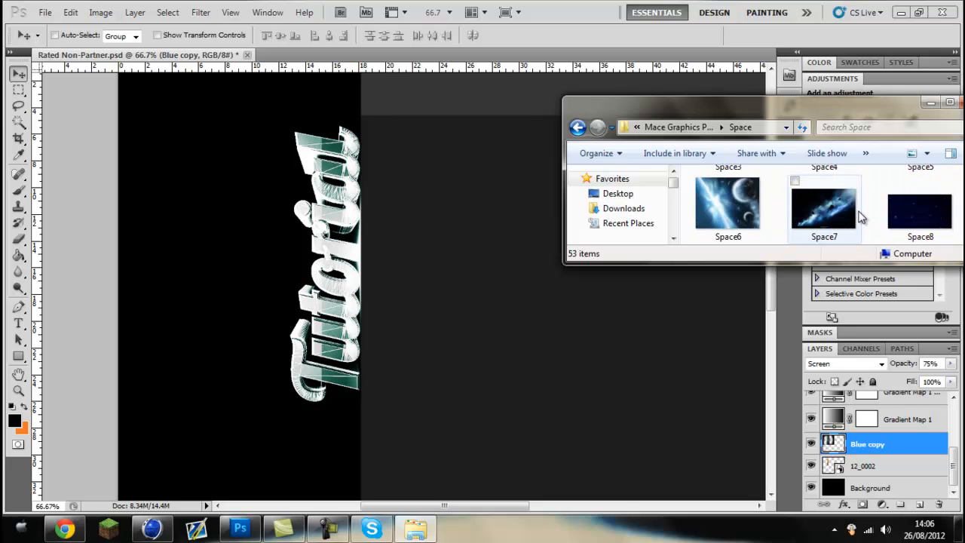
scroll("down", 3)
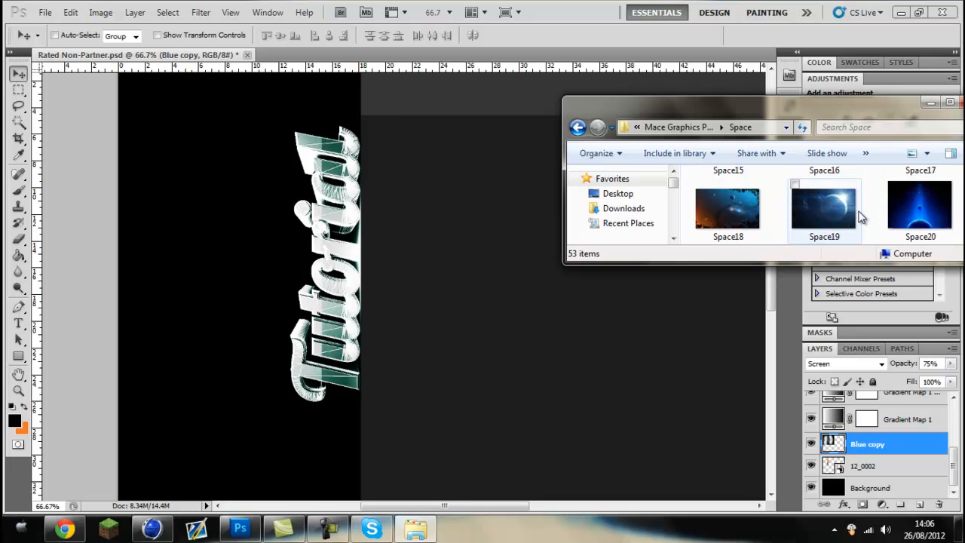
left_click(268, 275)
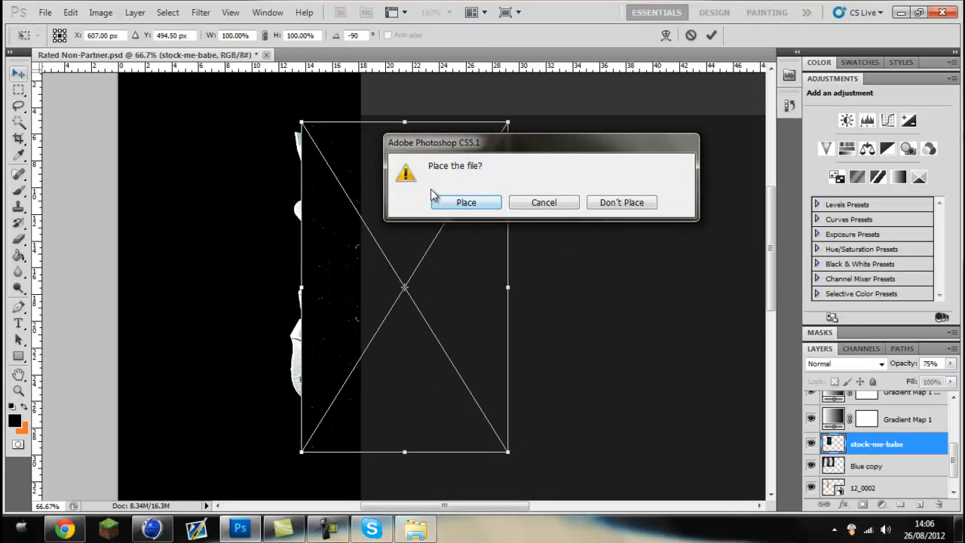
left_click(466, 202)
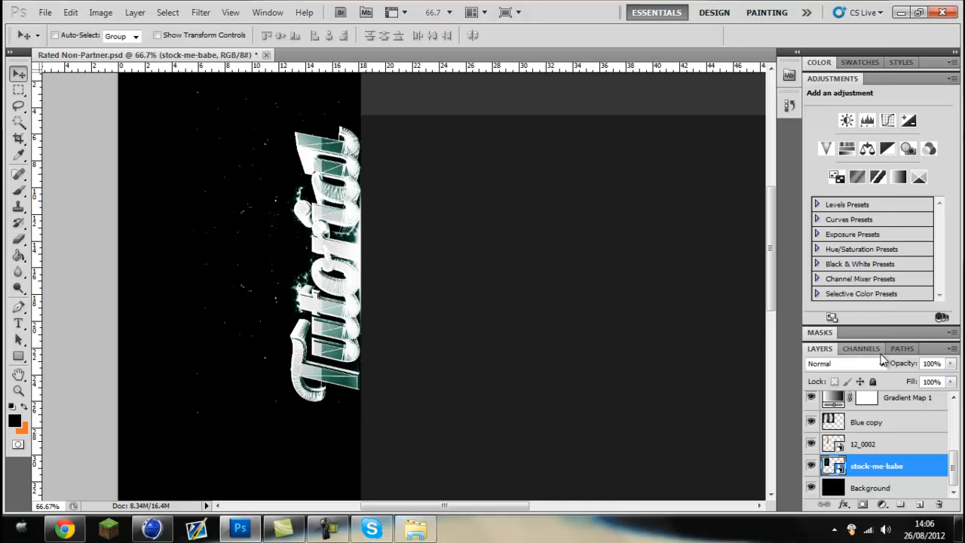
left_click(839, 364)
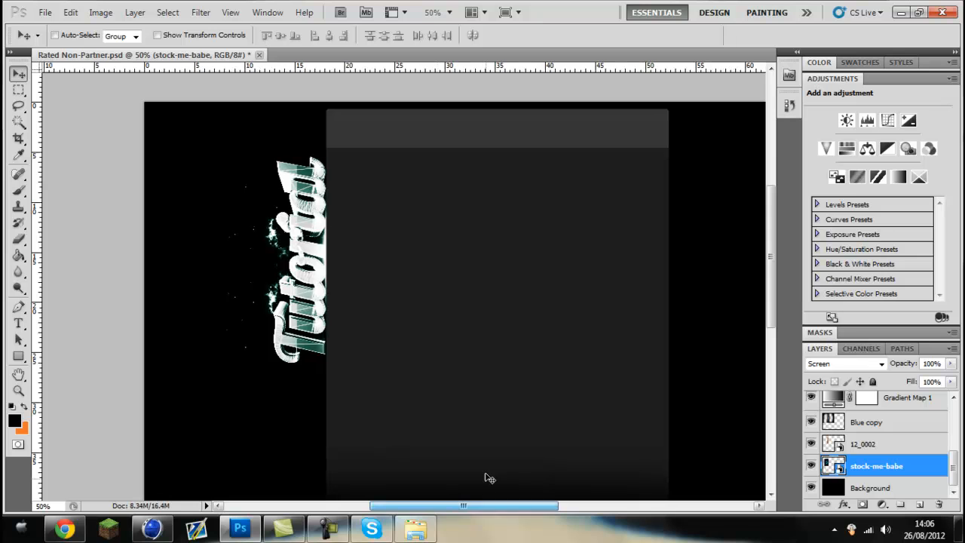
Duplicate the stock-me-babe layer twice, then select Gradient Map 2.
left_click(18, 240)
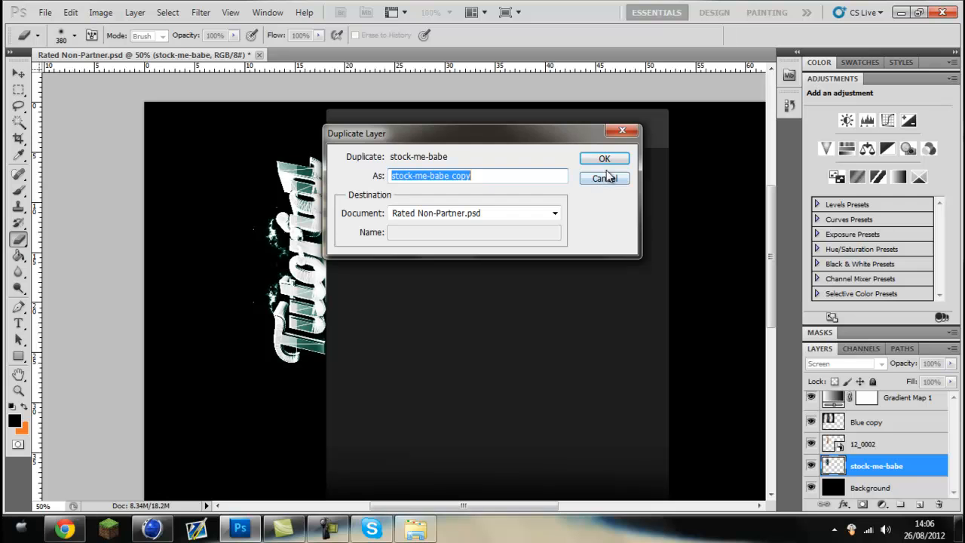
left_click(603, 159)
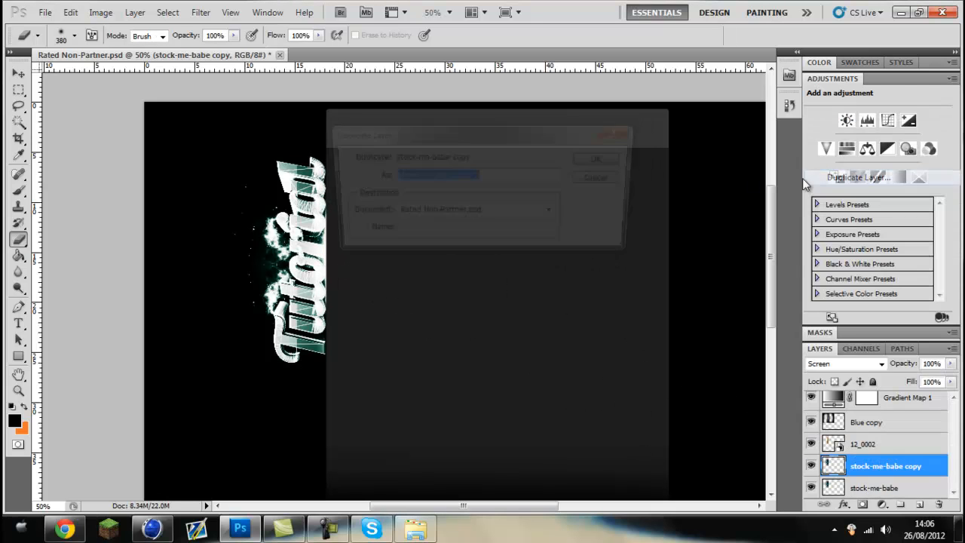
left_click(594, 158)
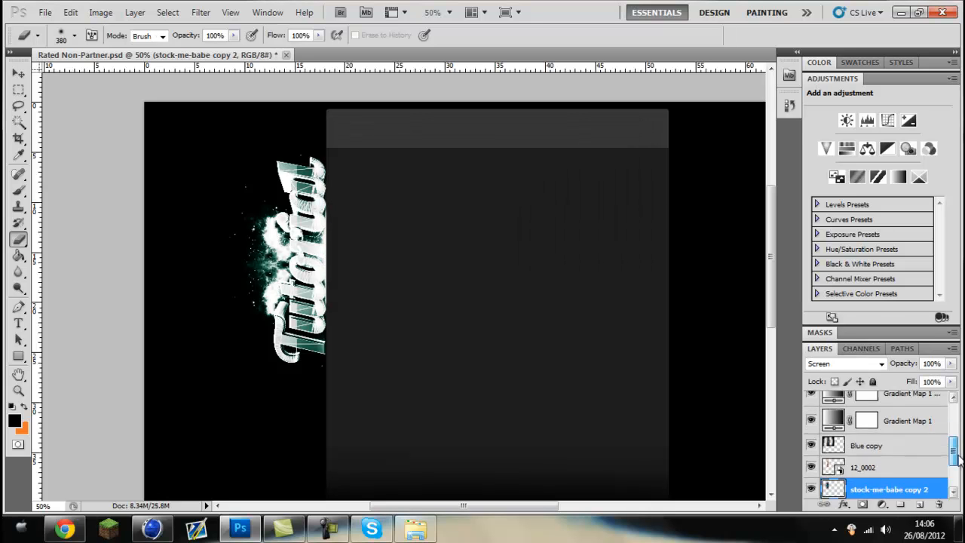
left_click(905, 449)
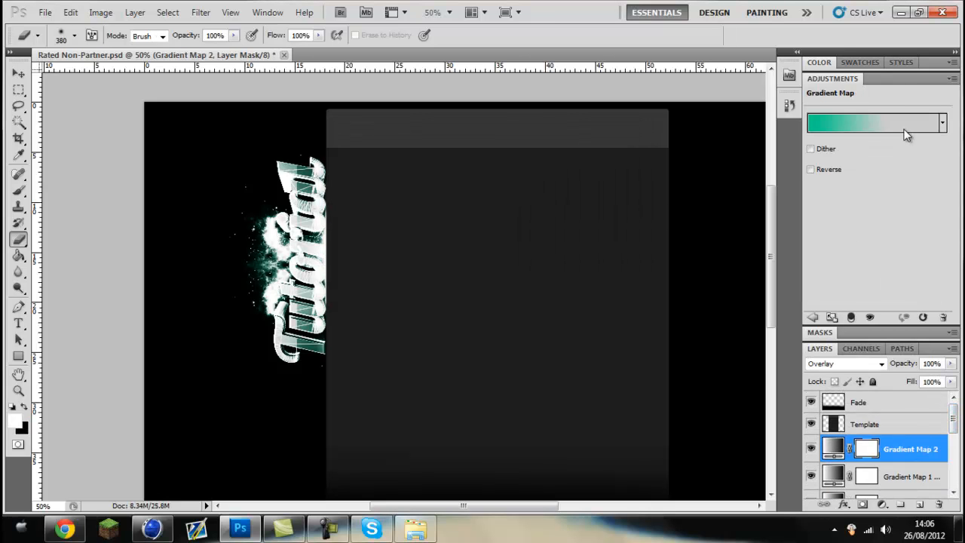
Set the Gradient Map 2 right stop to a light grey and duplicate the adjustment layer.
left_click(875, 122)
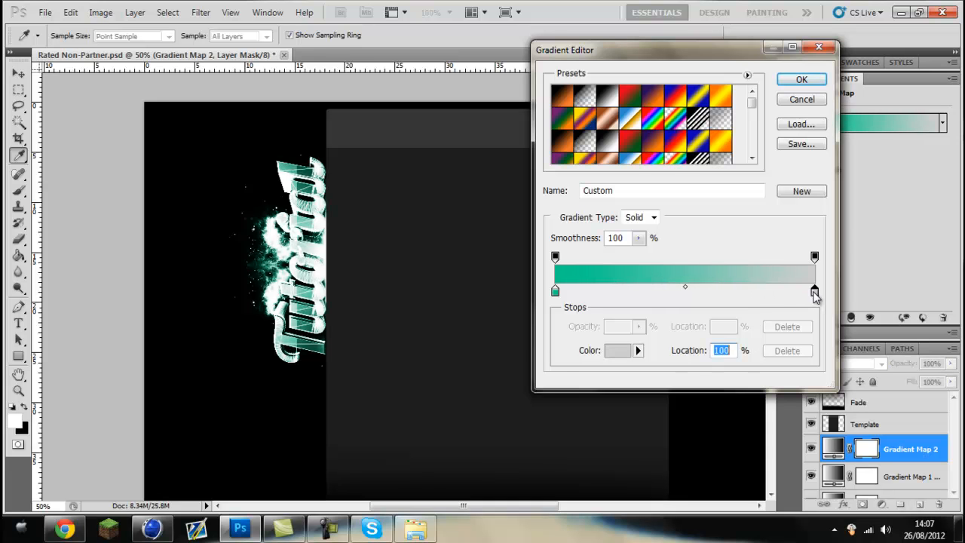
left_click(617, 350)
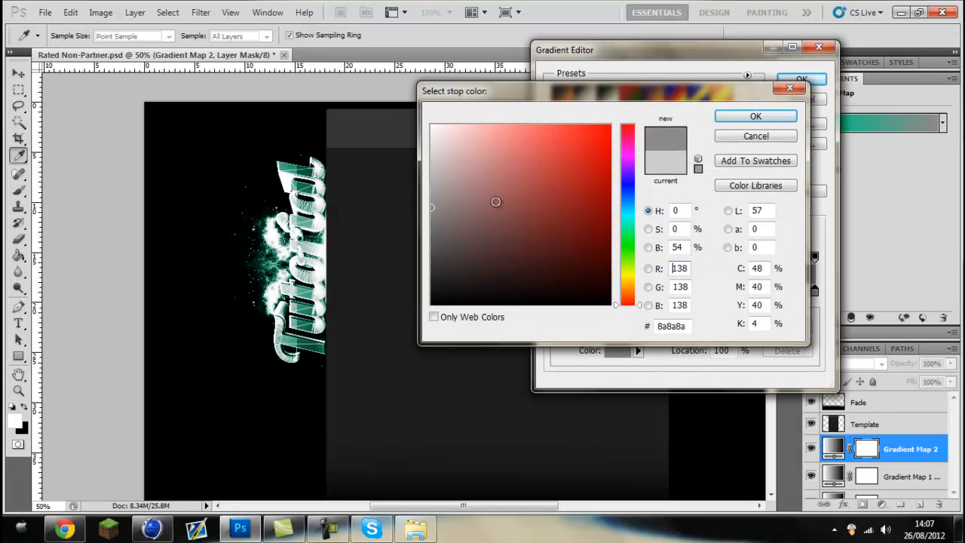
left_click(437, 187)
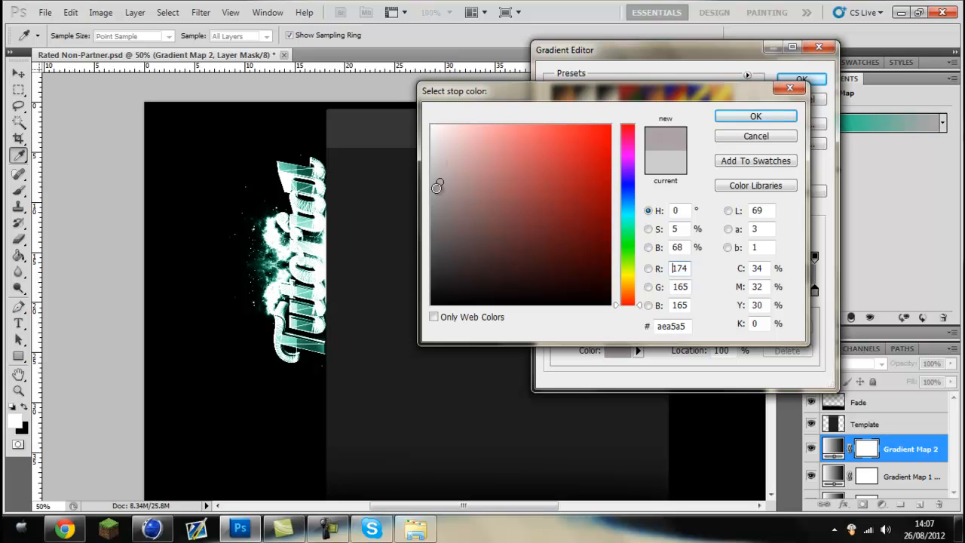
left_click(462, 229)
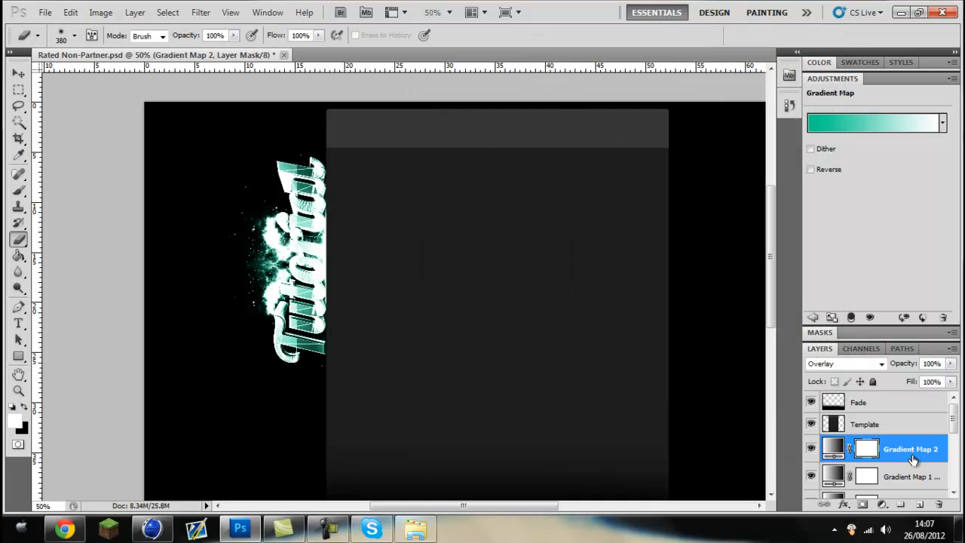
right_click(911, 449)
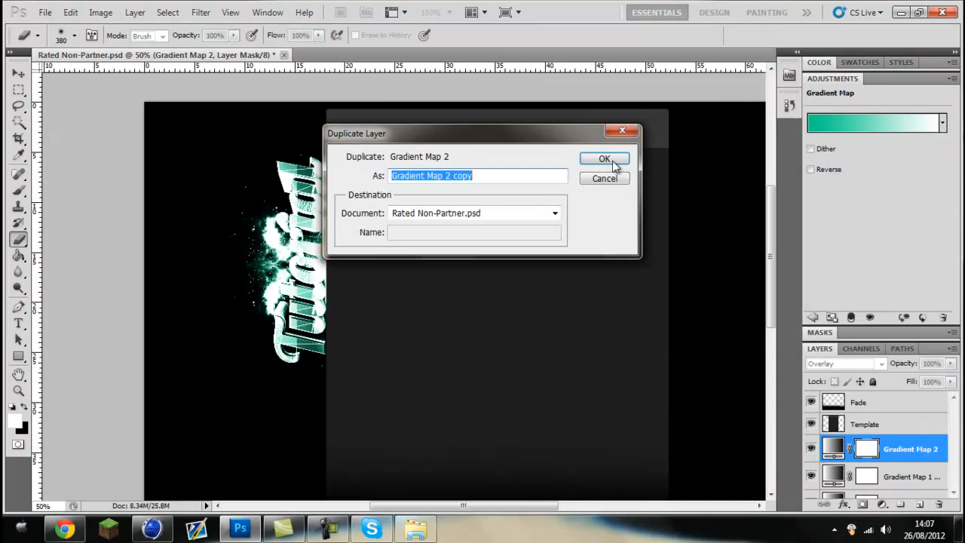
left_click(603, 159)
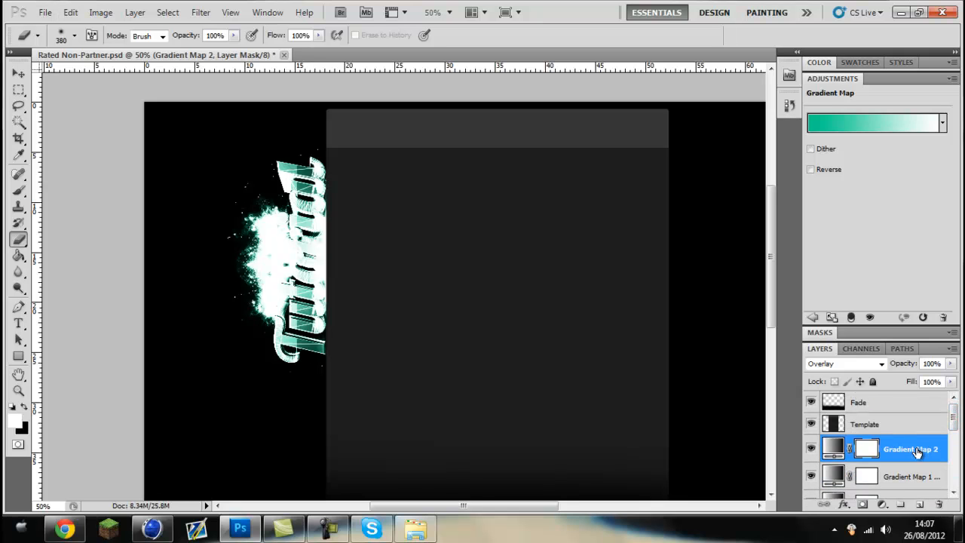
Darken the gradient end stop to #747474 so the map runs green to dark grey, blended in Overlay.
left_click(874, 123)
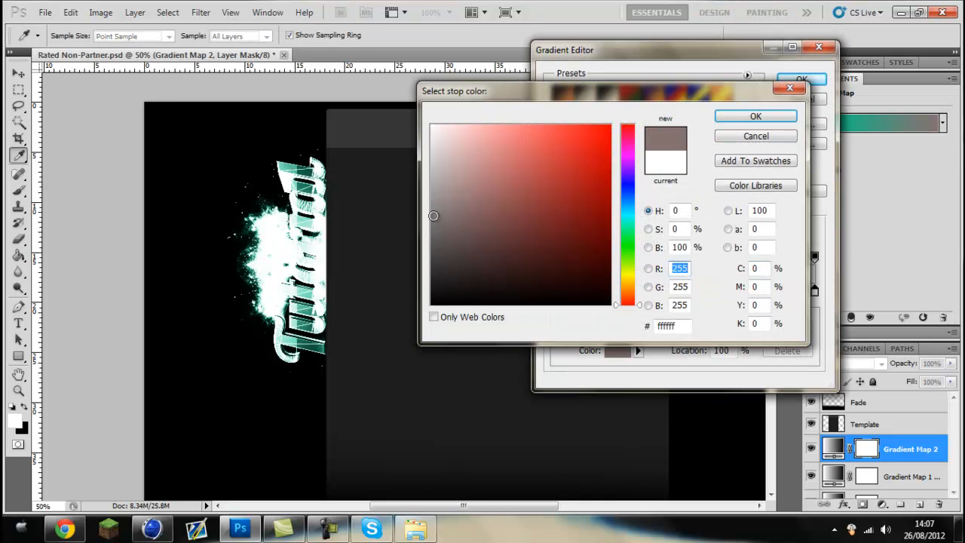
left_click(430, 265)
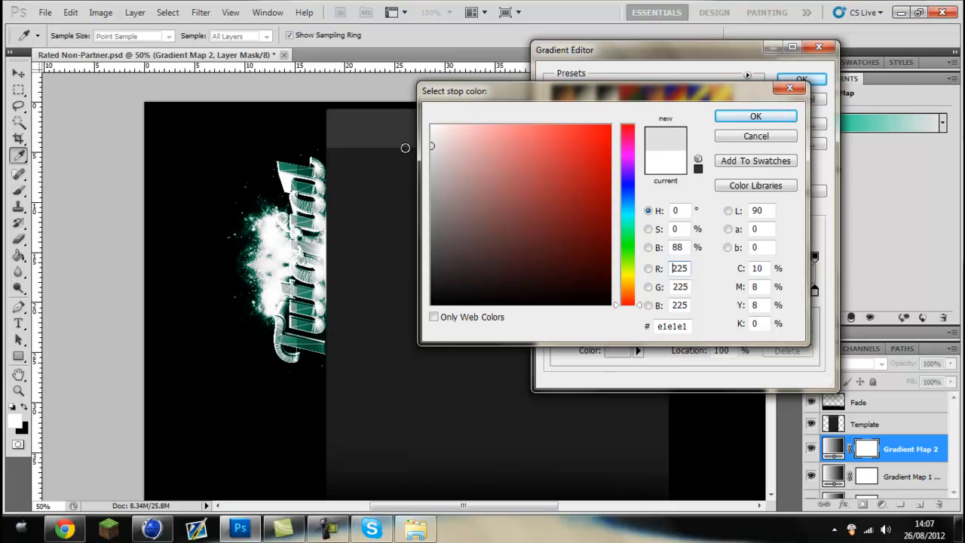
left_click(422, 227)
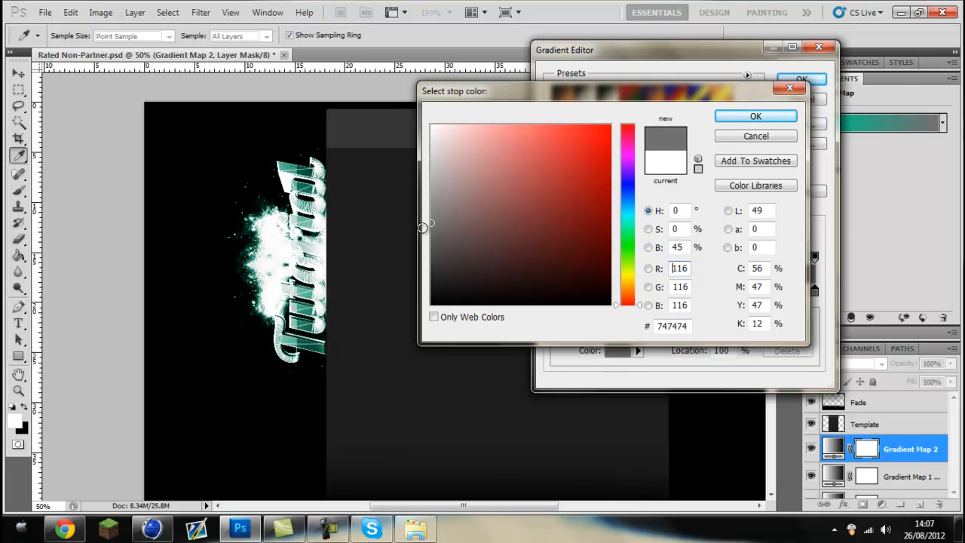
left_click(756, 114)
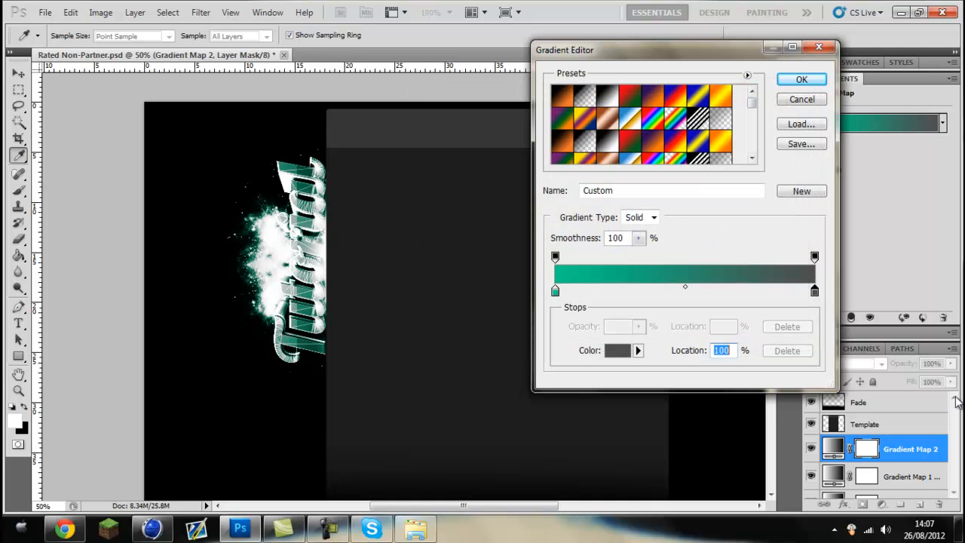
left_click(801, 79)
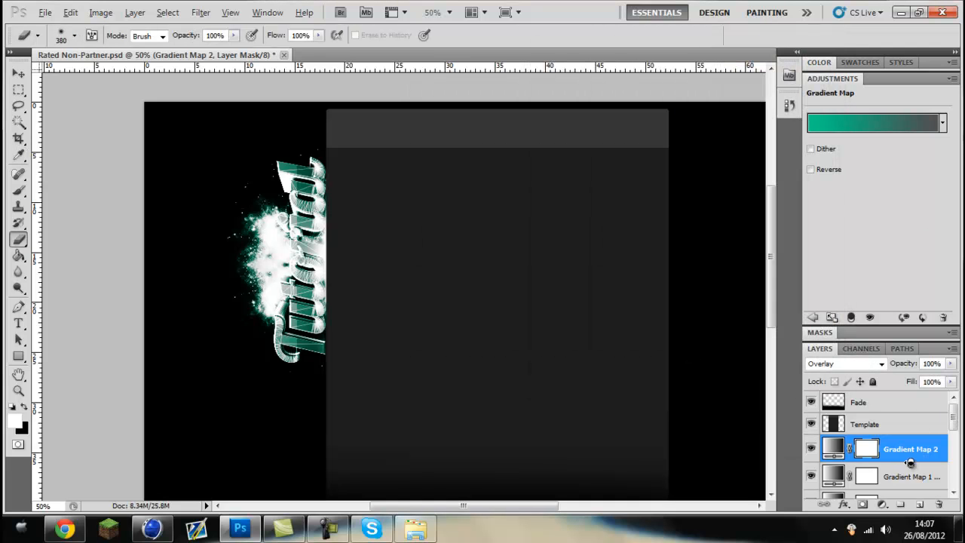
scroll("down", 3)
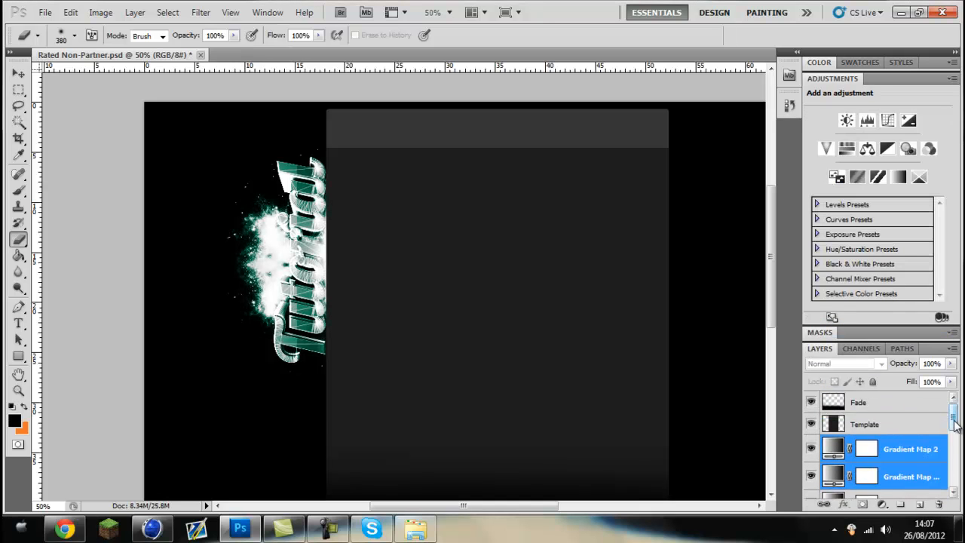
Duplicate the gradient map layers, arrange the copies, and select the Blue copy layer.
right_click(911, 449)
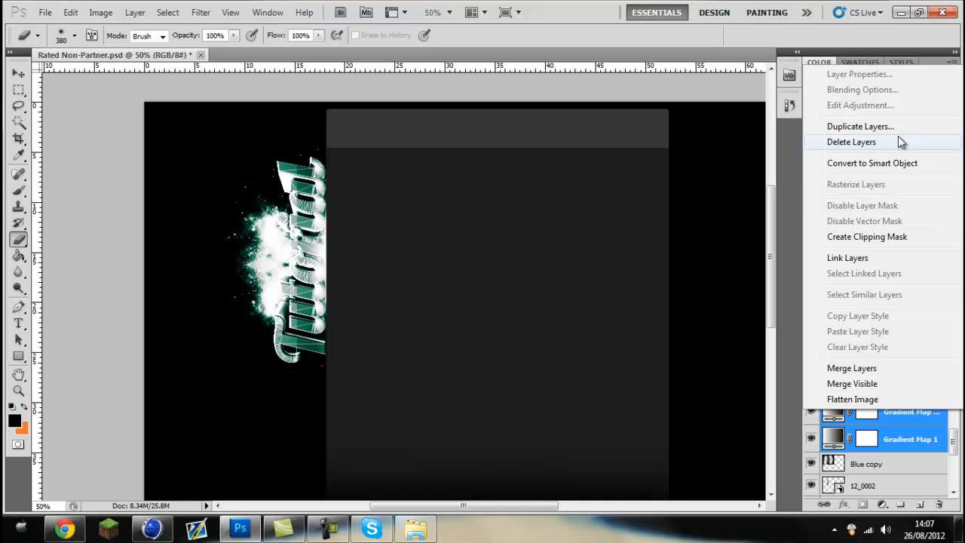
left_click(851, 142)
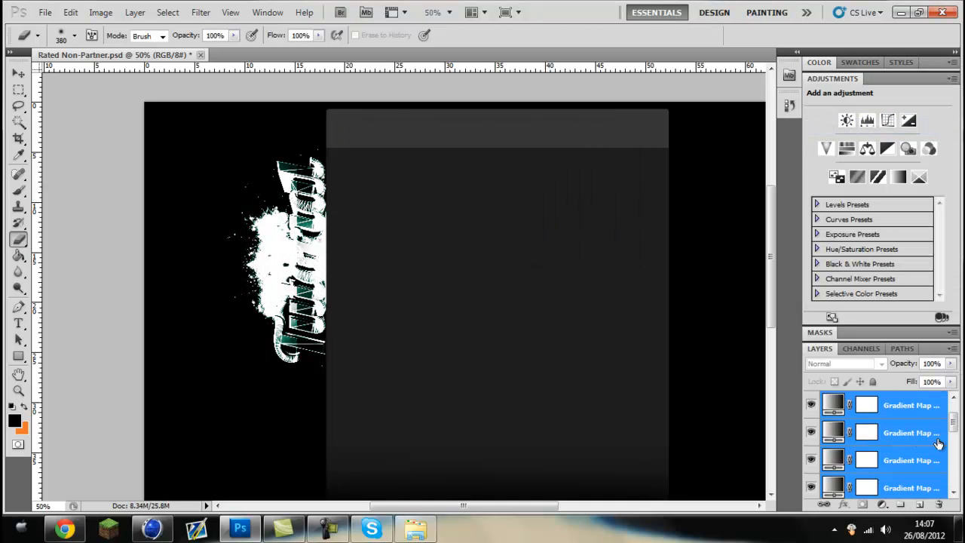
scroll("down", 3)
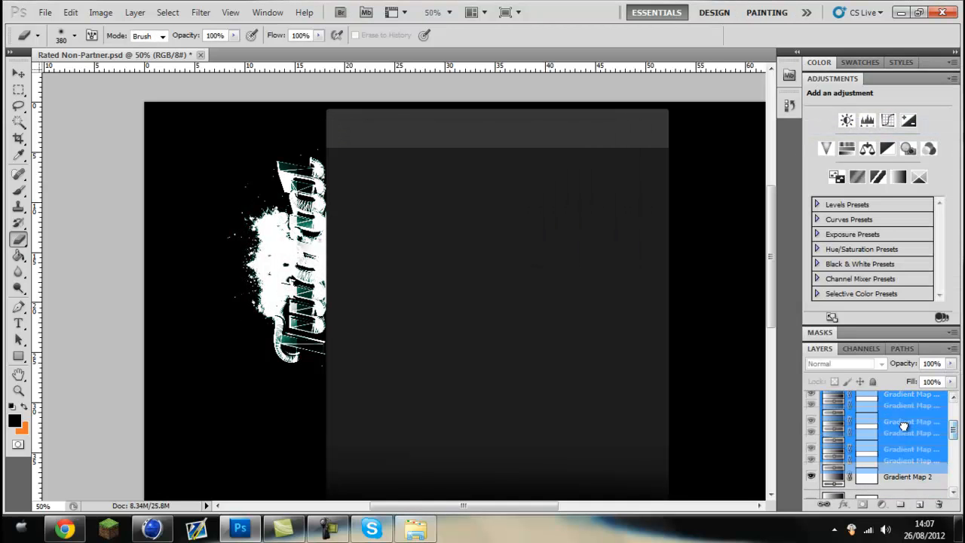
scroll("down", 3)
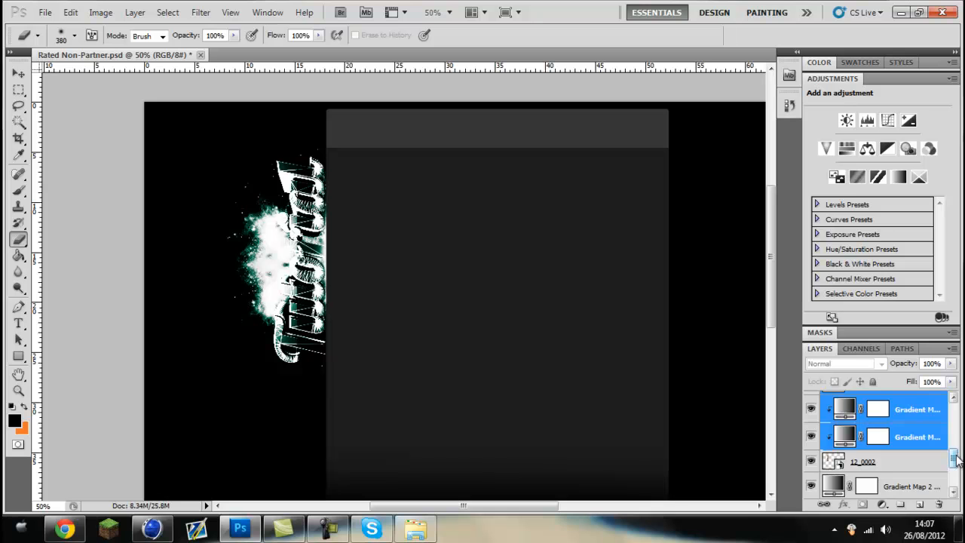
scroll("down", 3)
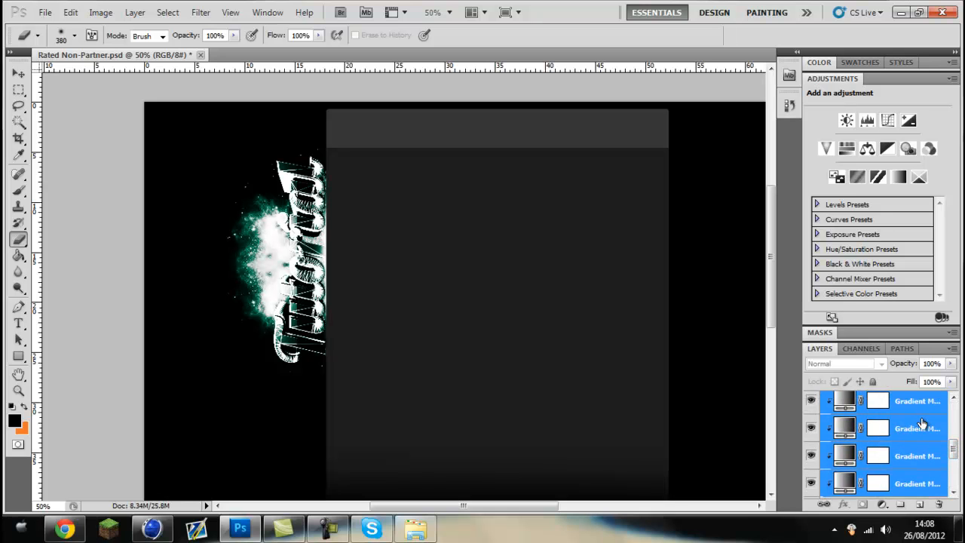
left_click(913, 428)
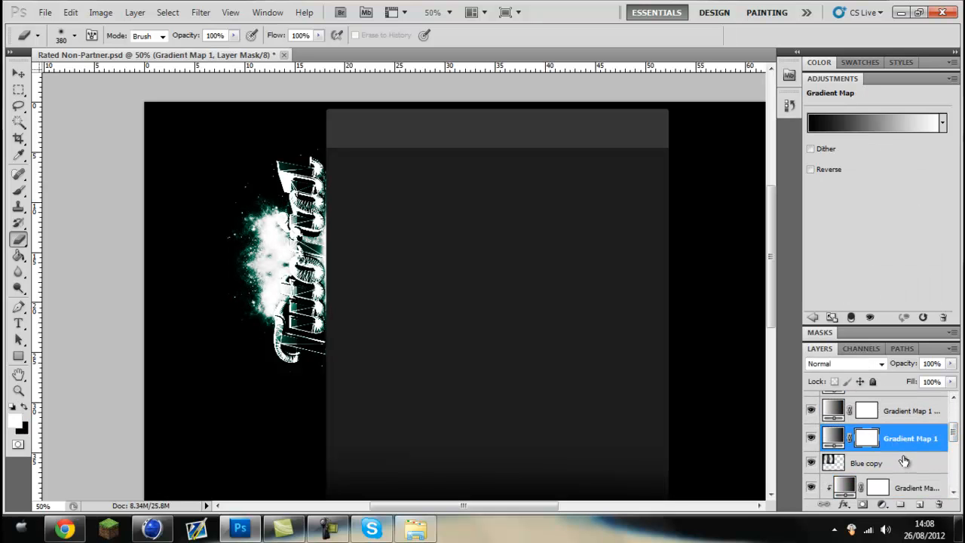
left_click(866, 461)
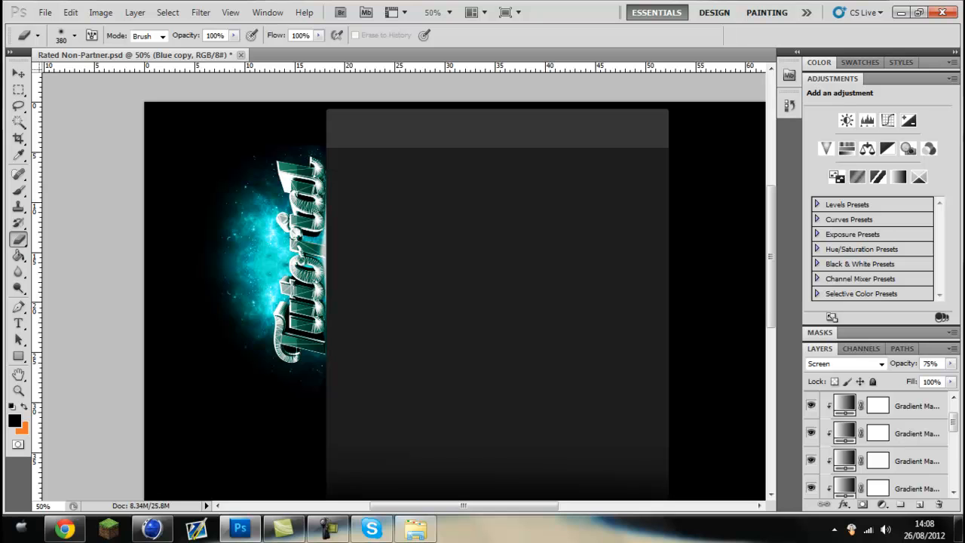
Add the stock glow layer to the selection and blend it in Screen mode.
scroll("down", 3)
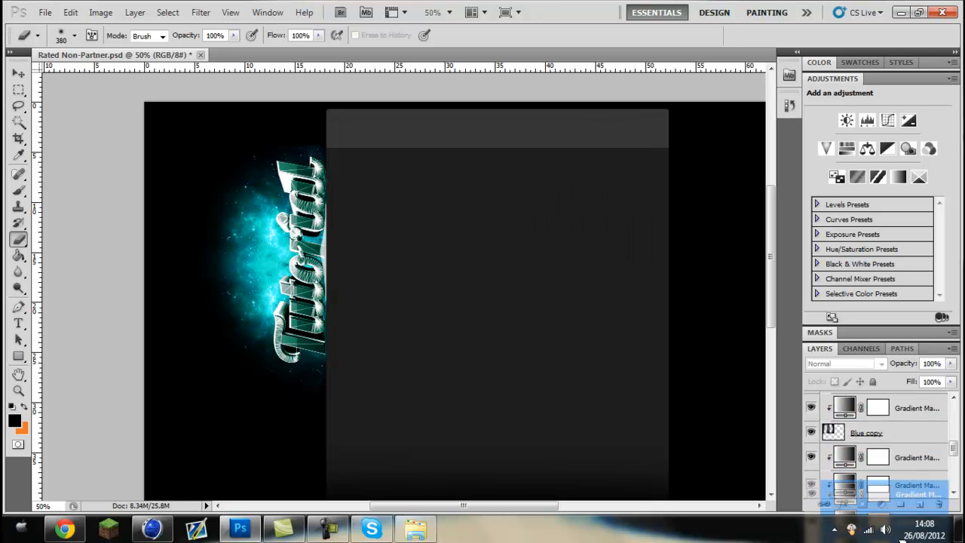
scroll("down", 3)
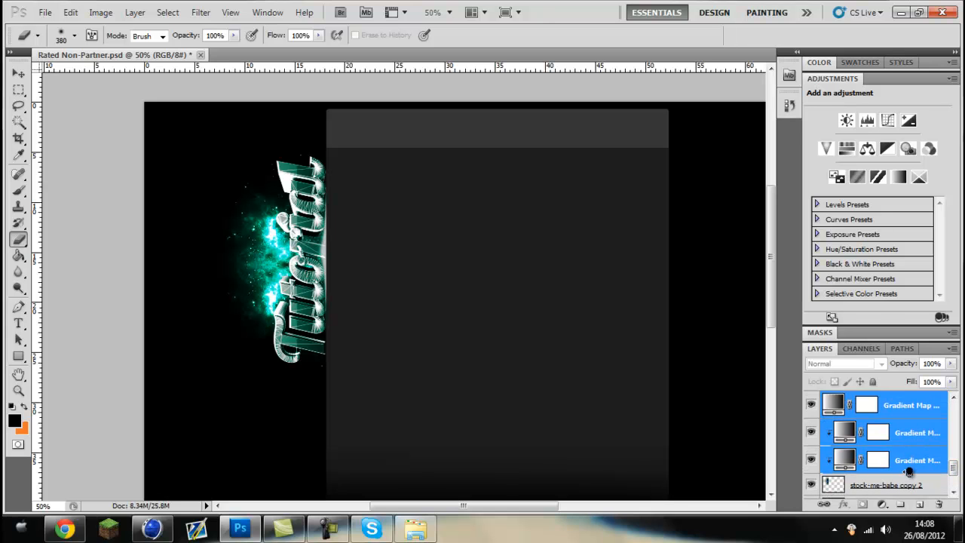
left_click(917, 461)
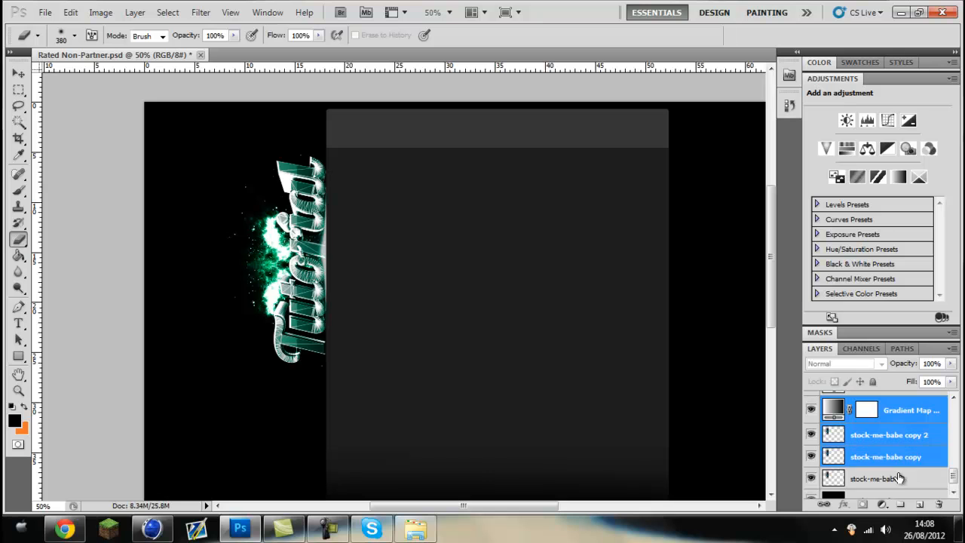
right_click(887, 456)
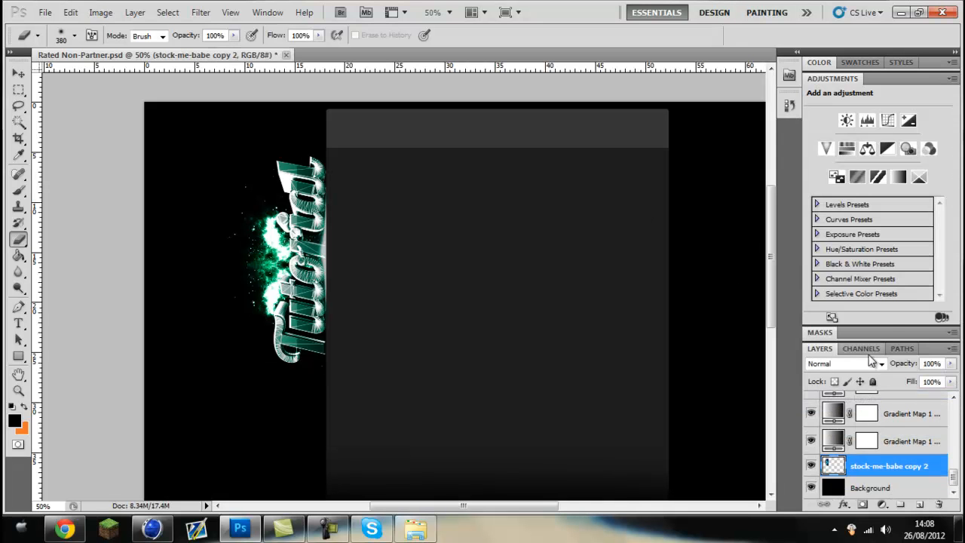
left_click(840, 364)
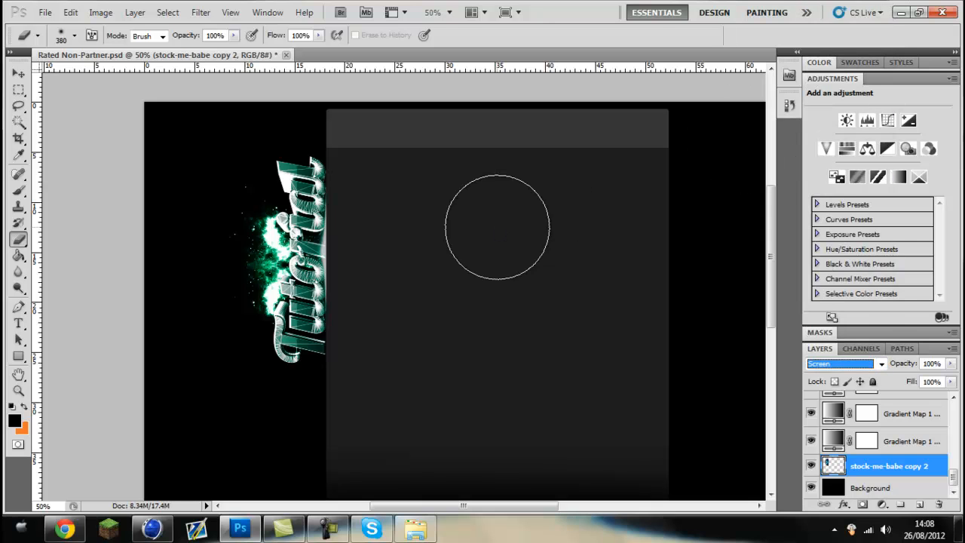
Stretch the glow layer down over more of the text and duplicate it.
key("Ctrl+T")
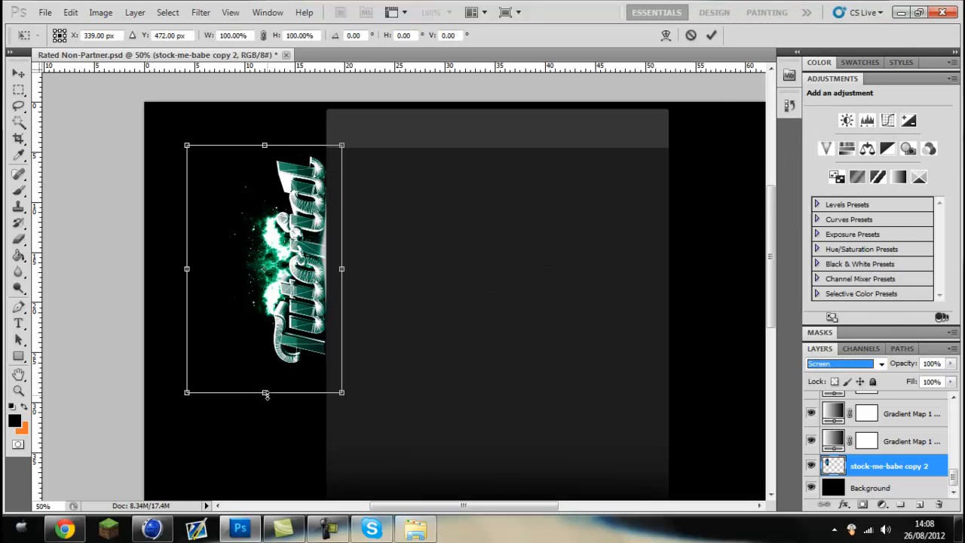
left_click_drag(266, 392, 265, 470)
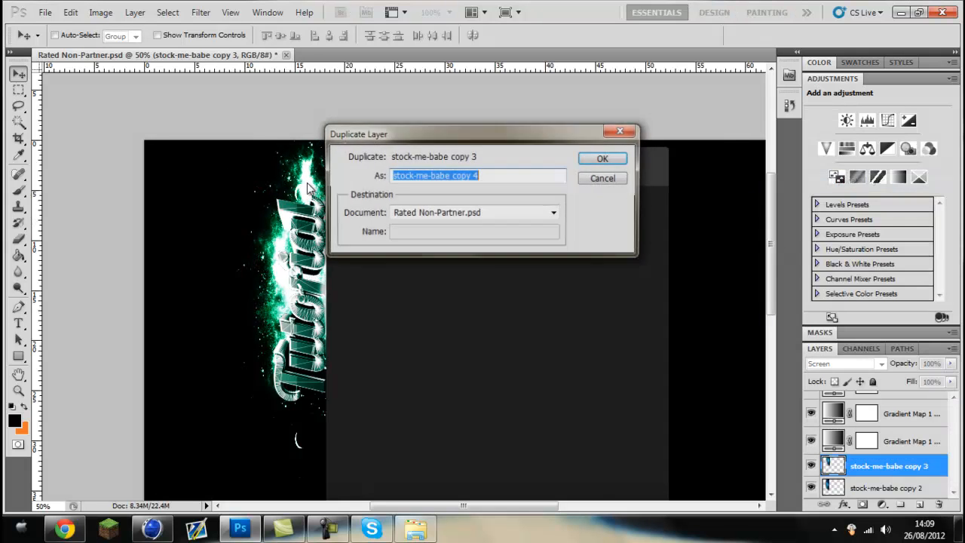
left_click(603, 158)
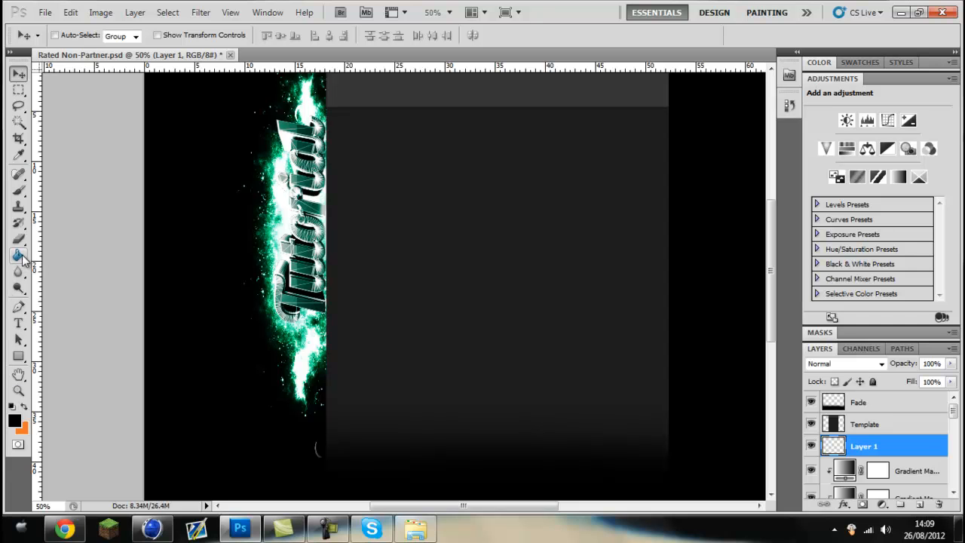
mouse_move(18, 256)
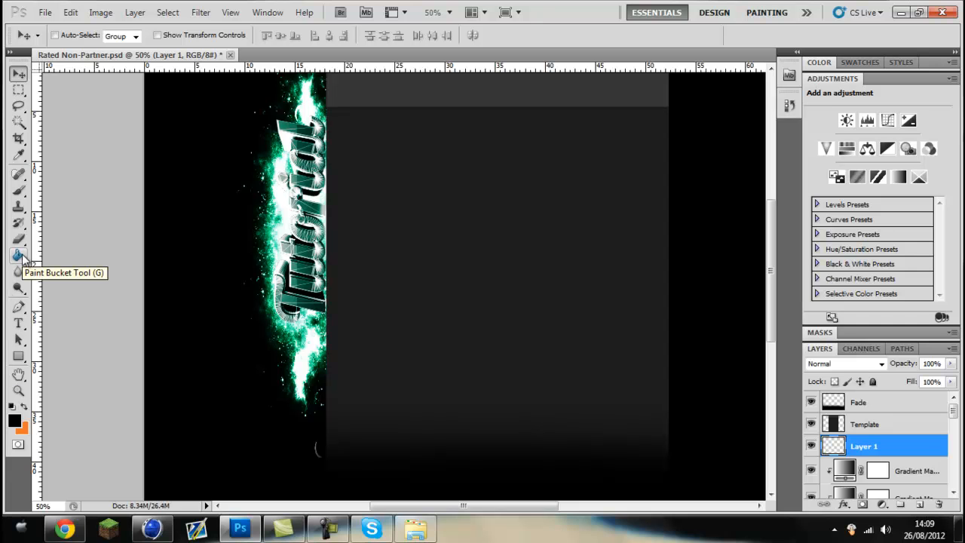
Fill Layer 1 with black using the Paint Bucket and blend it in Screen mode.
left_click(18, 257)
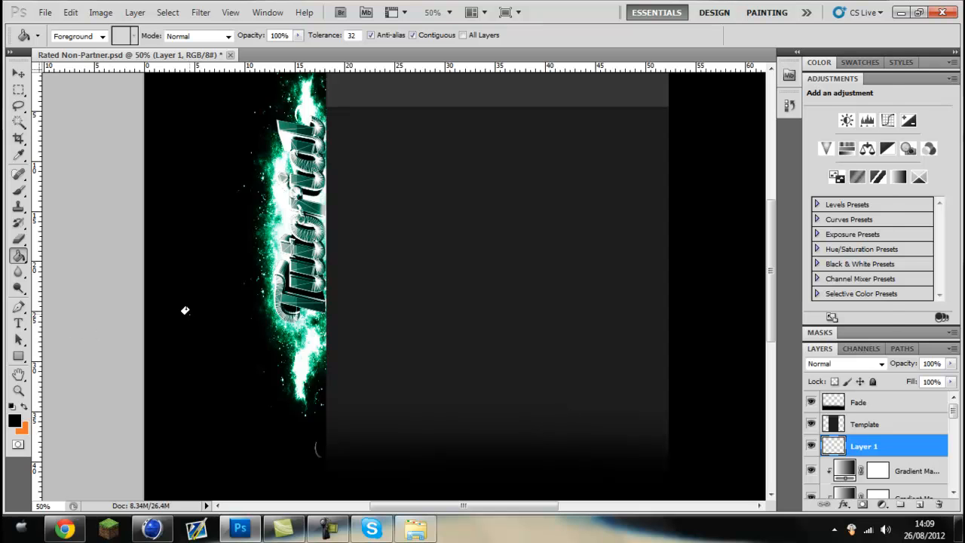
left_click(845, 364)
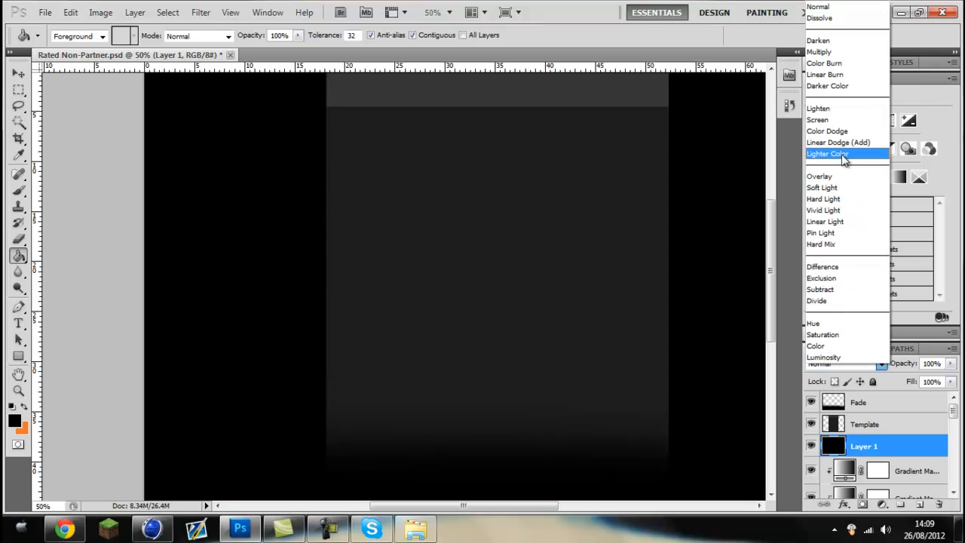
left_click(818, 121)
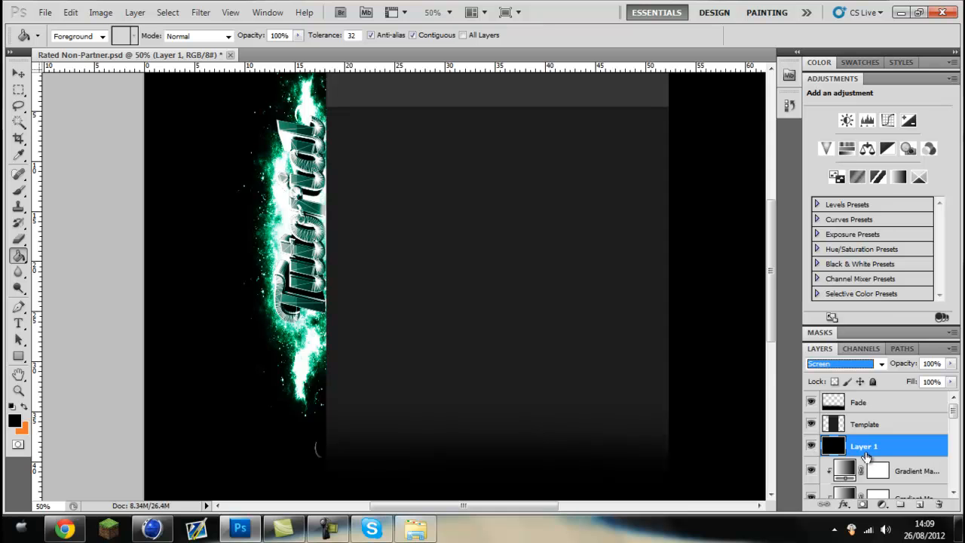
Bring up Layer 1's layer style settings to add a Pattern Overlay.
double_click(864, 447)
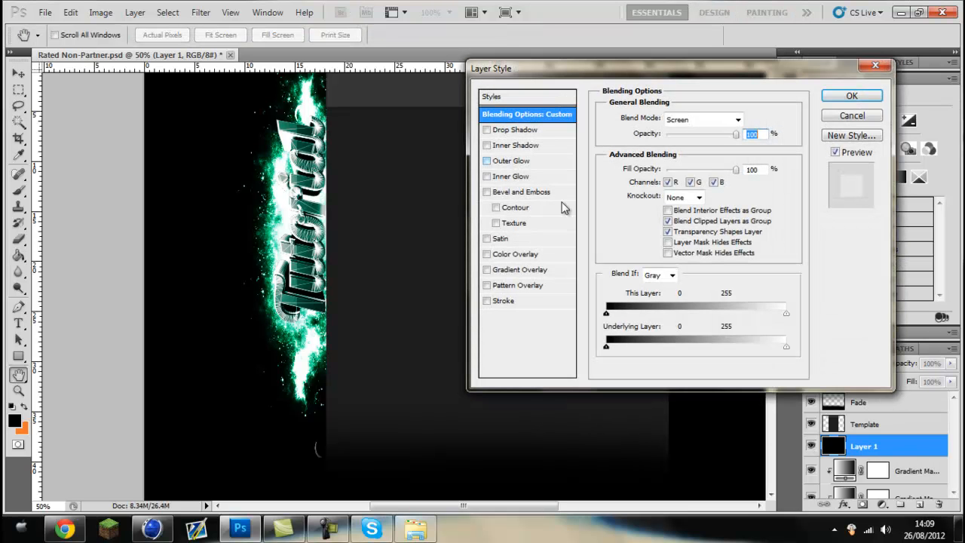
left_click(850, 95)
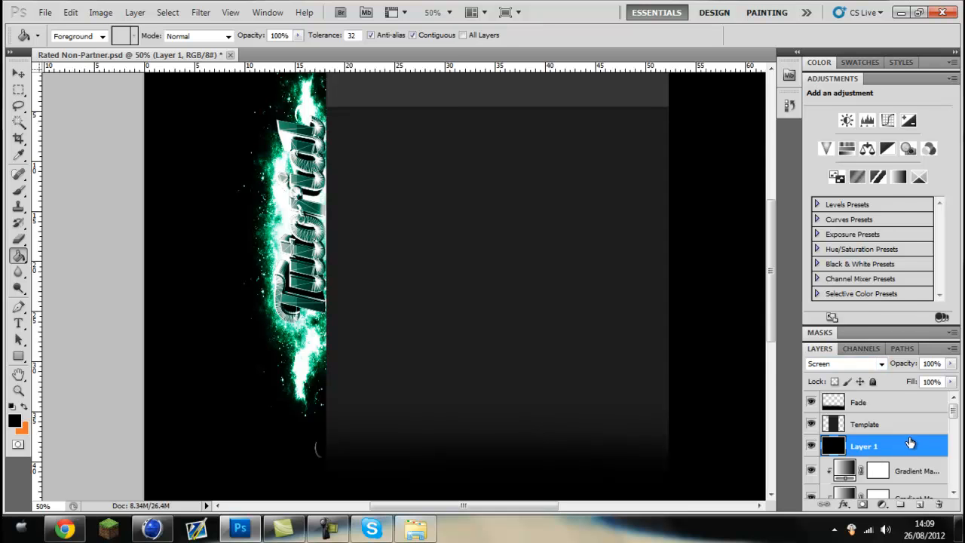
double_click(863, 446)
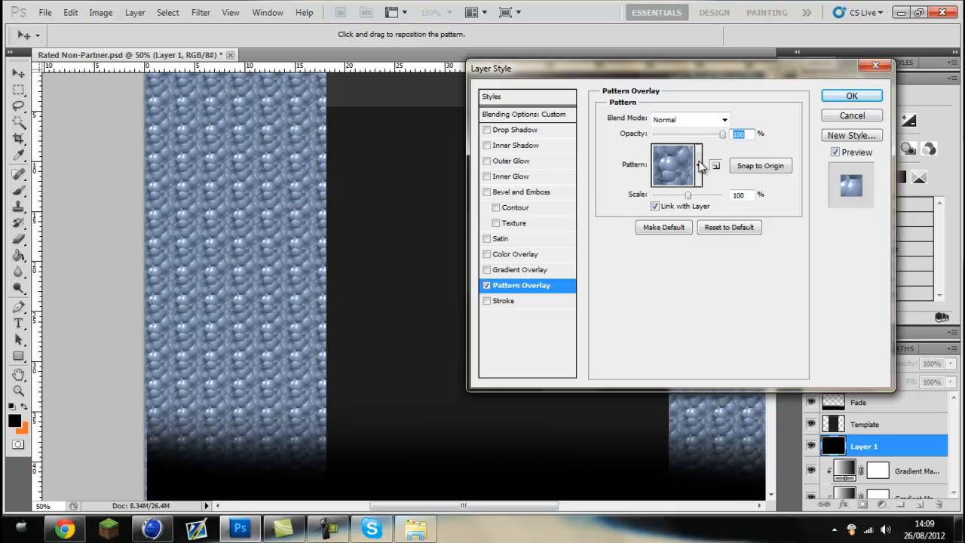
Choose the black line pattern and enlarge its scale to about 406%.
left_click(697, 165)
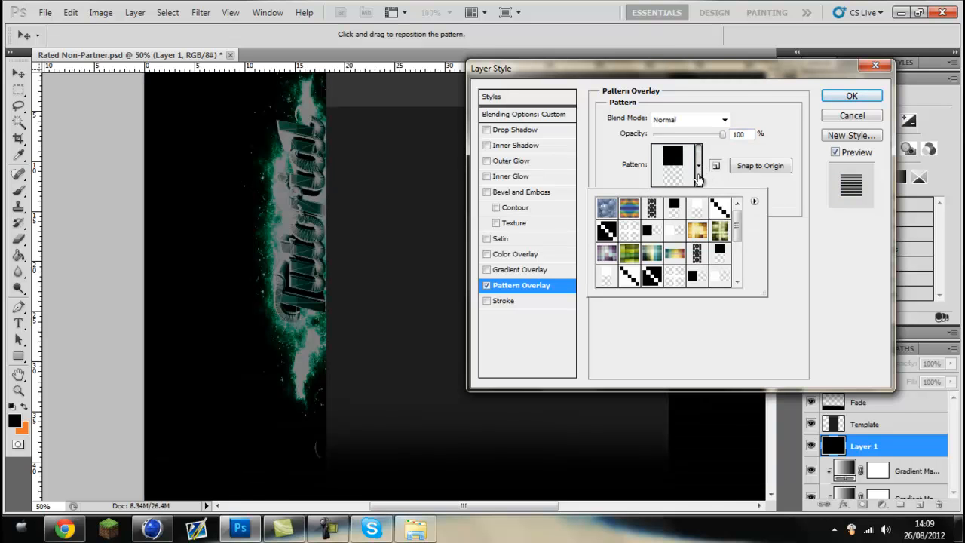
left_click(651, 232)
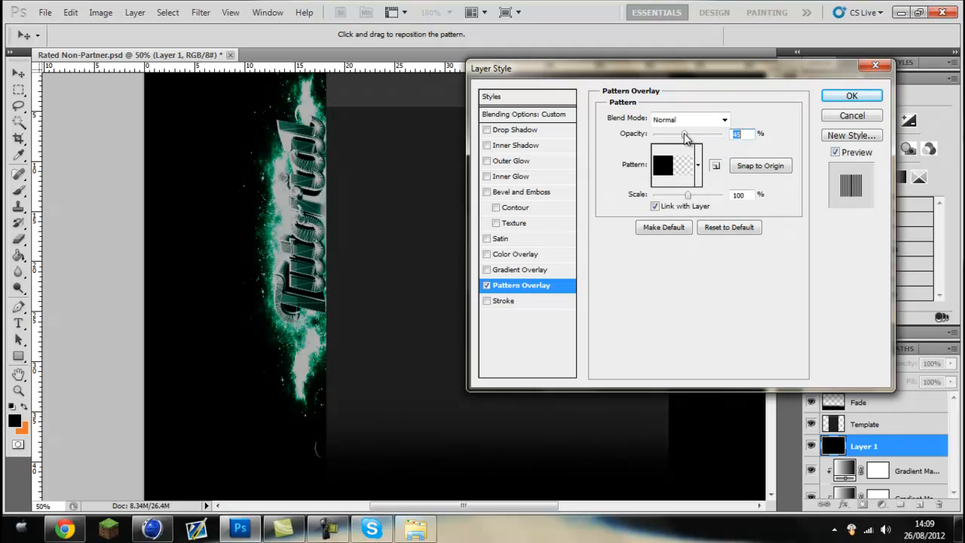
left_click_drag(682, 133, 662, 132)
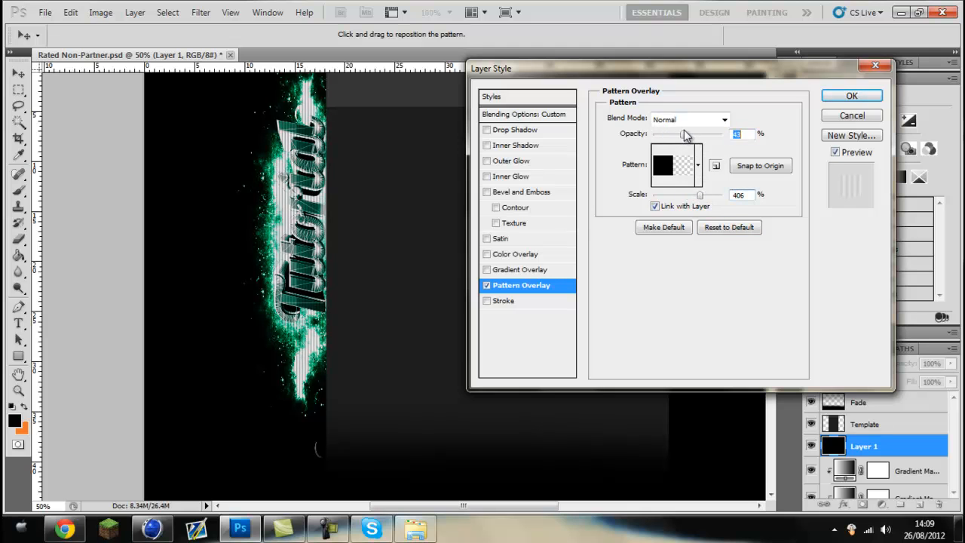
Fine-tune the pattern overlay opacity for the scan lines.
left_click_drag(678, 133, 693, 133)
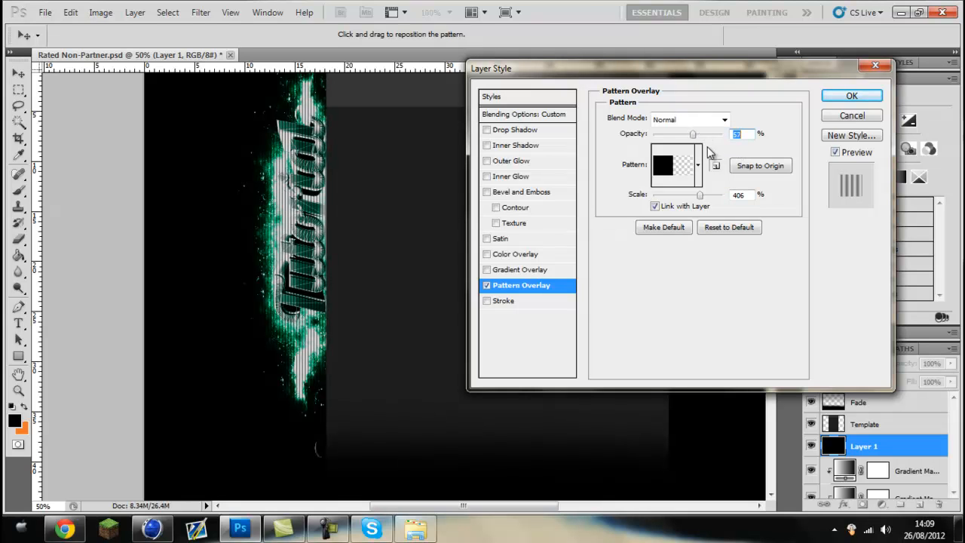
left_click_drag(693, 133, 682, 133)
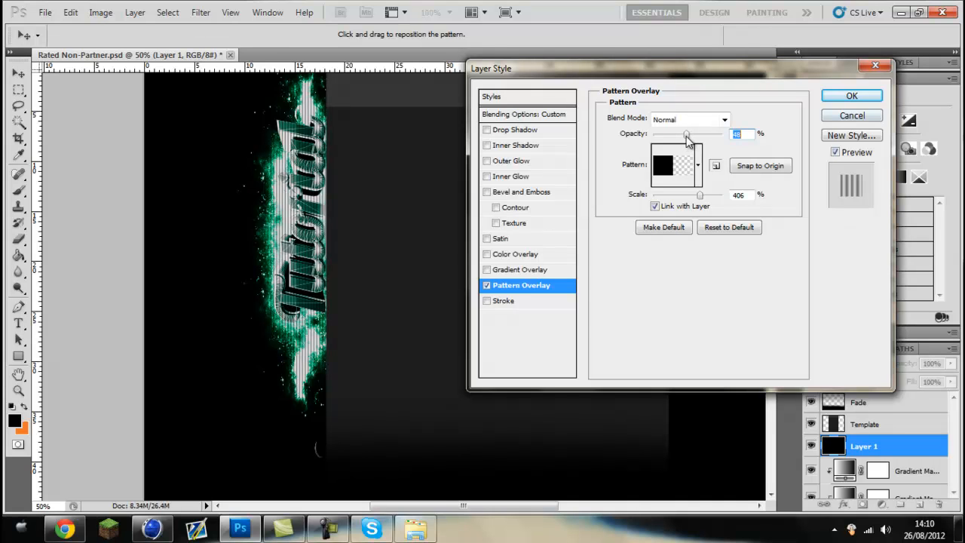
left_click_drag(686, 133, 672, 133)
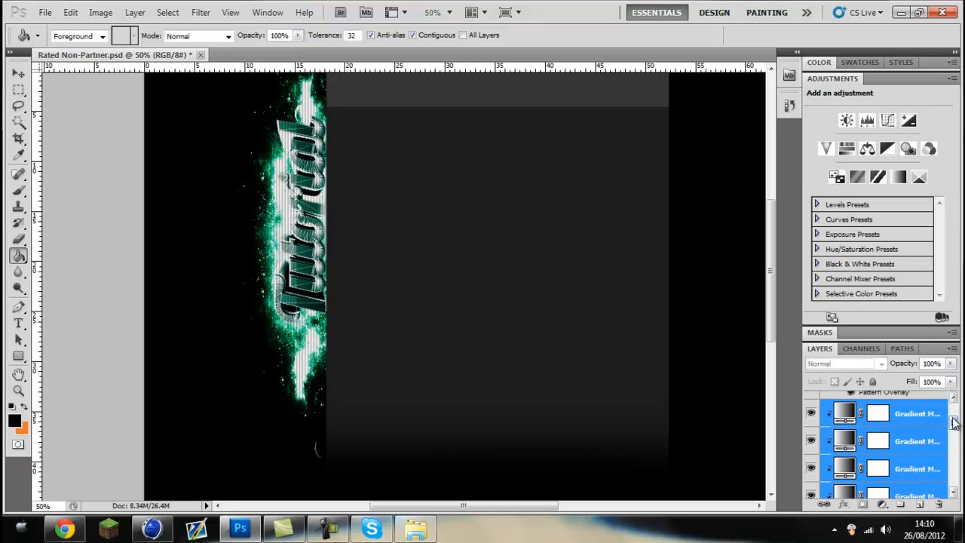
Duplicate the text and gradient map layers and rotate the copy 180° for the right side.
scroll("down", 3)
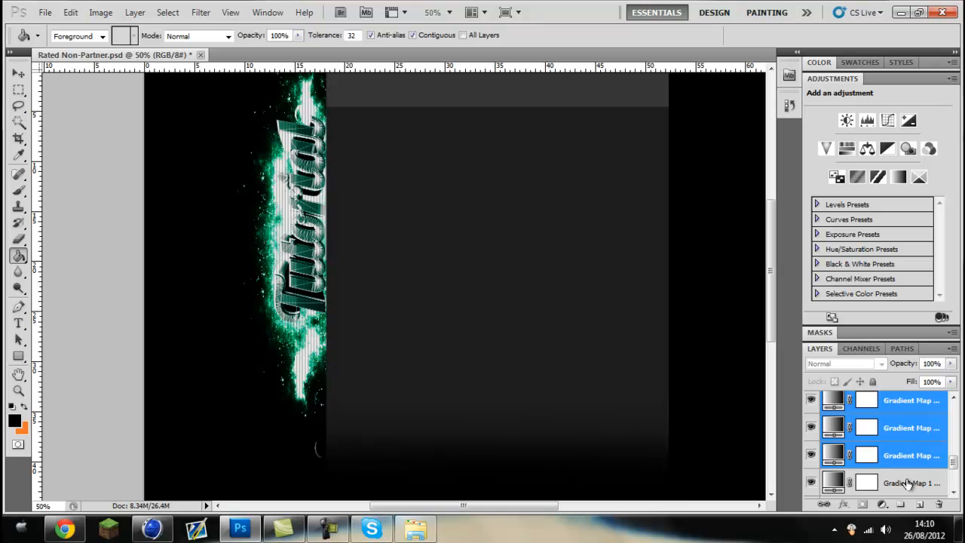
scroll("down", 3)
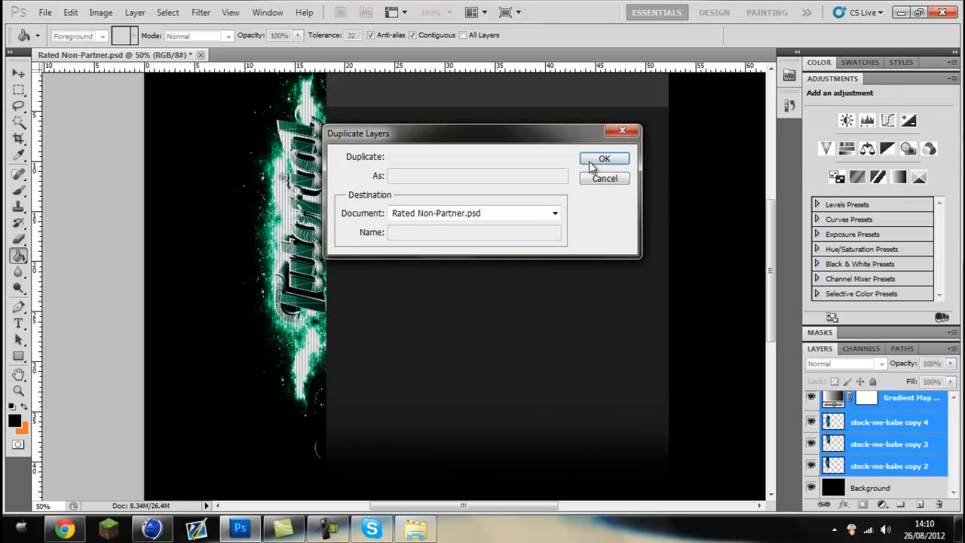
left_click(604, 158)
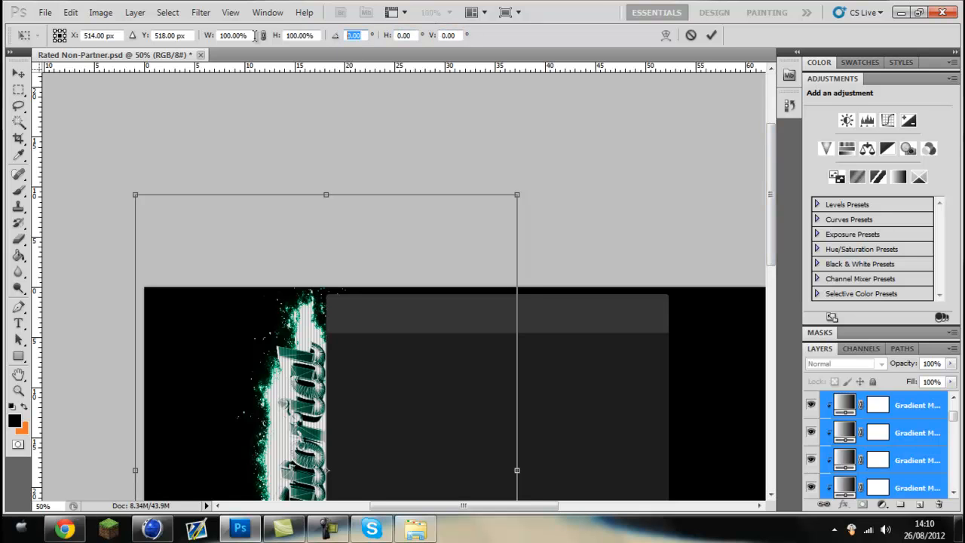
type("180")
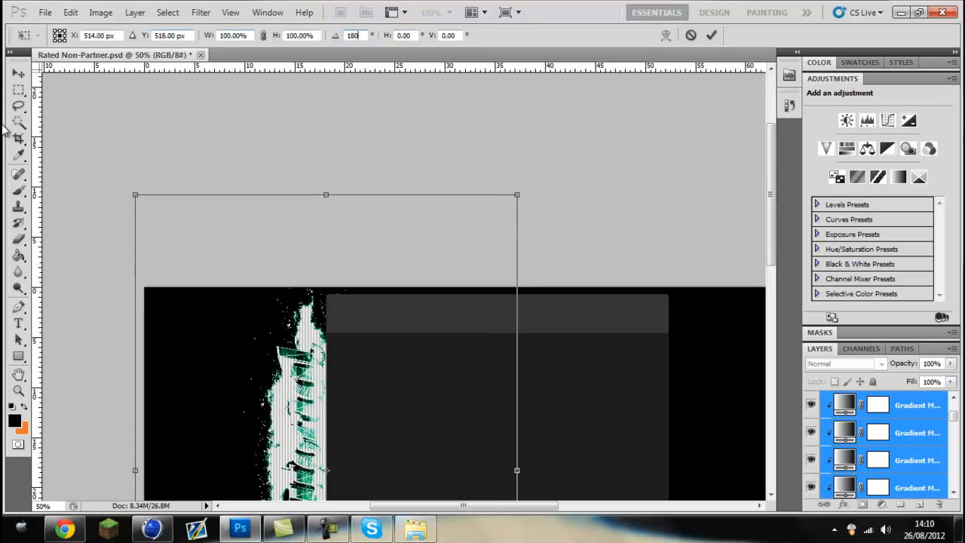
left_click(18, 73)
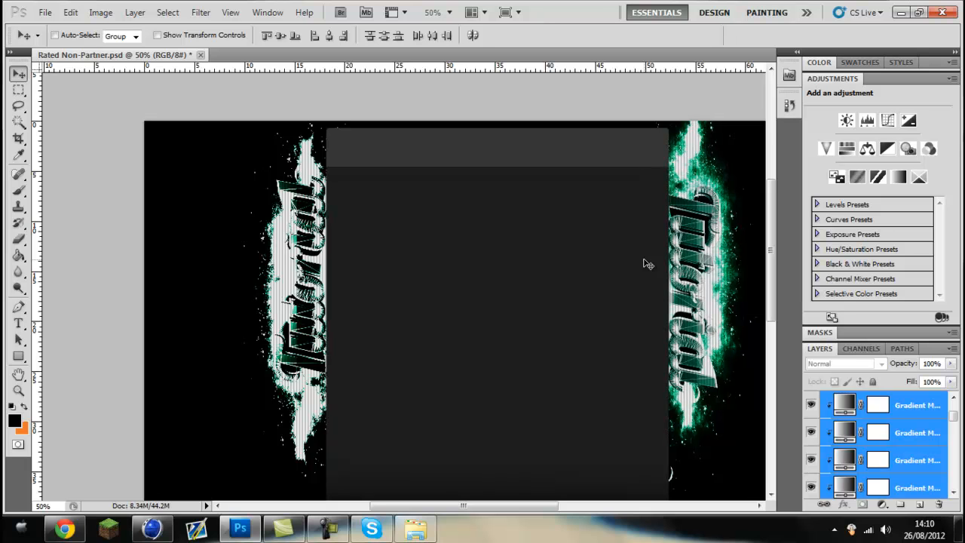
mouse_move(529, 312)
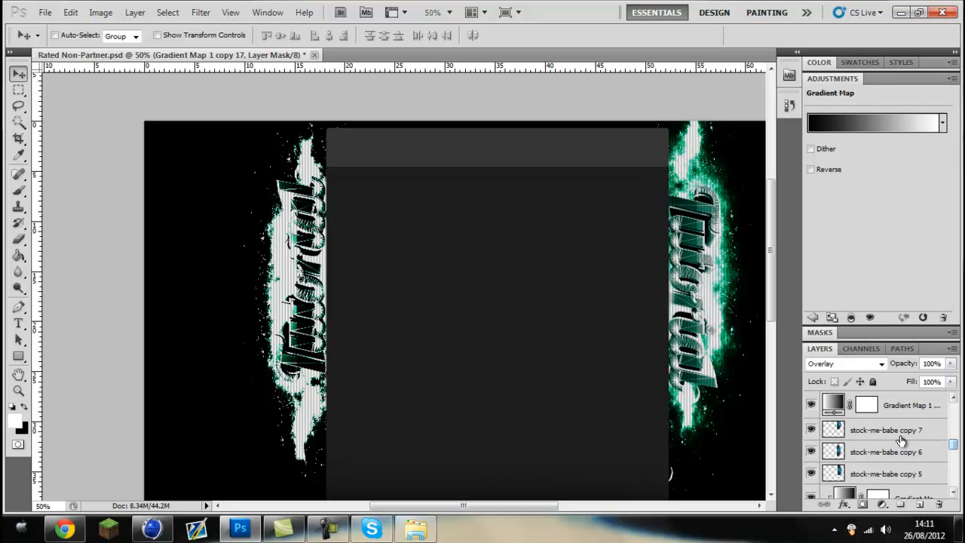
left_click(887, 429)
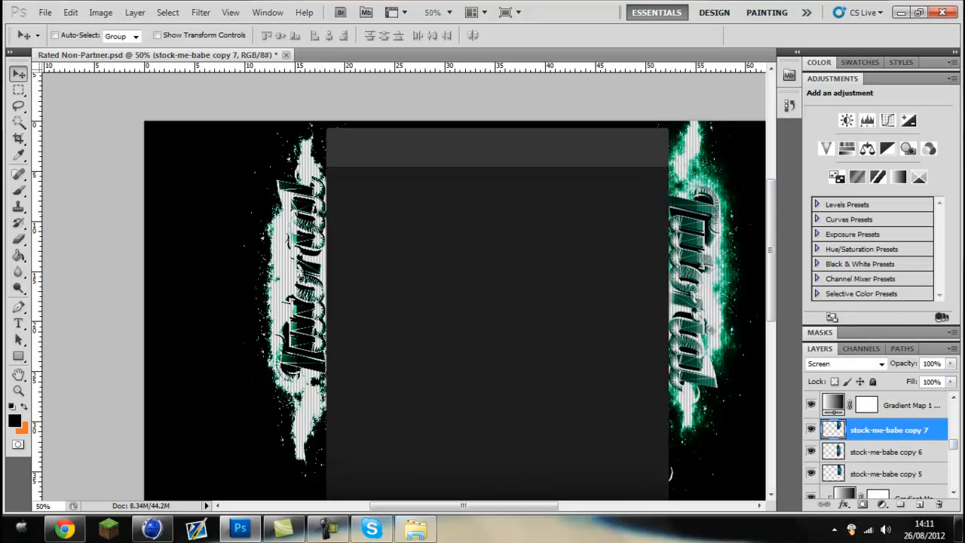
left_click(890, 474)
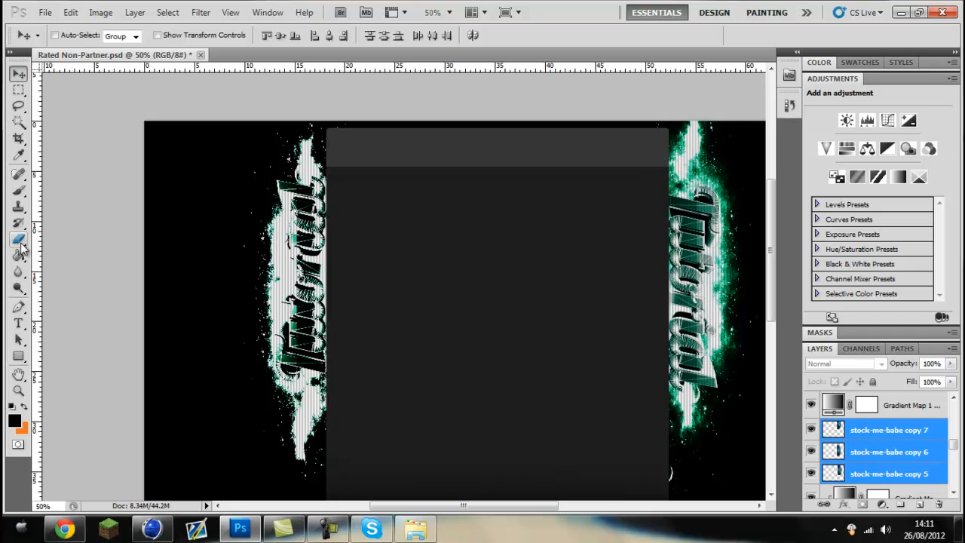
left_click(18, 240)
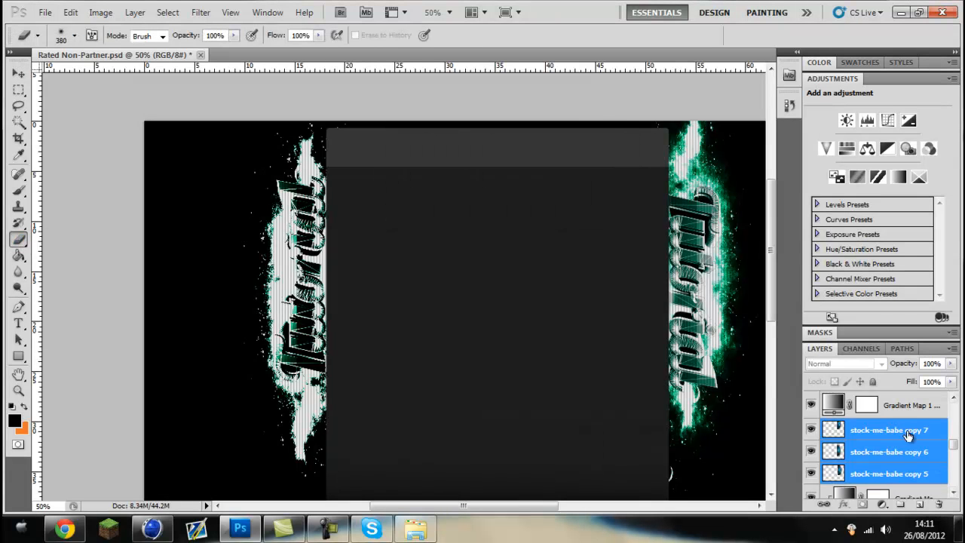
left_click(890, 430)
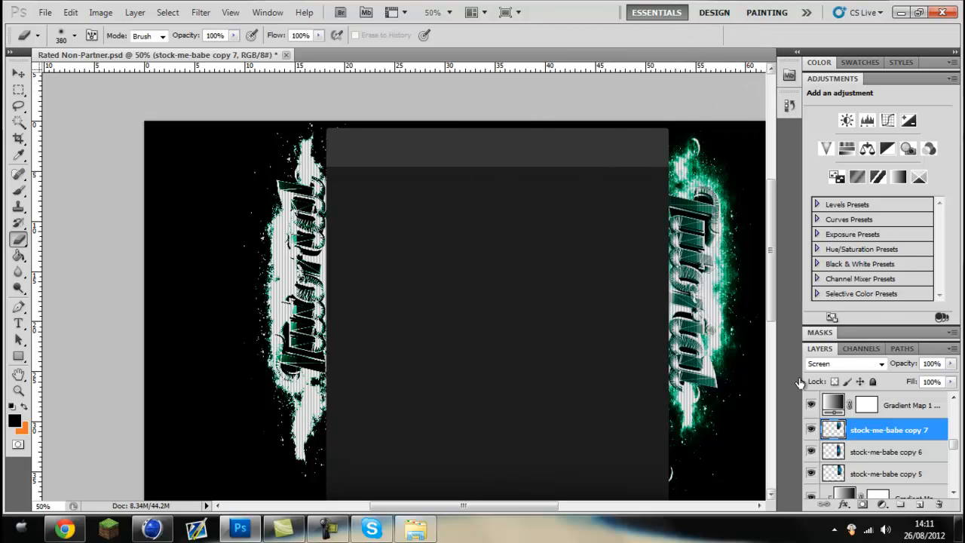
left_click(888, 452)
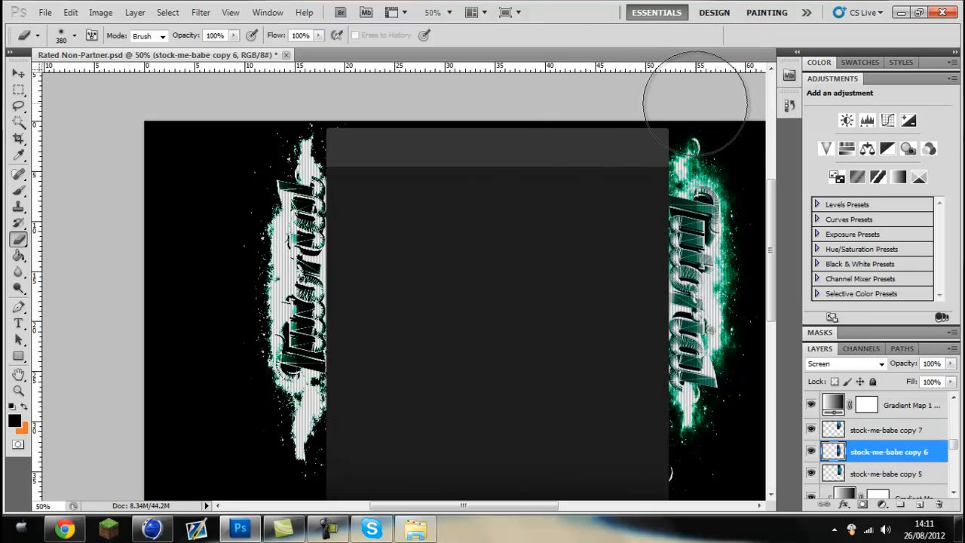
left_click(886, 429)
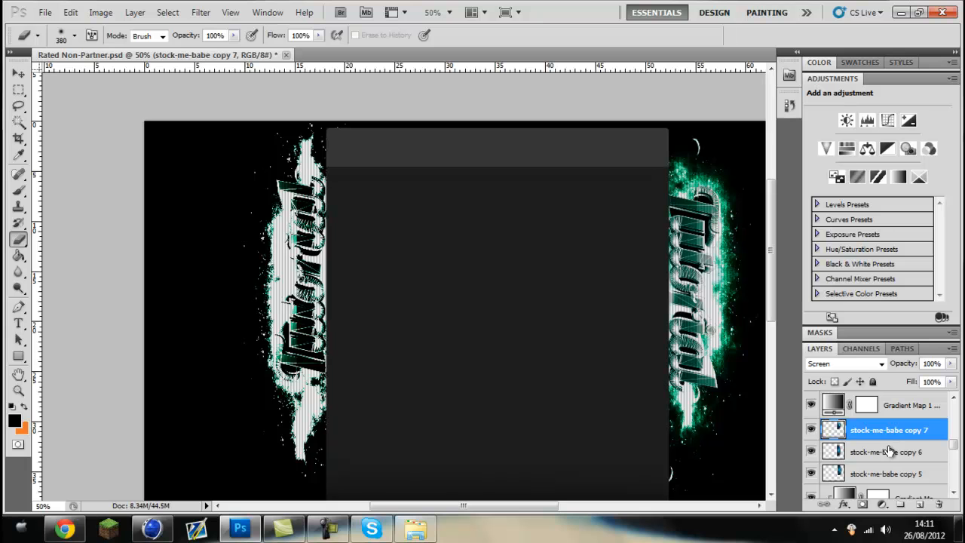
left_click(888, 451)
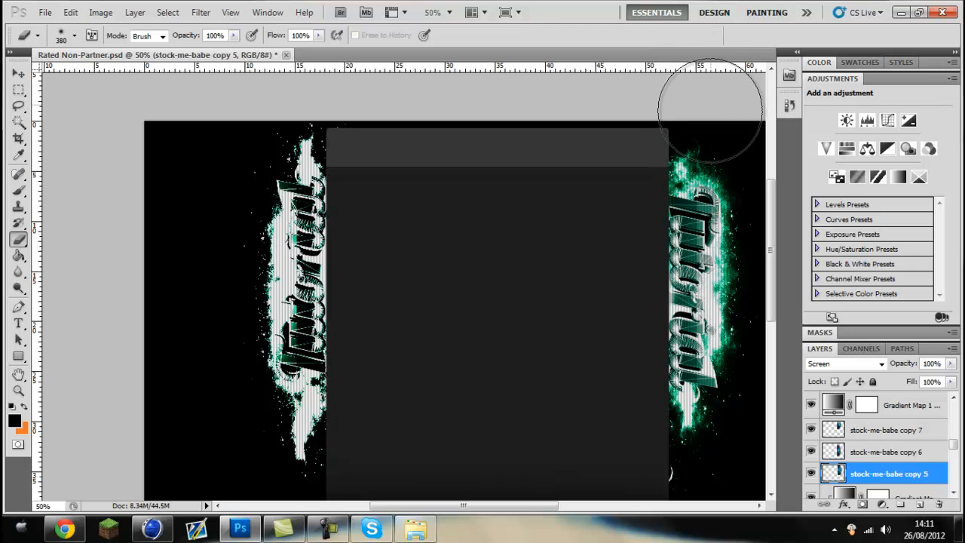
mouse_move(709, 113)
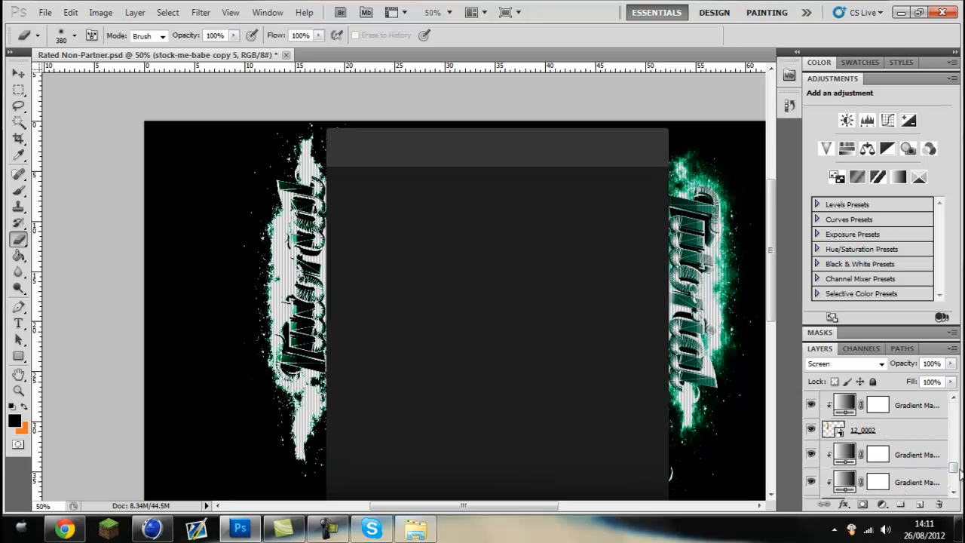
scroll("down", 3)
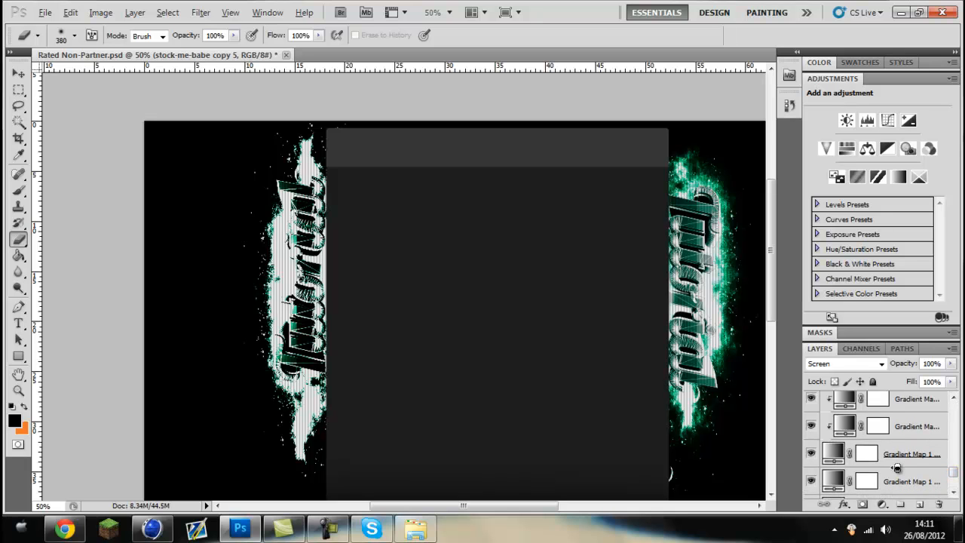
scroll("down", 3)
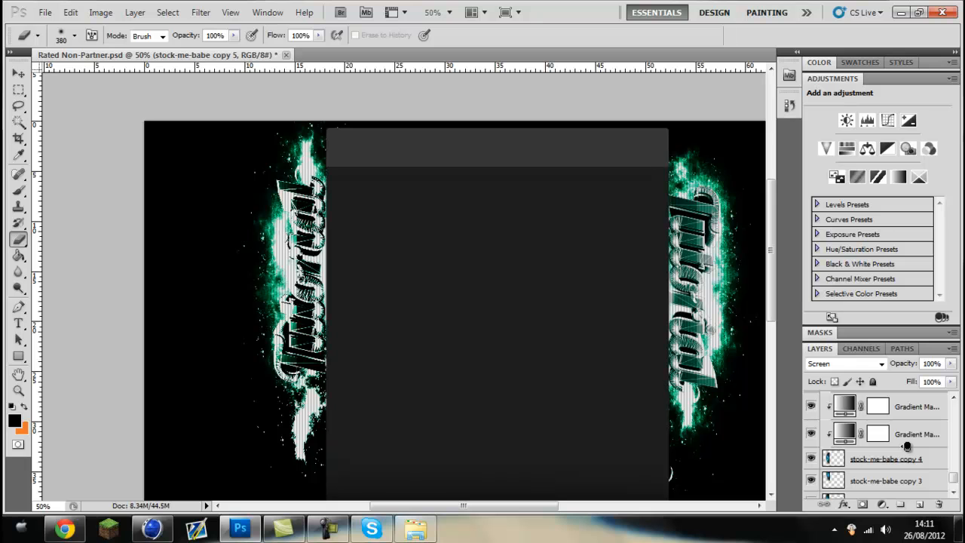
mouse_move(909, 482)
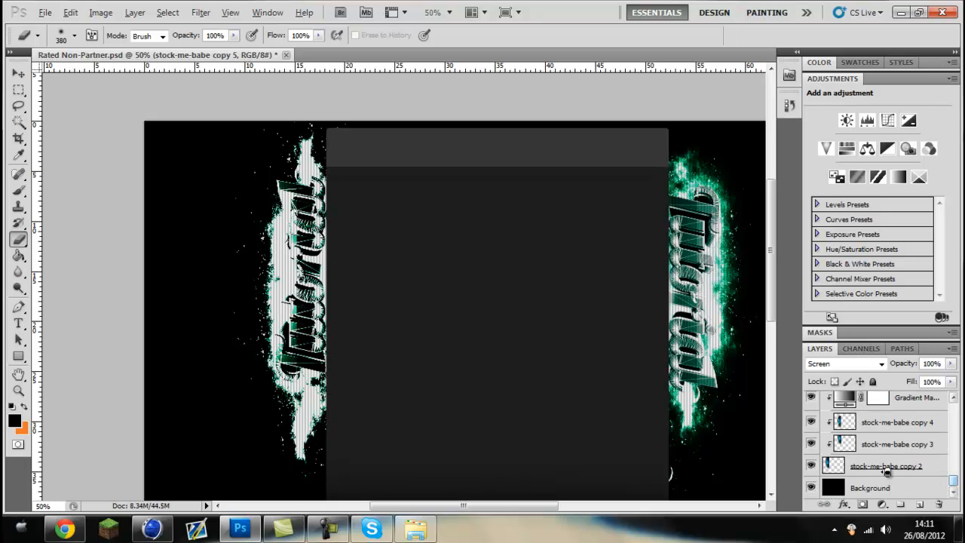
left_click(887, 464)
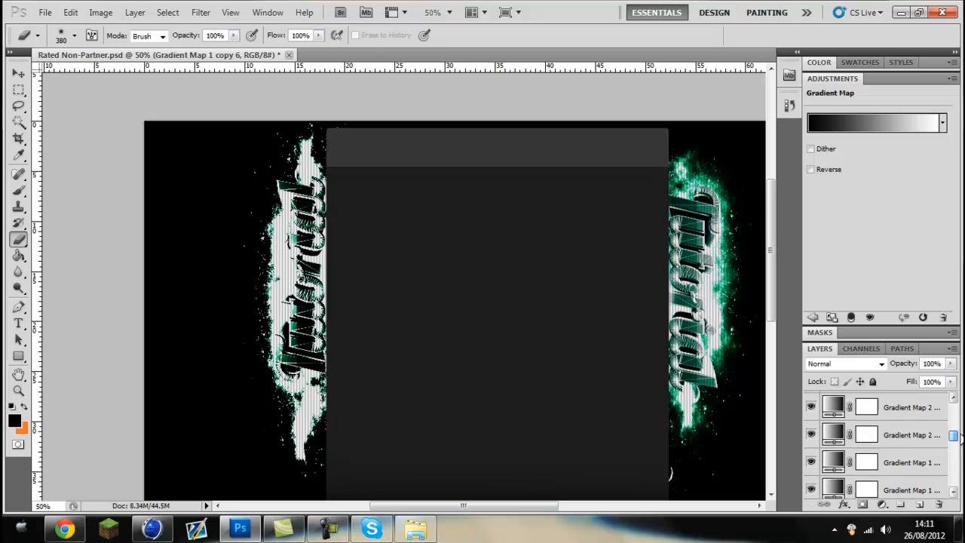
scroll("down", 3)
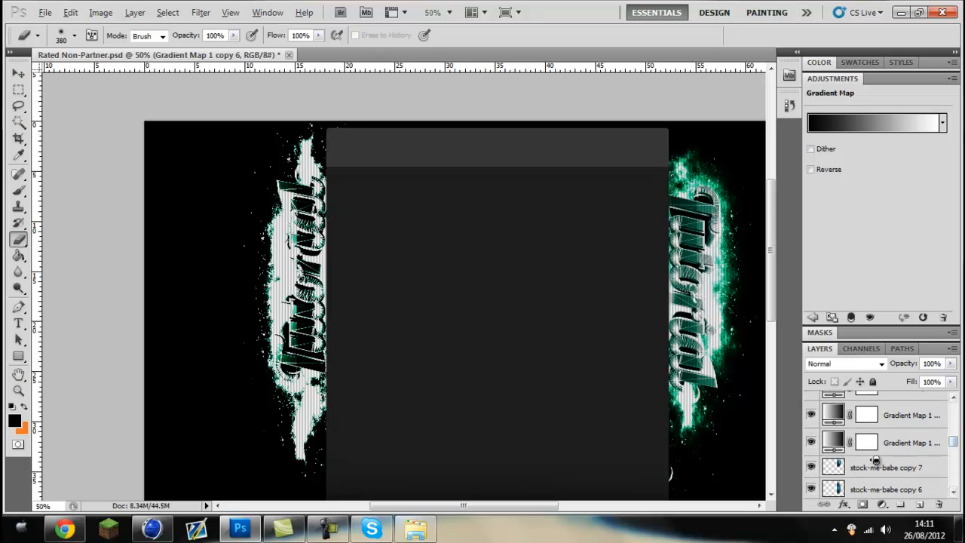
scroll("down", 3)
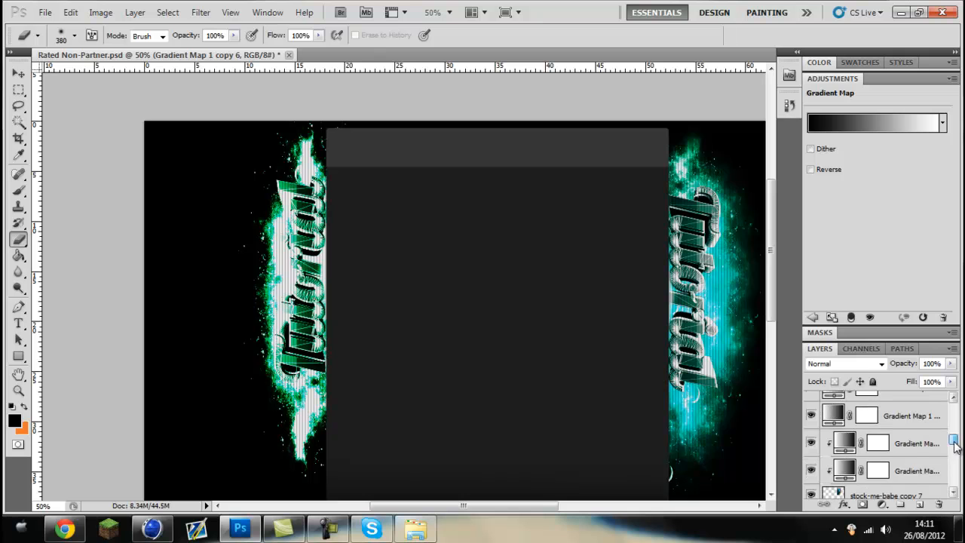
scroll("down", 3)
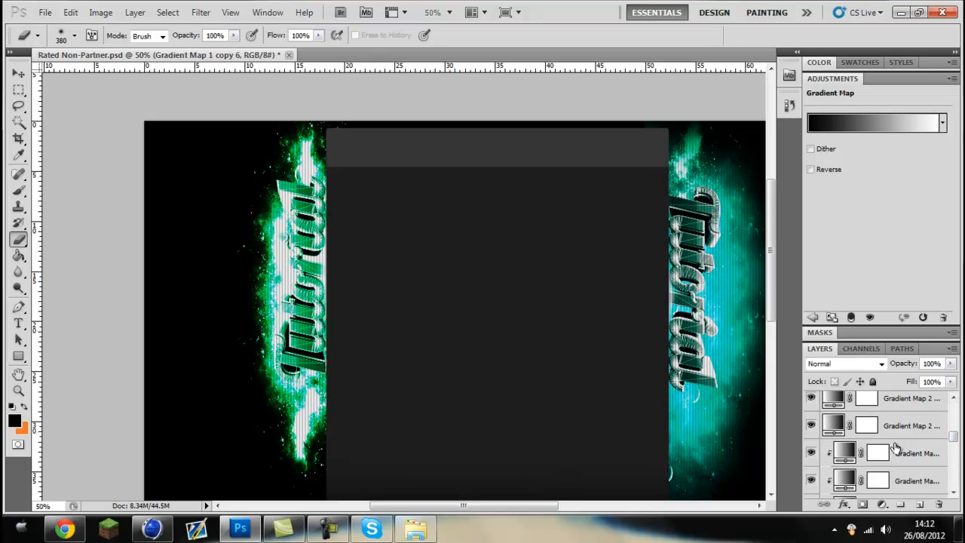
scroll("up", 3)
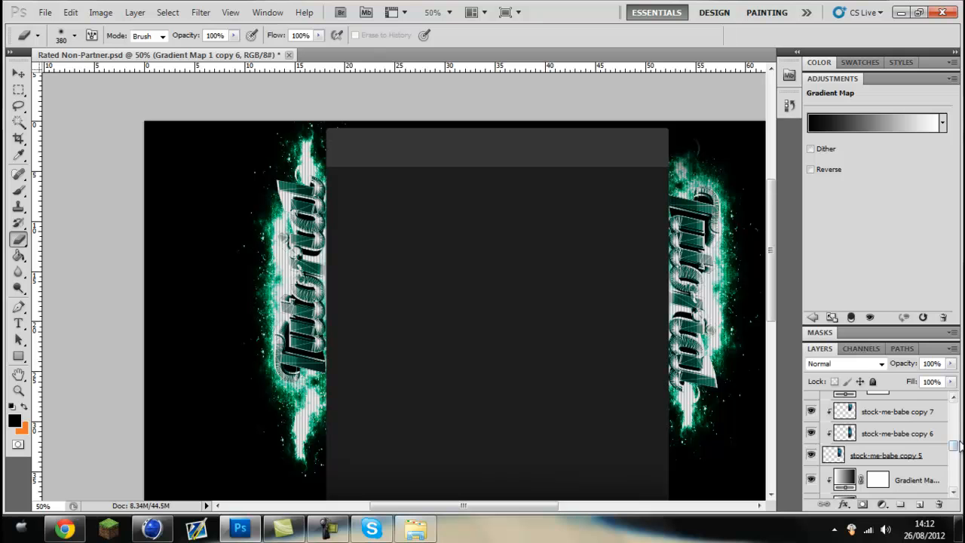
scroll("down", 3)
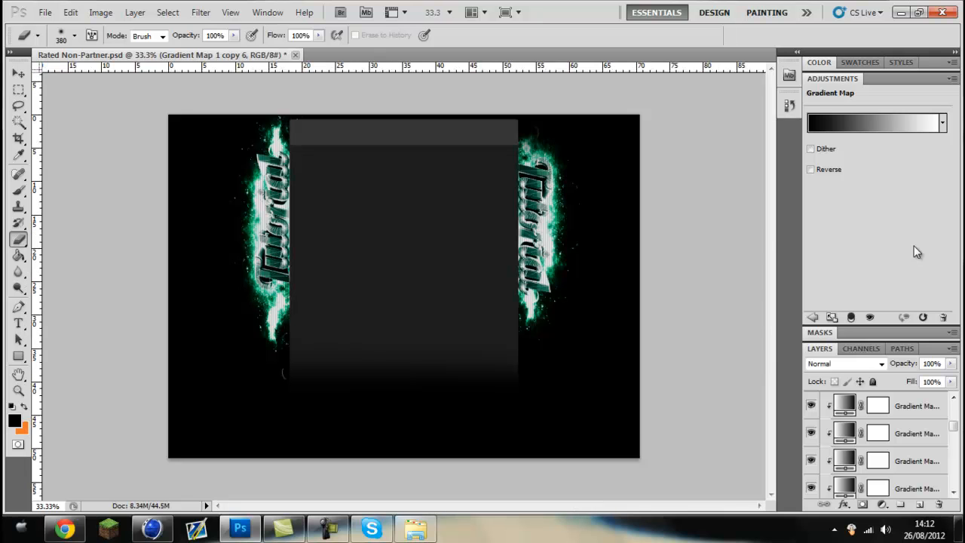
mouse_move(368, 489)
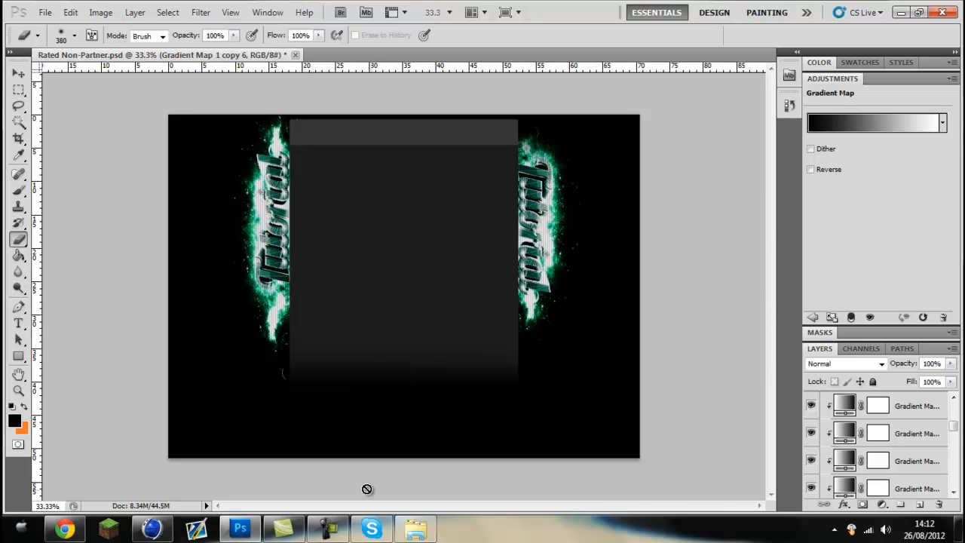
mouse_move(724, 261)
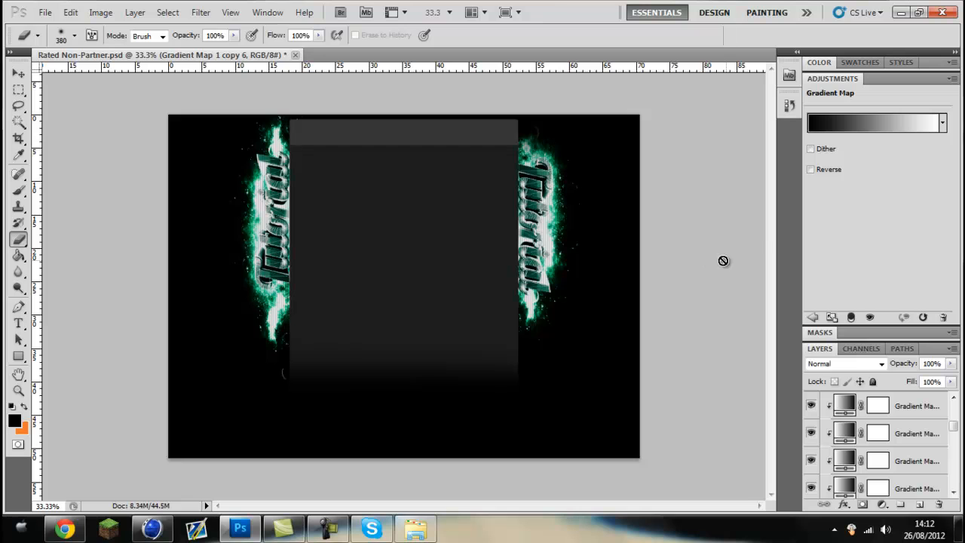
mouse_move(407, 260)
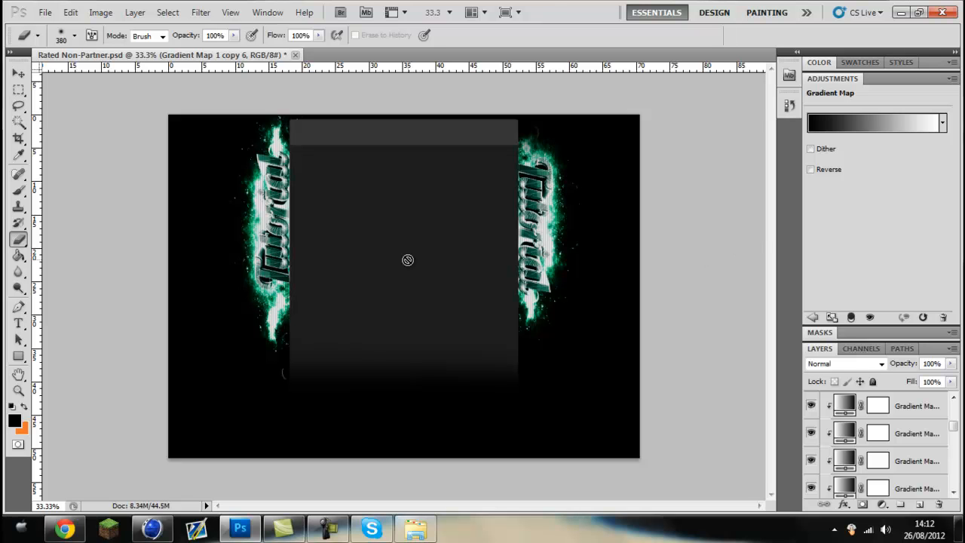
mouse_move(386, 229)
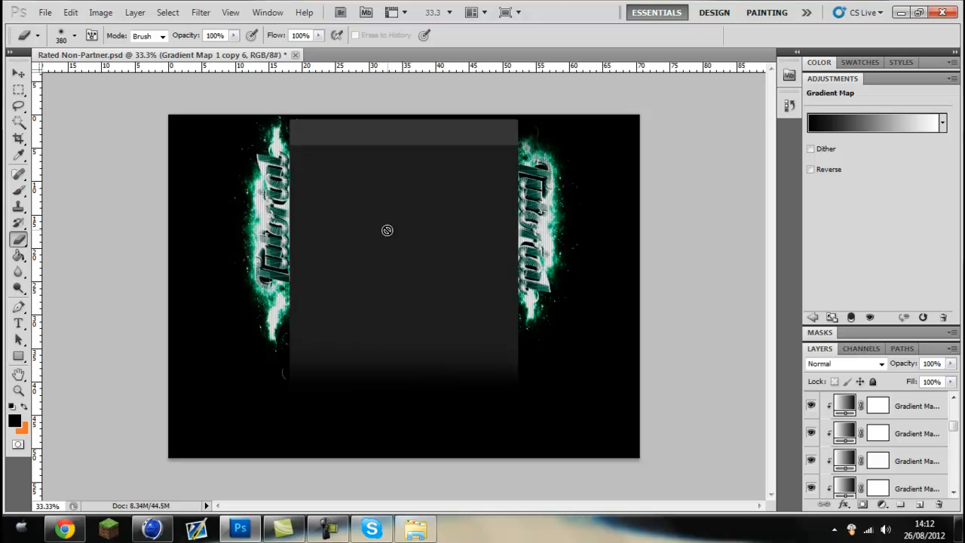
mouse_move(703, 262)
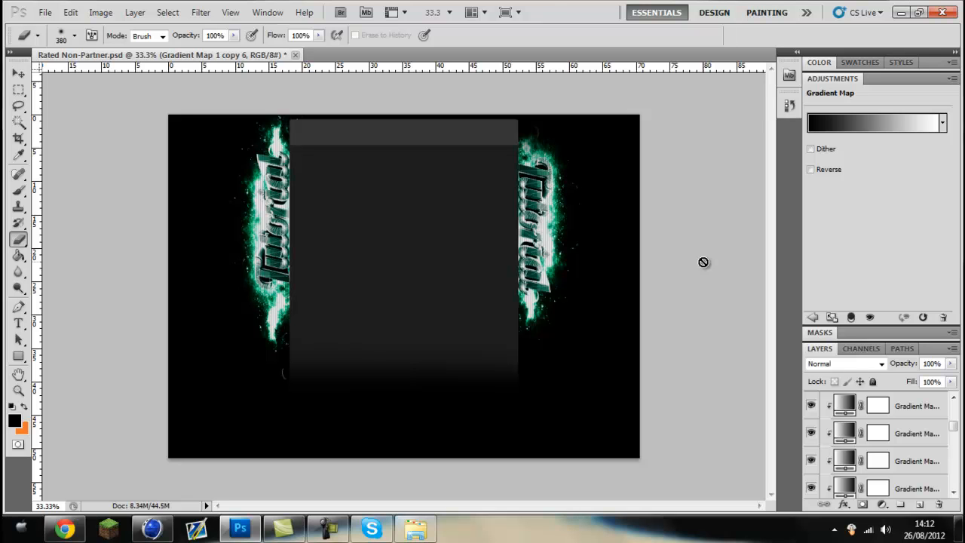
mouse_move(571, 24)
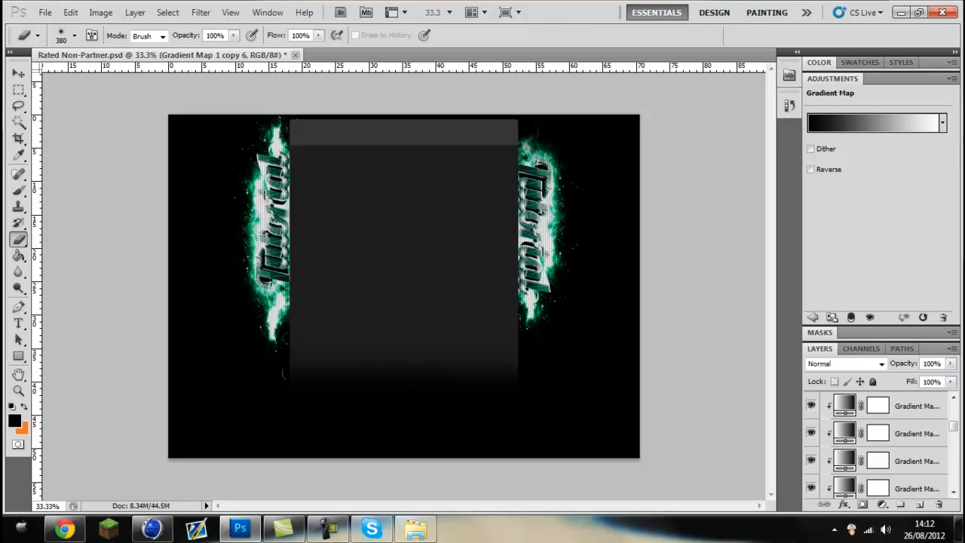
left_click(327, 528)
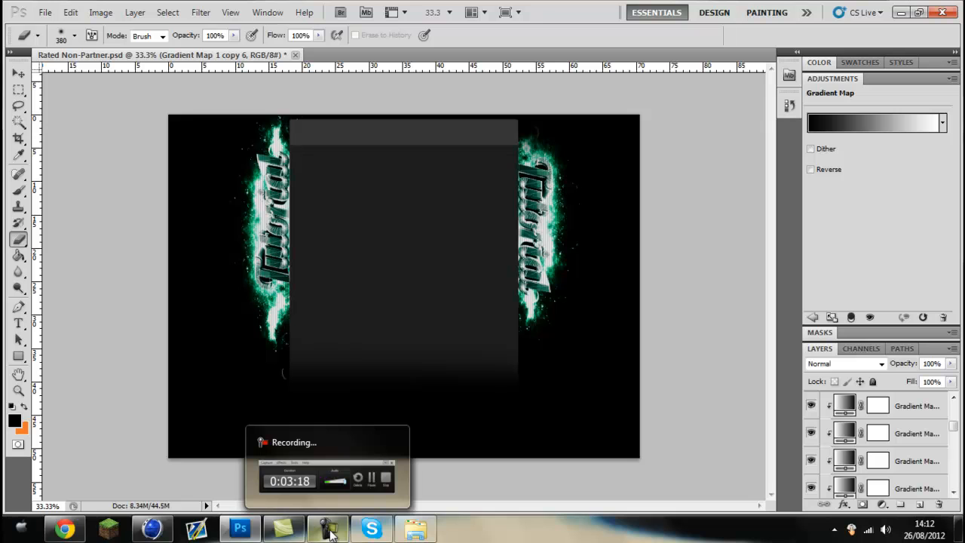
left_click(329, 528)
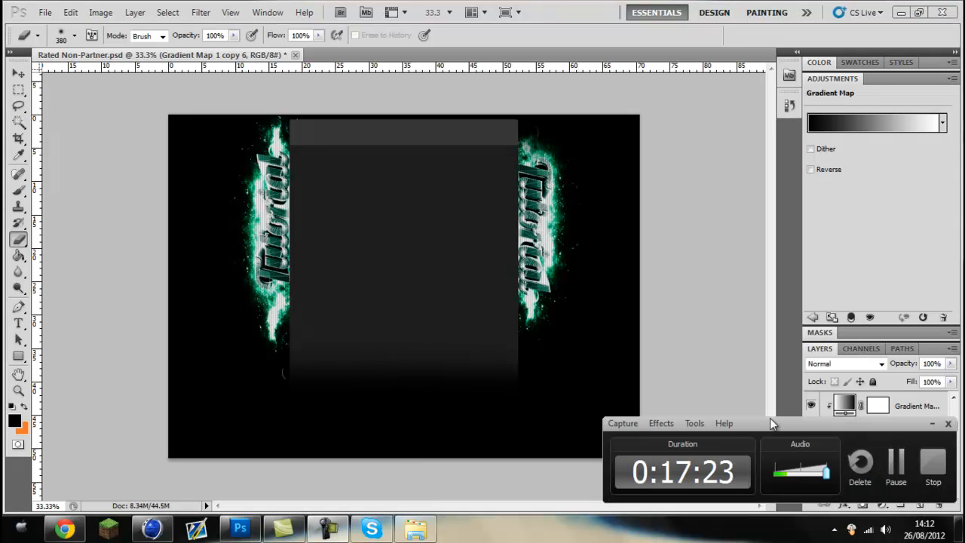